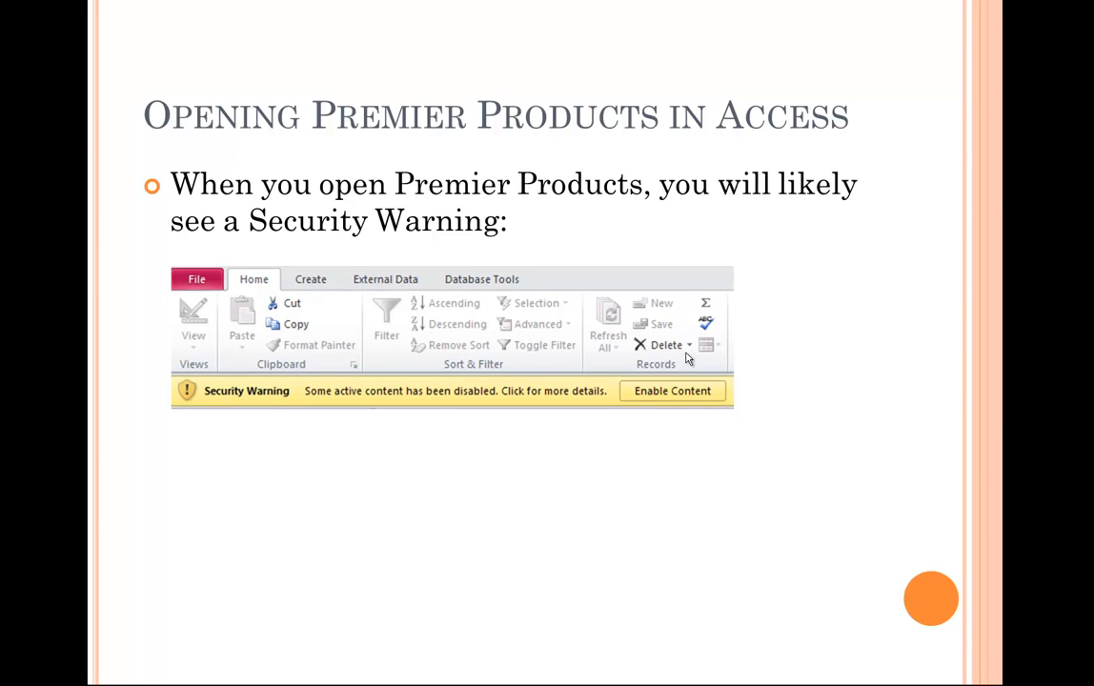
pyautogui.moveTo(667, 335)
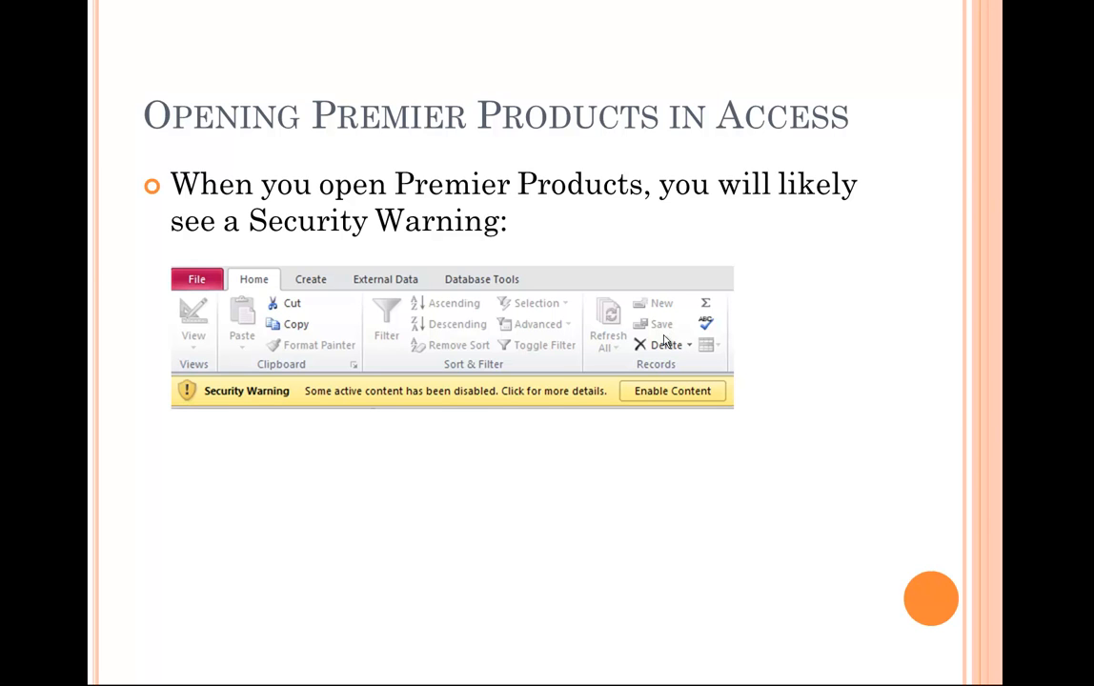
pyautogui.moveTo(270, 397)
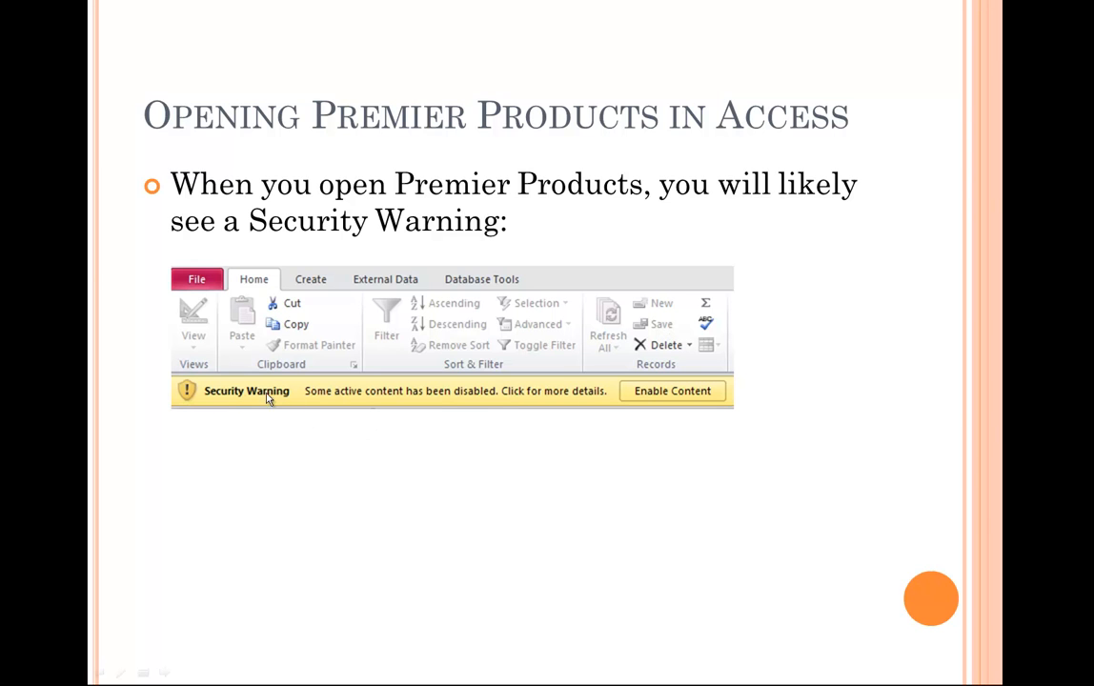
pyautogui.moveTo(591, 397)
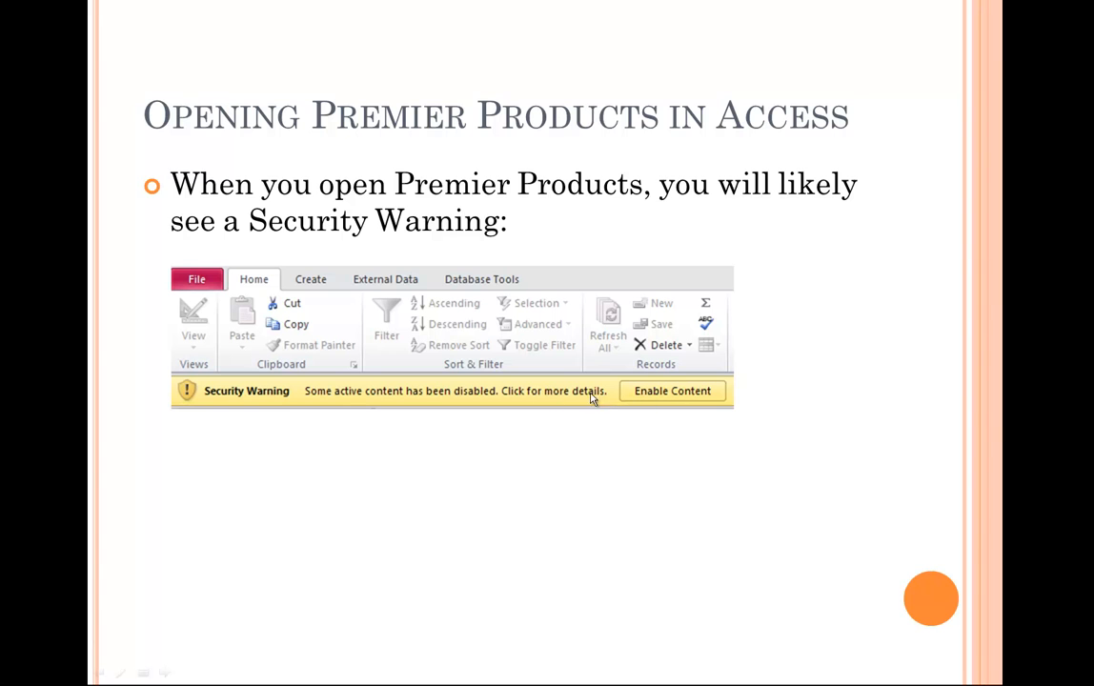
pyautogui.moveTo(629, 407)
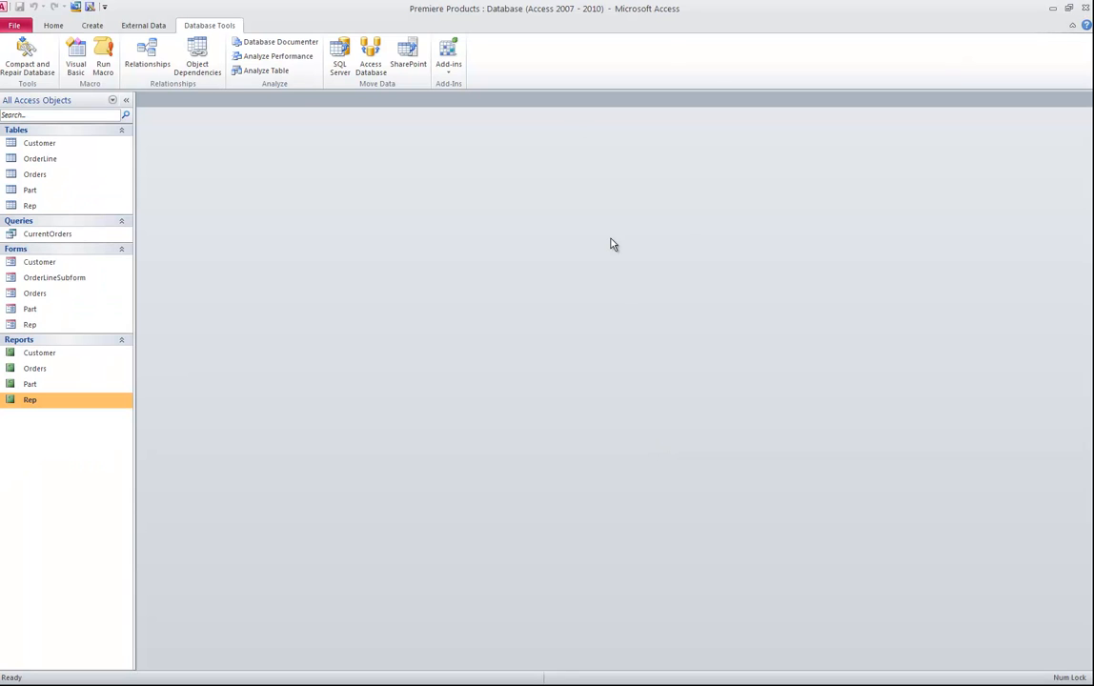
# Open the Customer table in Datasheet view to show its ten customer records.
pyautogui.click(53, 25)
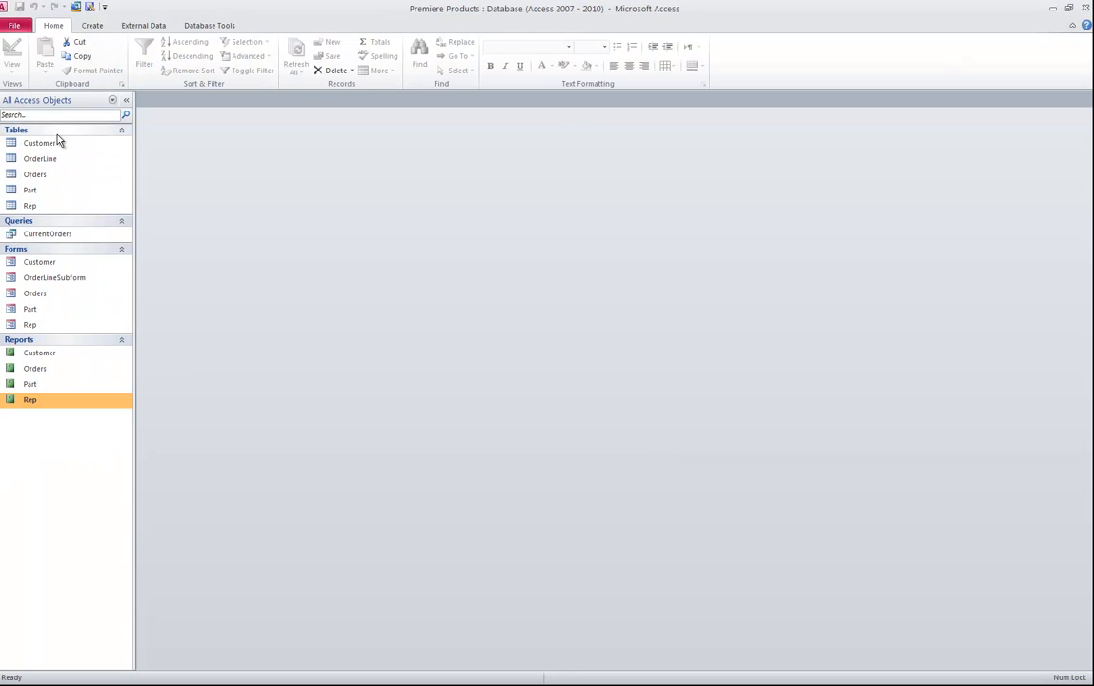
pyautogui.click(39, 143)
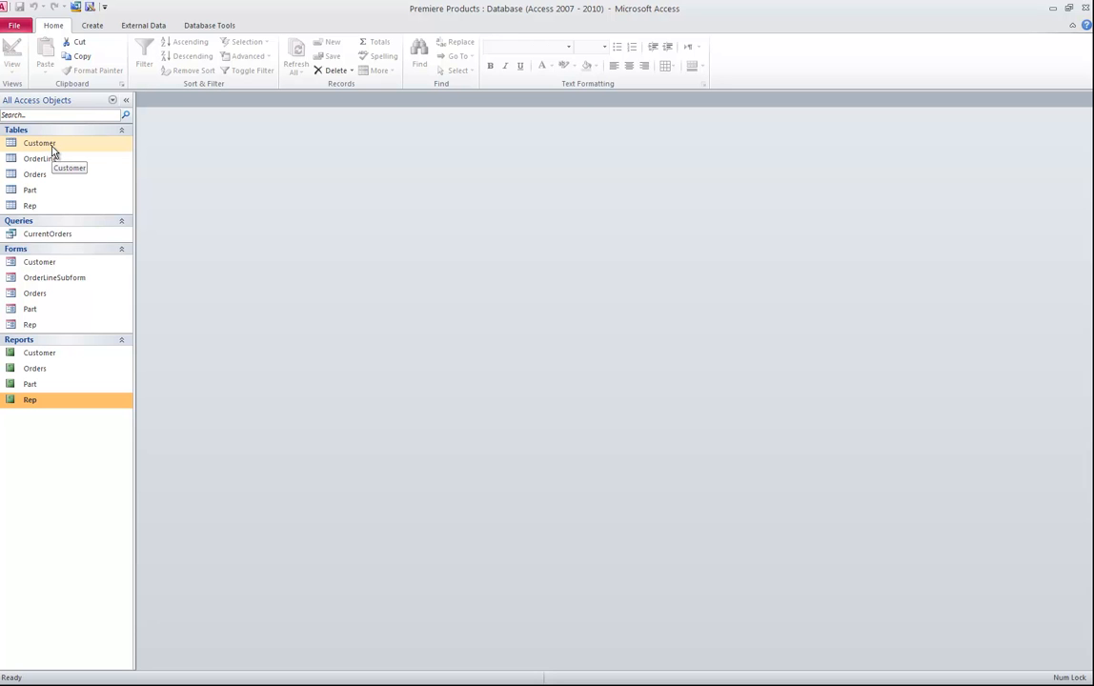
pyautogui.doubleClick(39, 143)
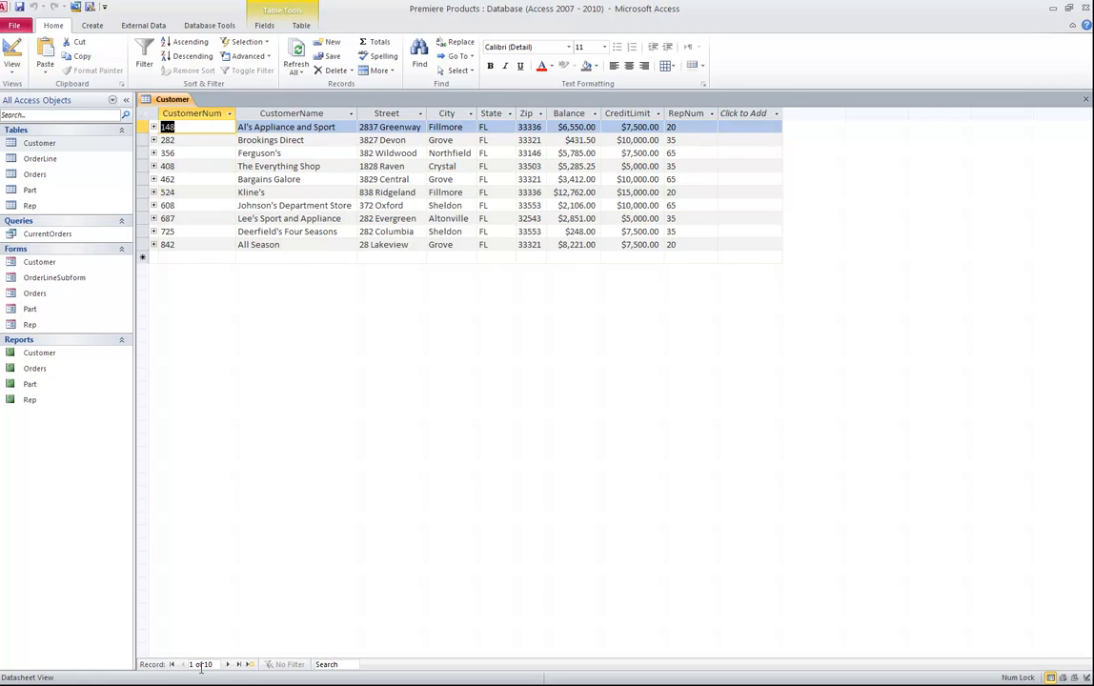
pyautogui.moveTo(200, 665)
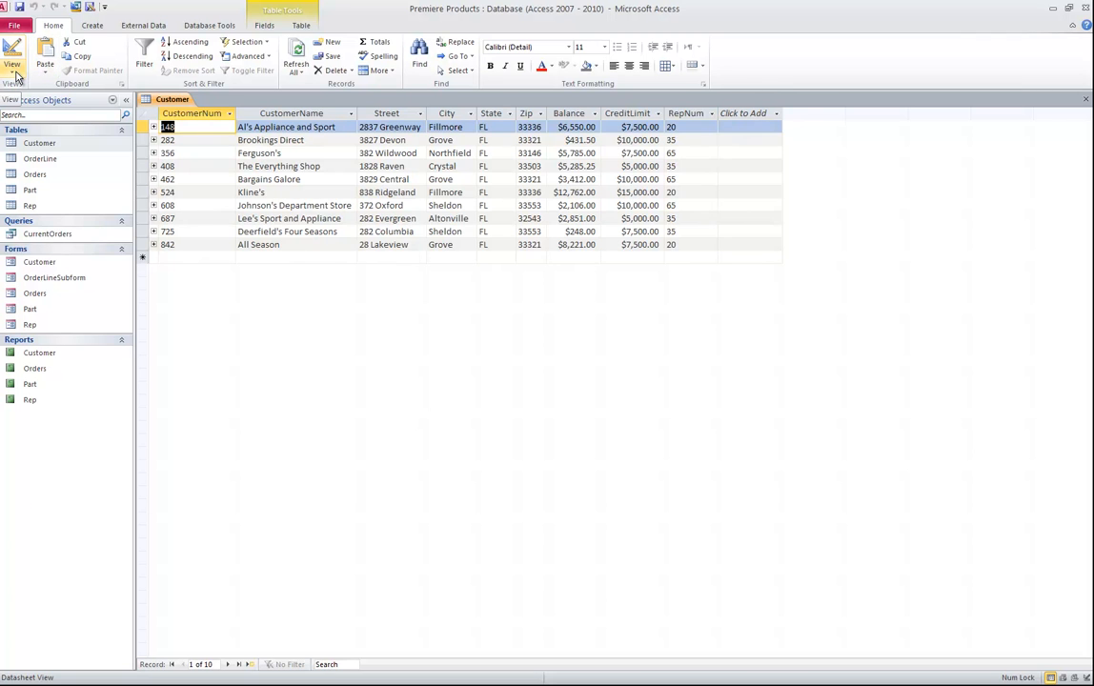
# Switch Customer to Design view and inspect the CustomerName and City field sizes.
pyautogui.click(13, 53)
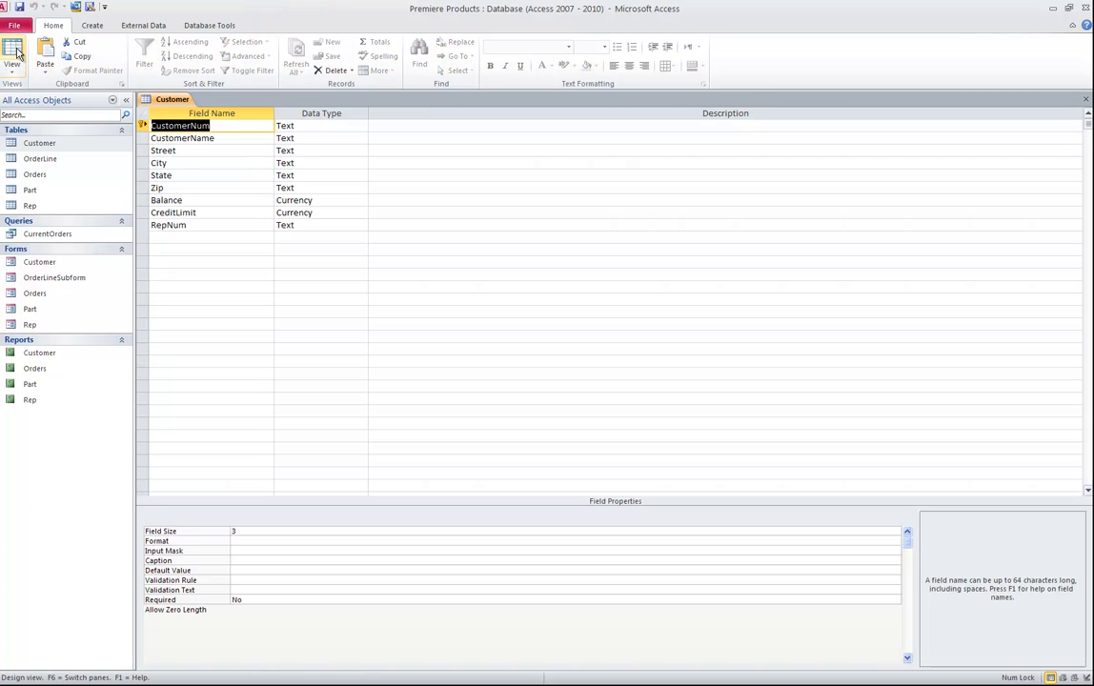
pyautogui.click(13, 55)
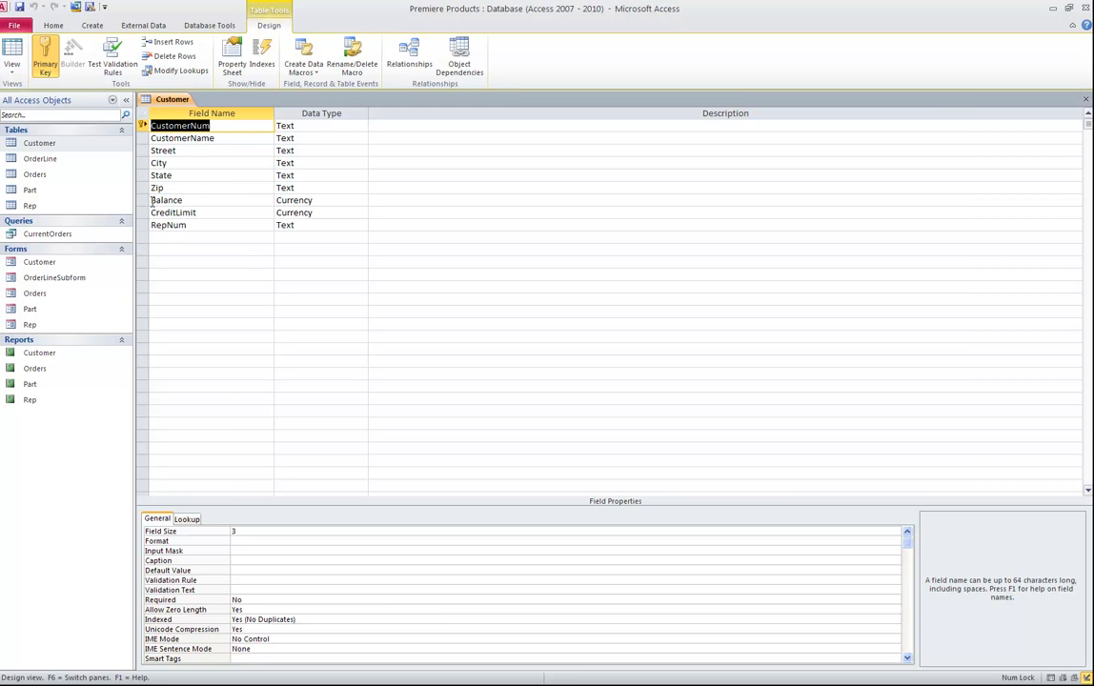
pyautogui.moveTo(168, 216)
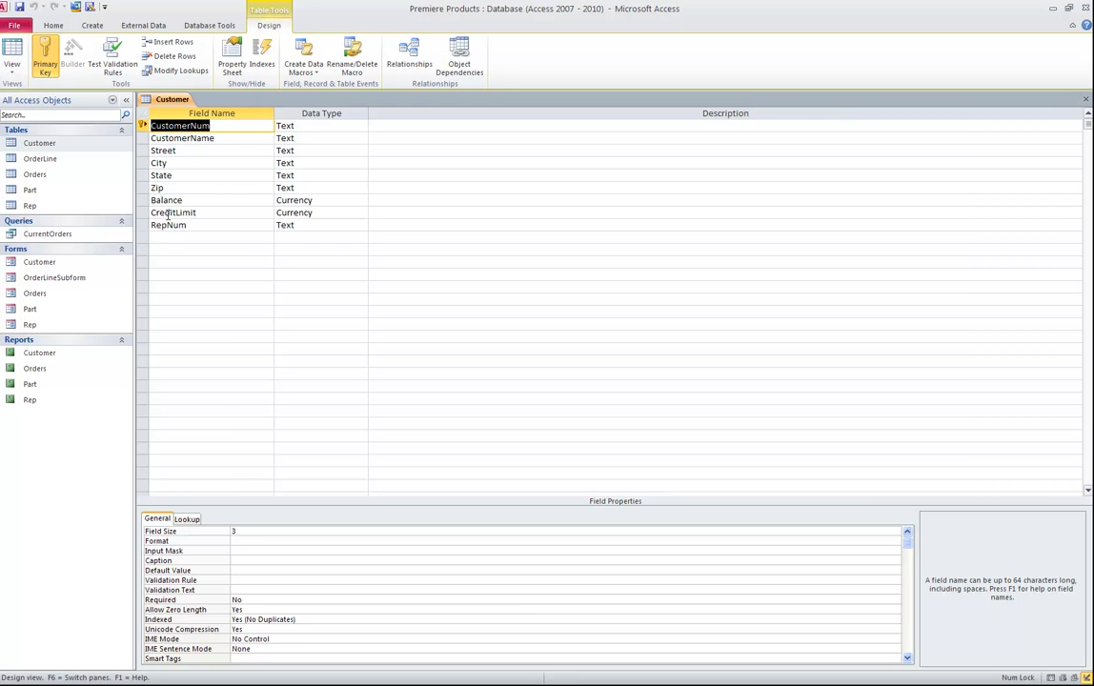
pyautogui.moveTo(251, 155)
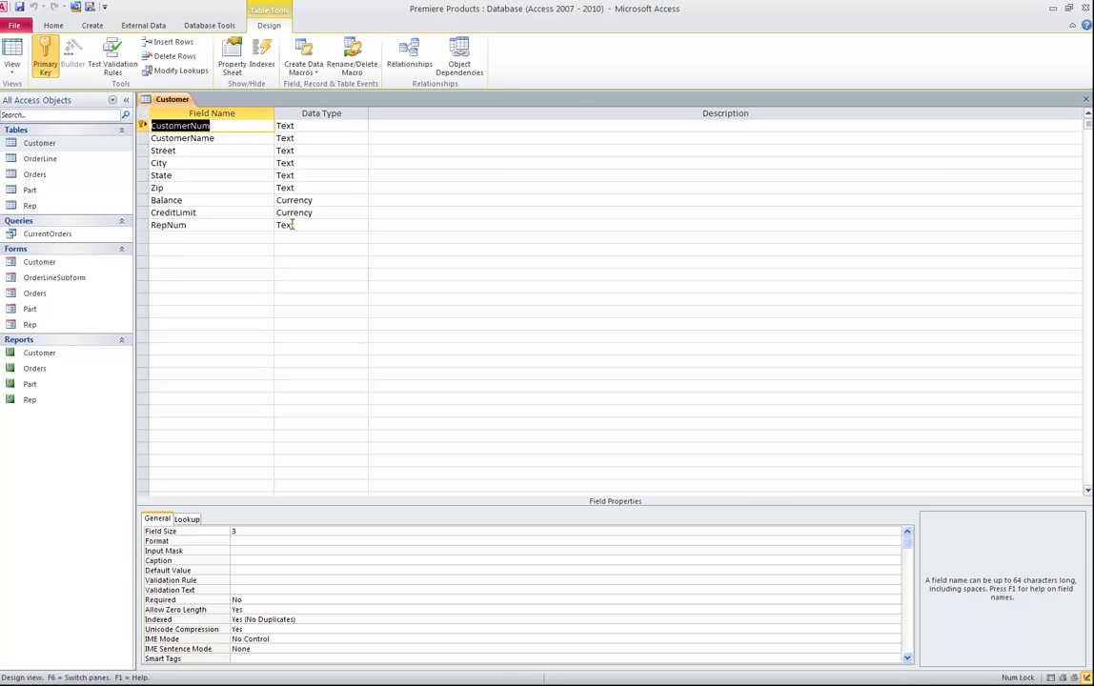
pyautogui.moveTo(270, 374)
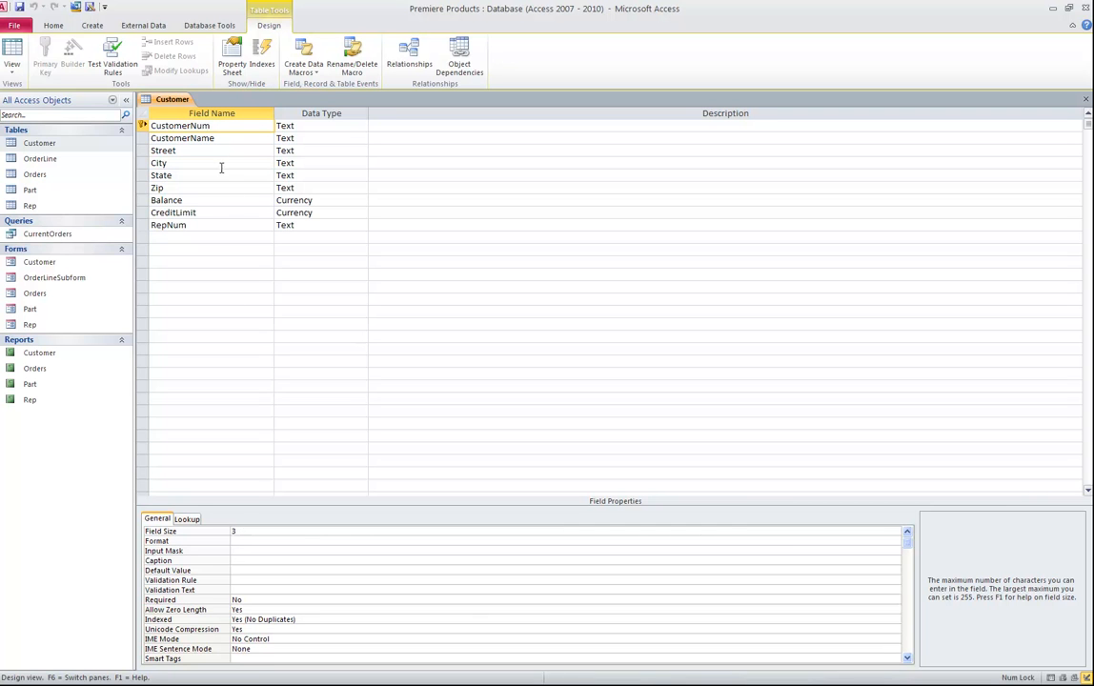
pyautogui.click(182, 137)
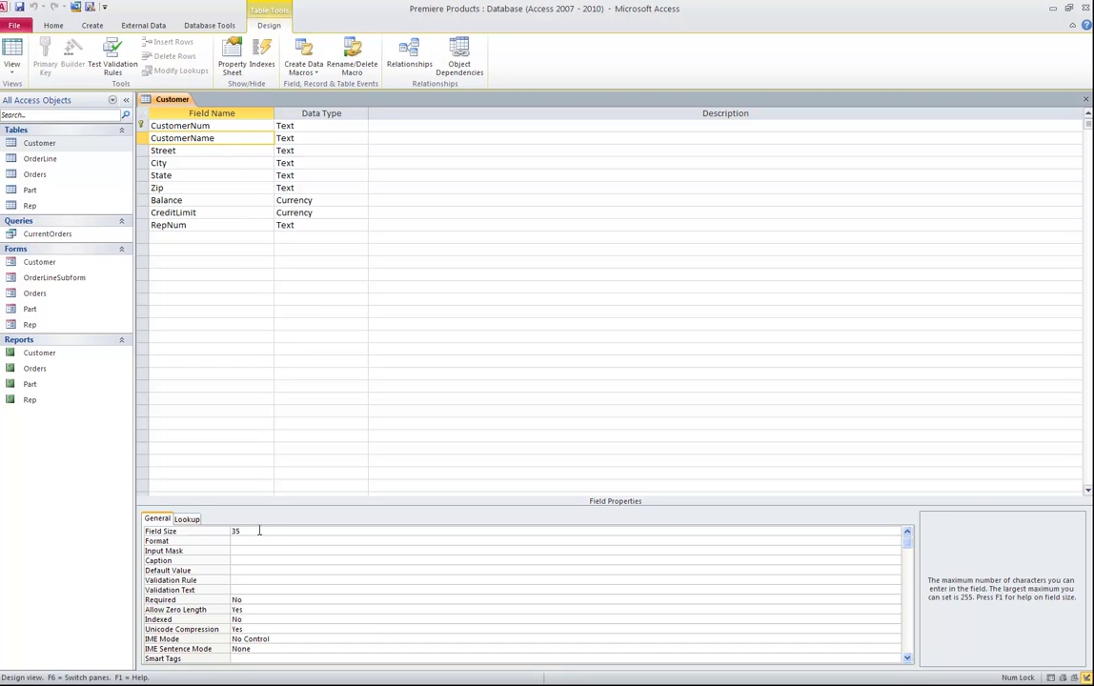
pyautogui.click(163, 150)
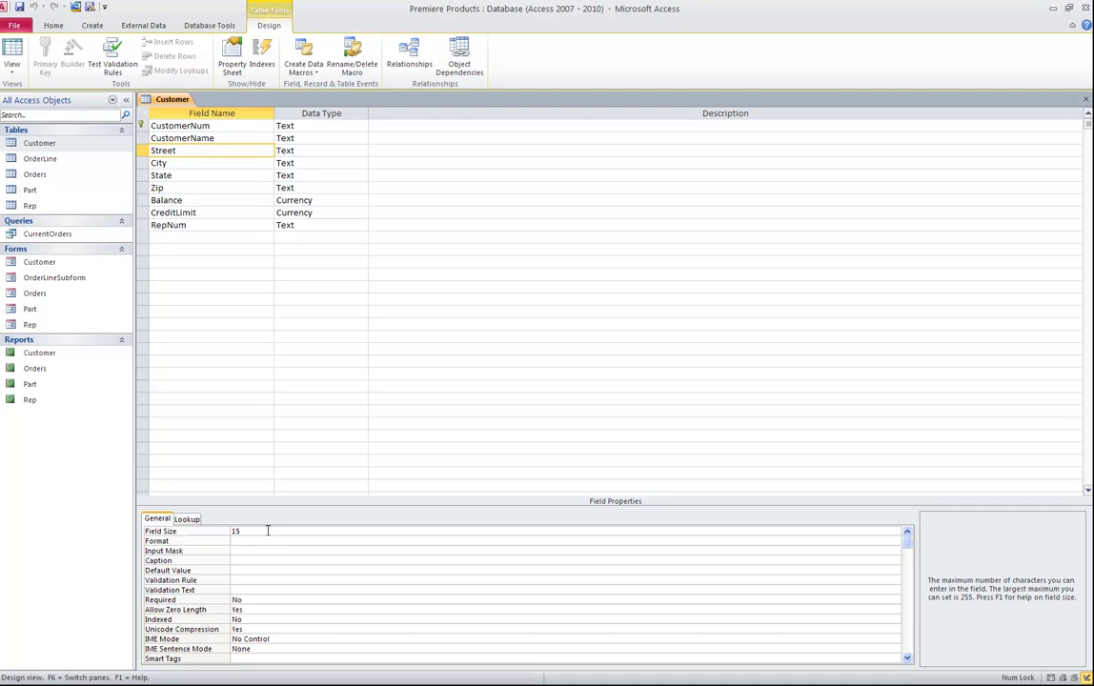
pyautogui.click(161, 162)
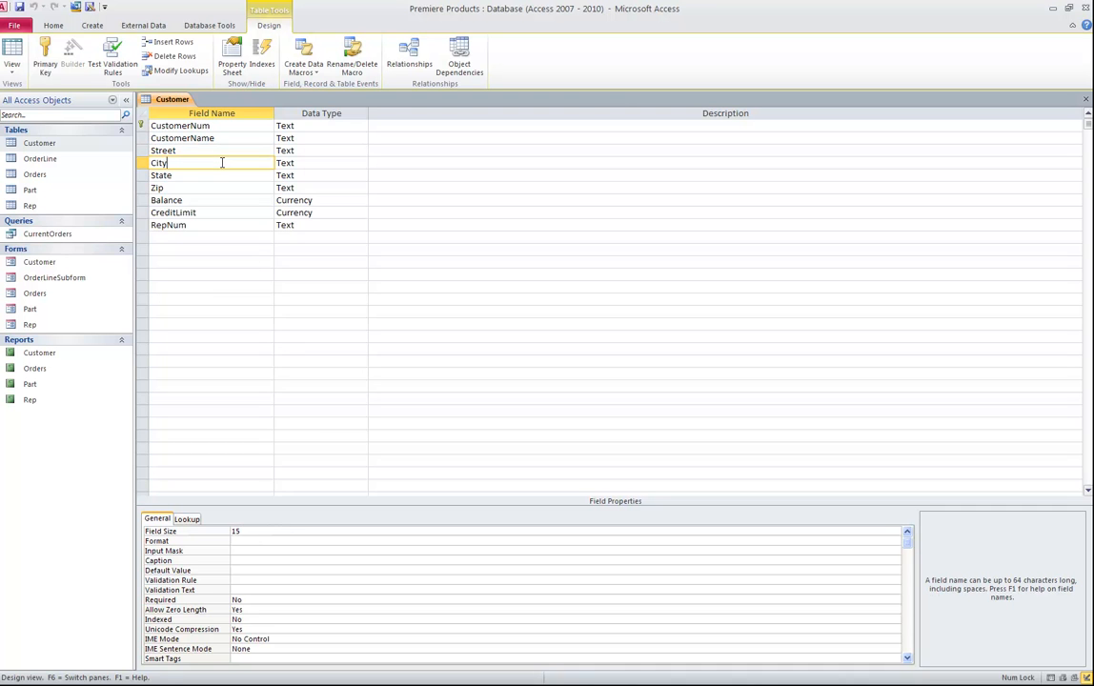
pyautogui.click(236, 531)
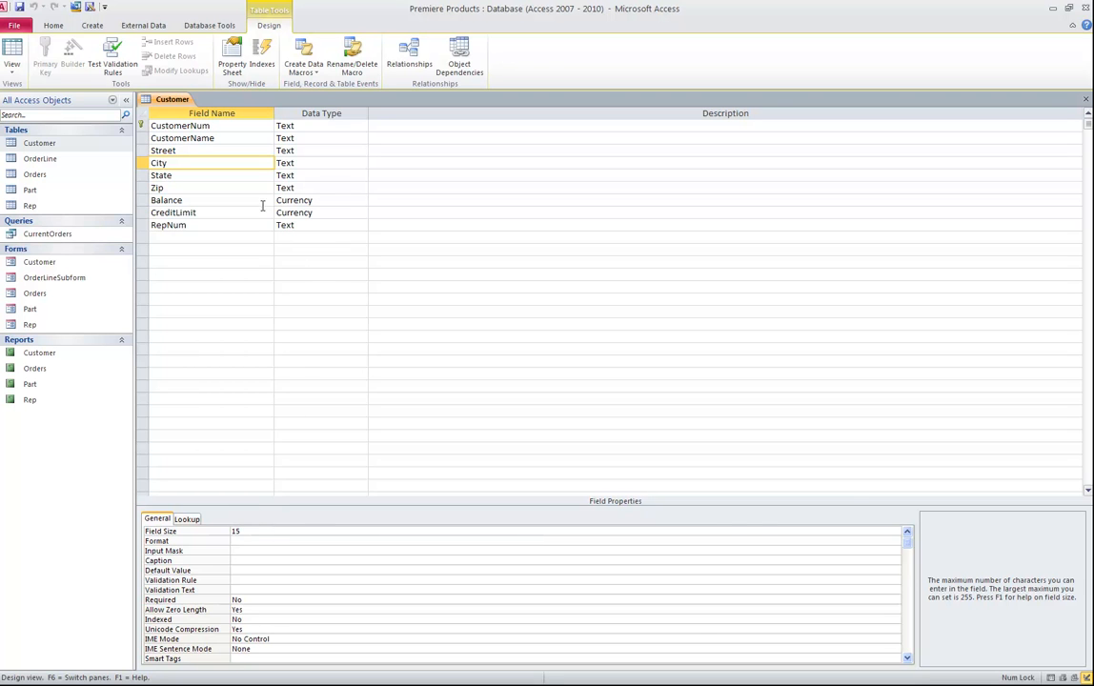
pyautogui.click(315, 201)
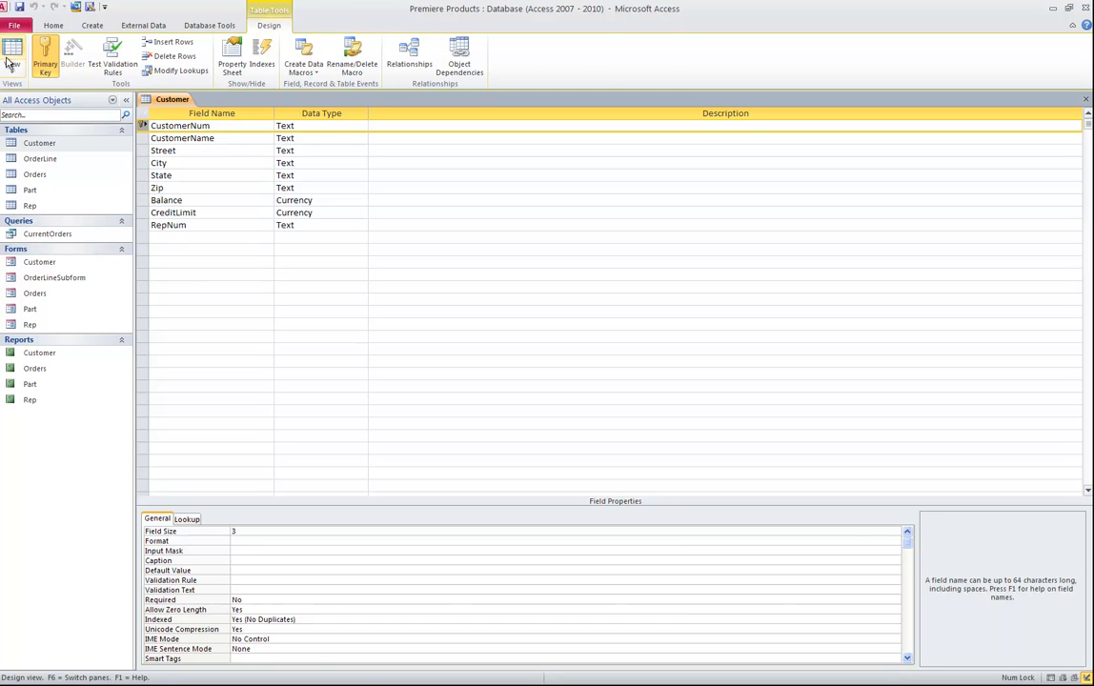
# Return Customer to Datasheet view, open OrderLine, then view OrderLine in Design view.
pyautogui.click(12, 54)
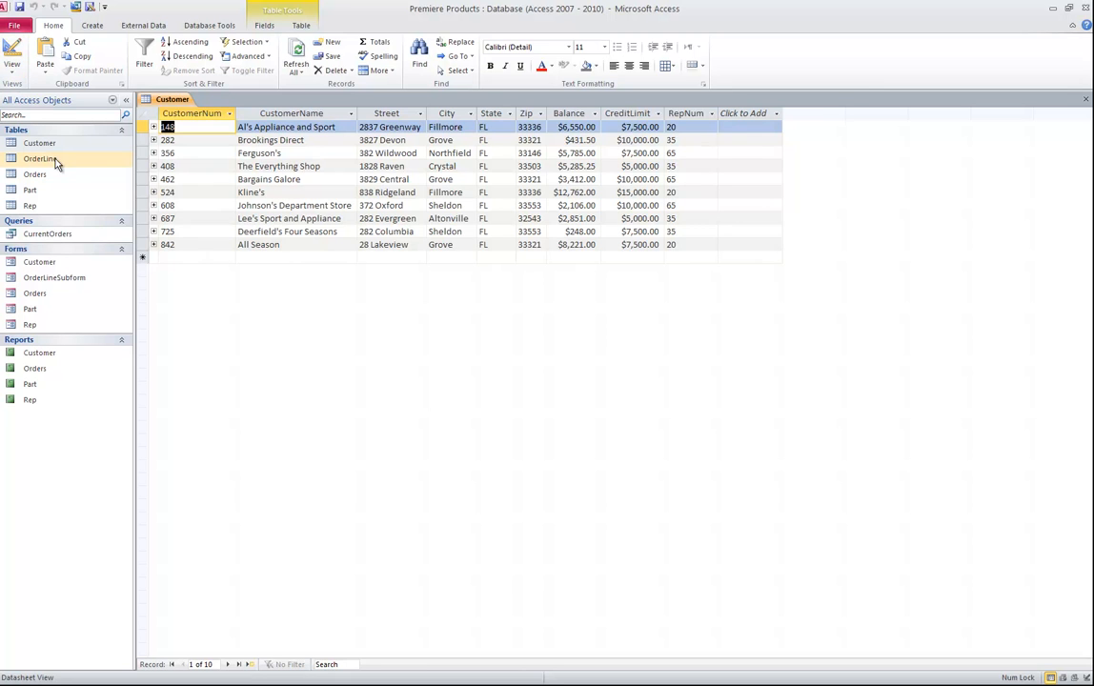
pyautogui.click(41, 158)
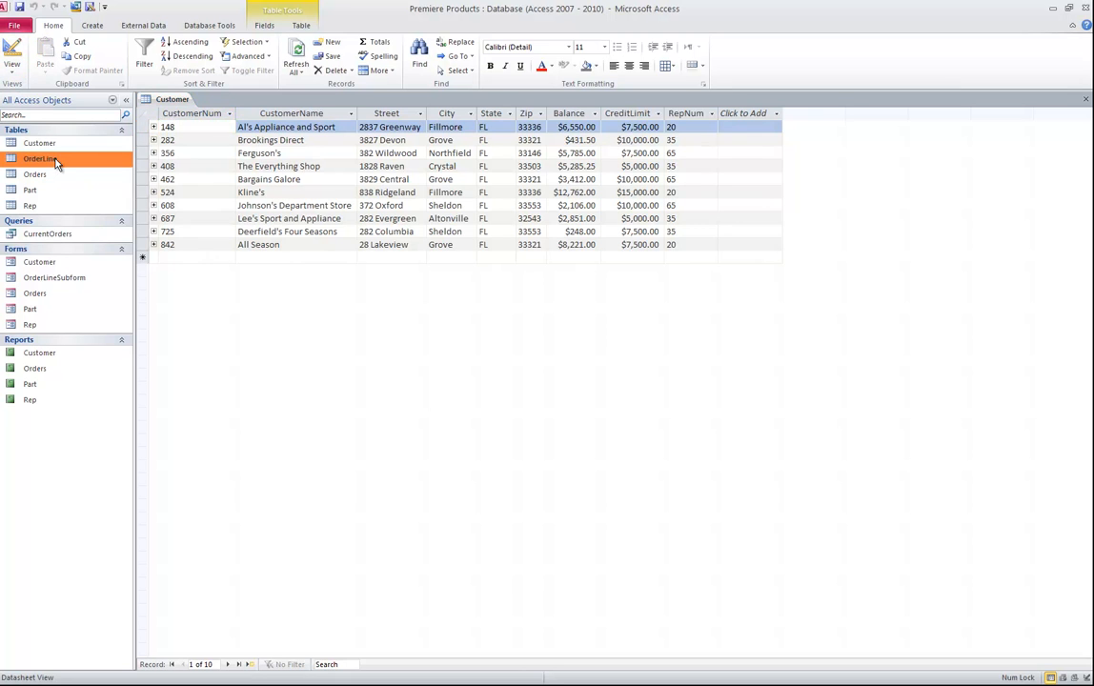
pyautogui.doubleClick(40, 159)
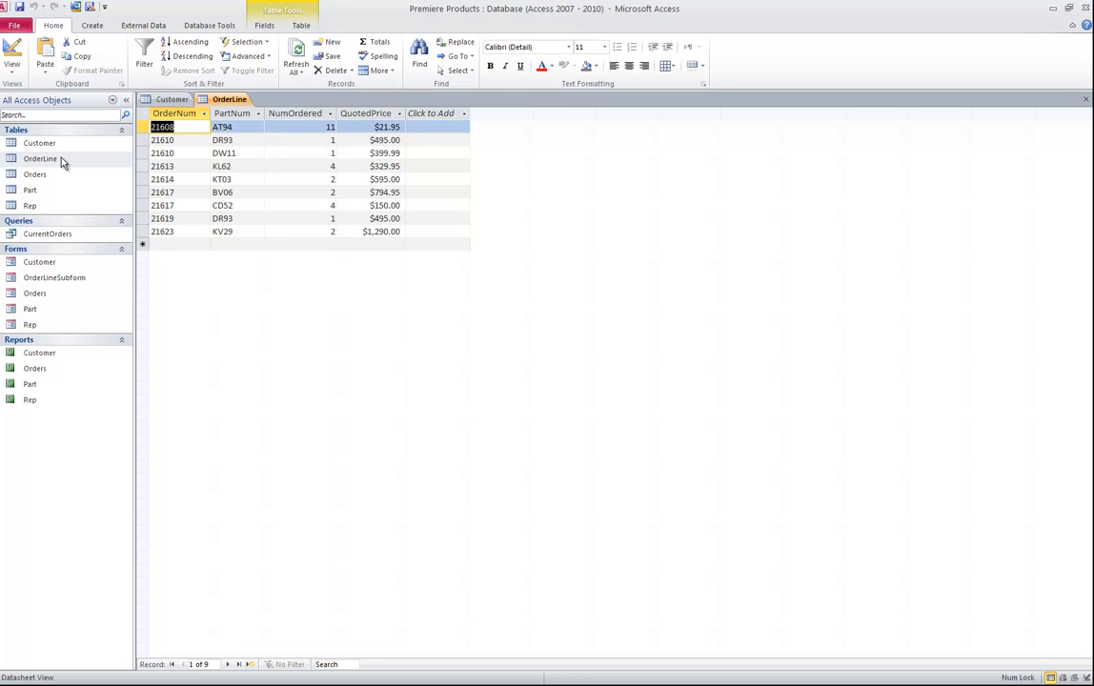
pyautogui.rightClick(40, 158)
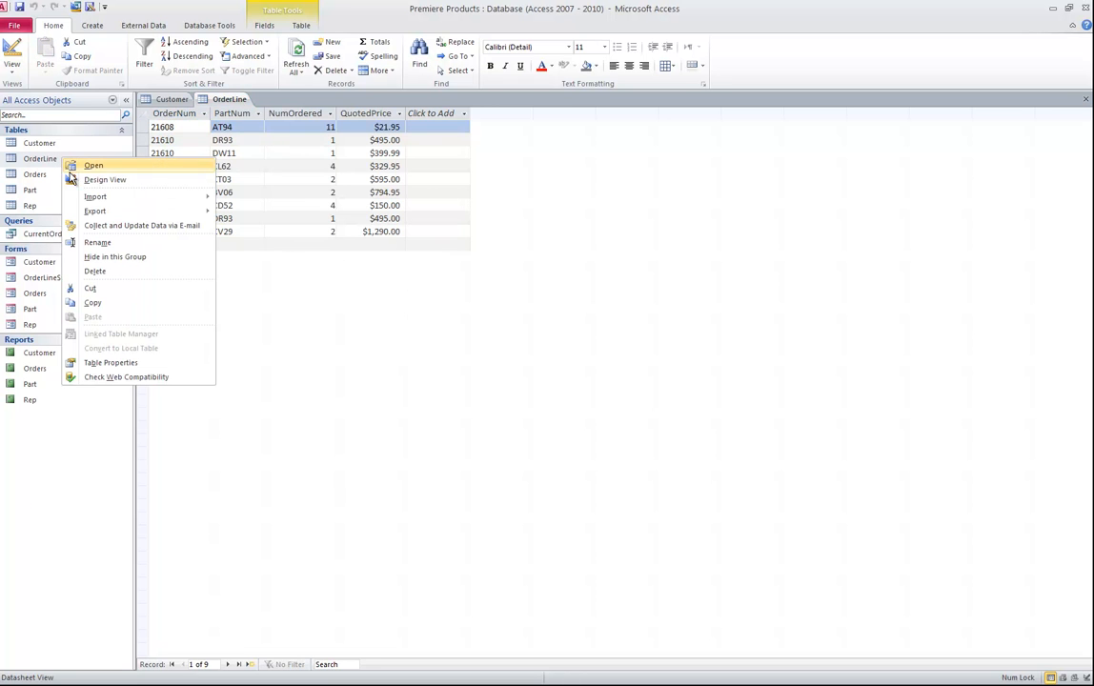
pyautogui.click(104, 180)
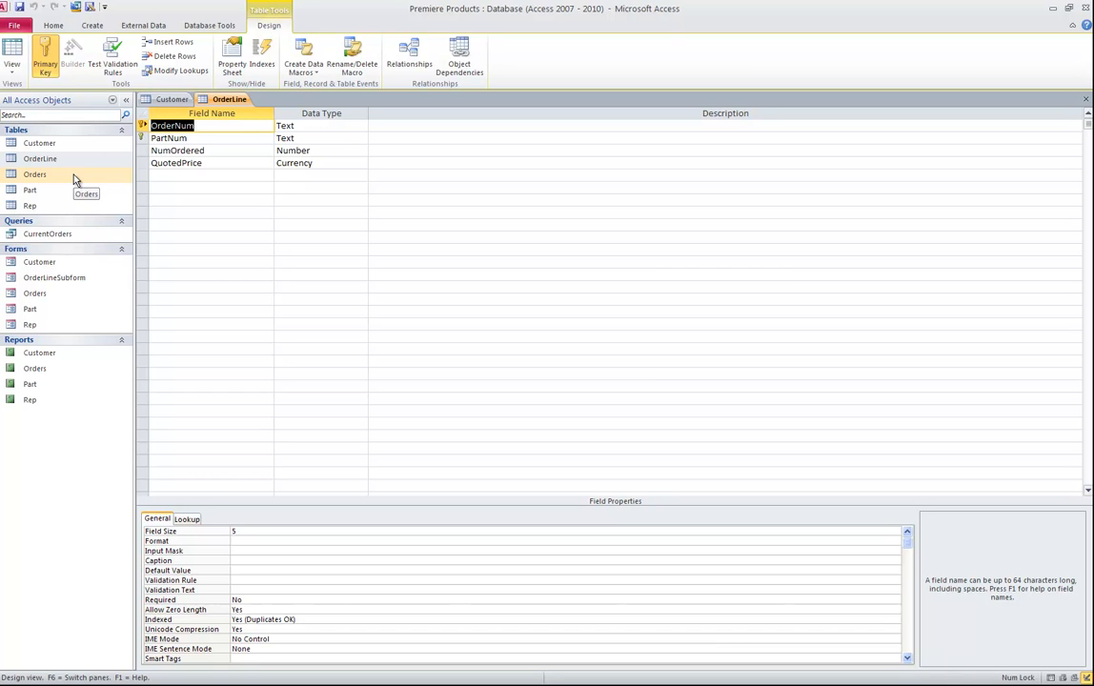
pyautogui.click(142, 138)
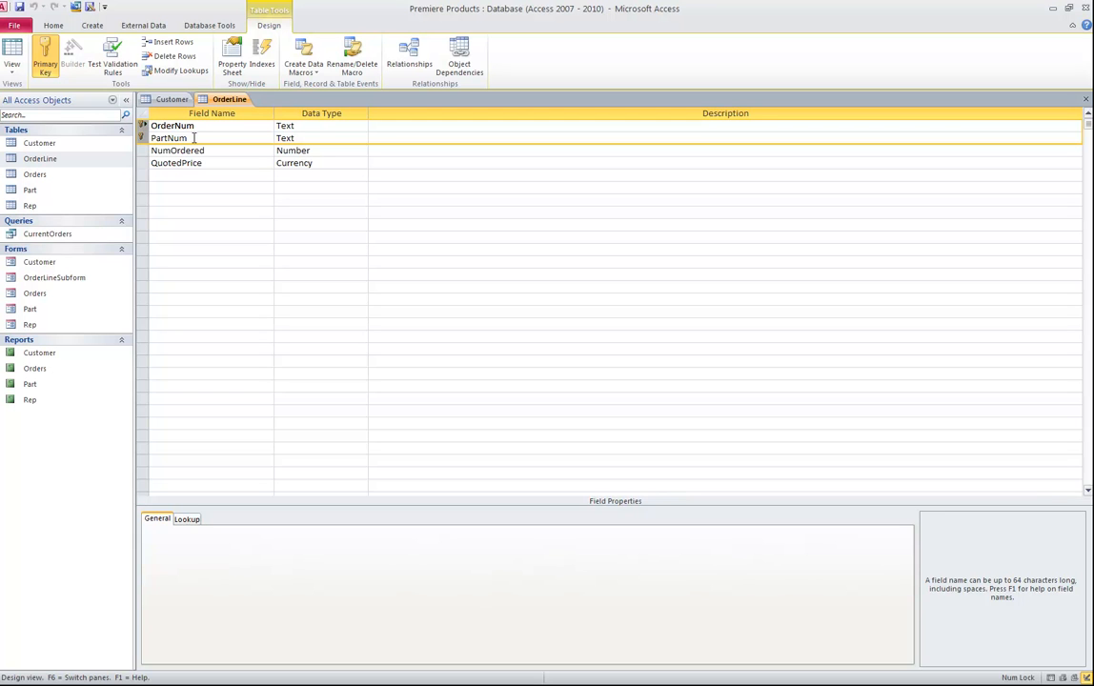
pyautogui.click(314, 150)
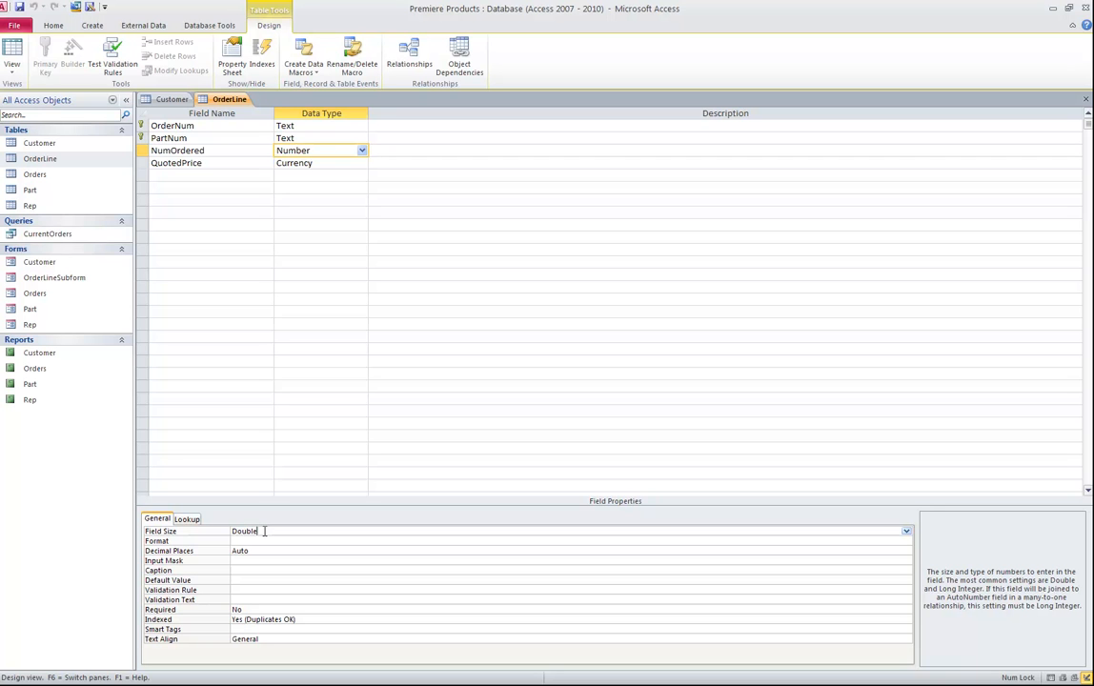
# Open Access Help on FieldSize and scroll to the Number settings table.
pyautogui.press('F1')
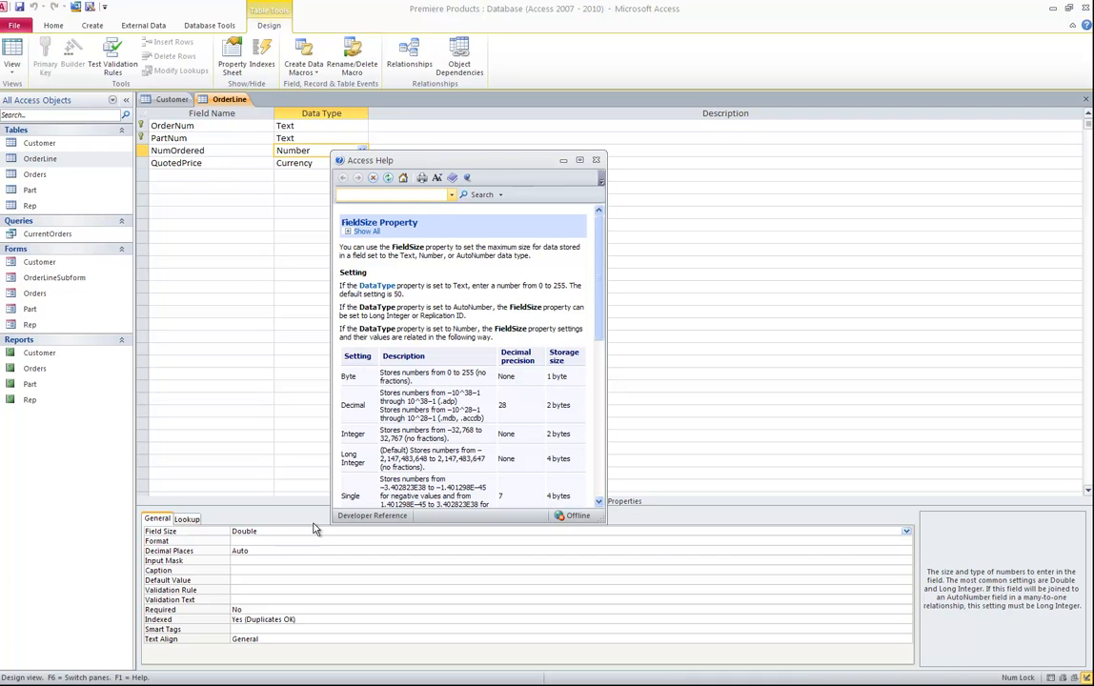
pyautogui.moveTo(273, 540)
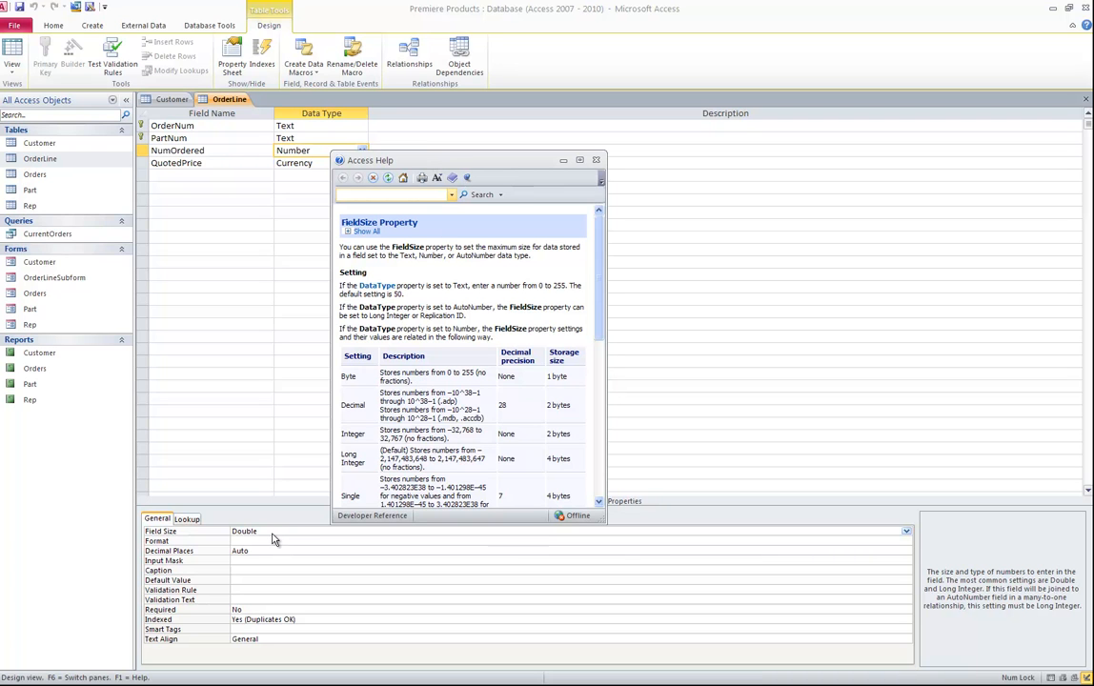
pyautogui.moveTo(437, 372)
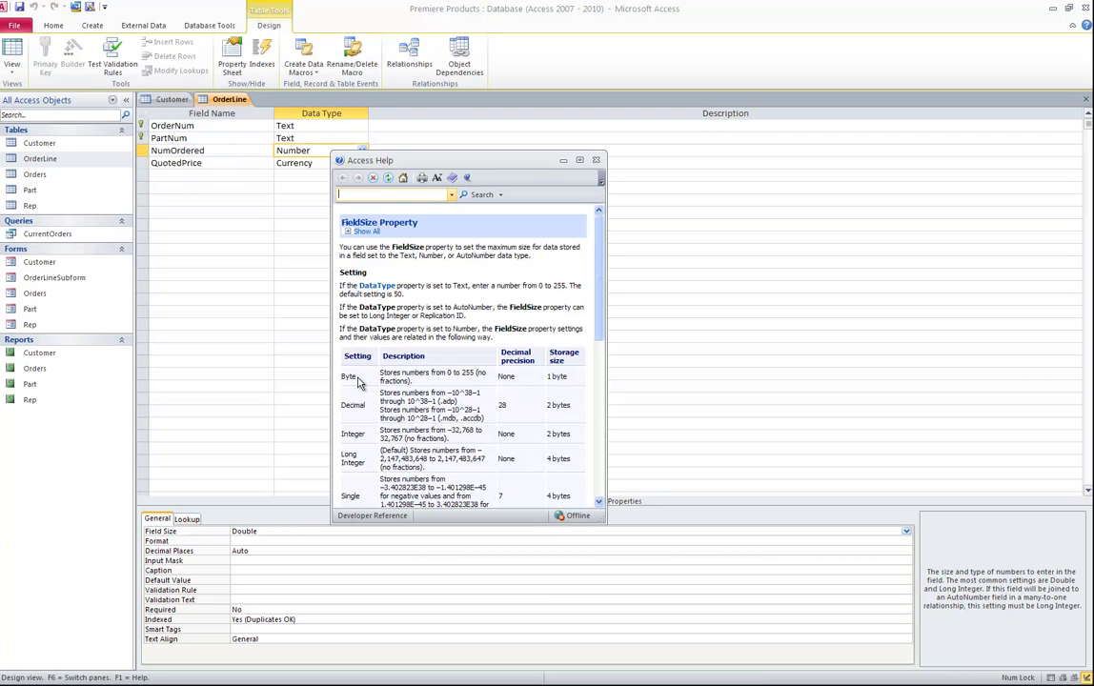
pyautogui.moveTo(470, 384)
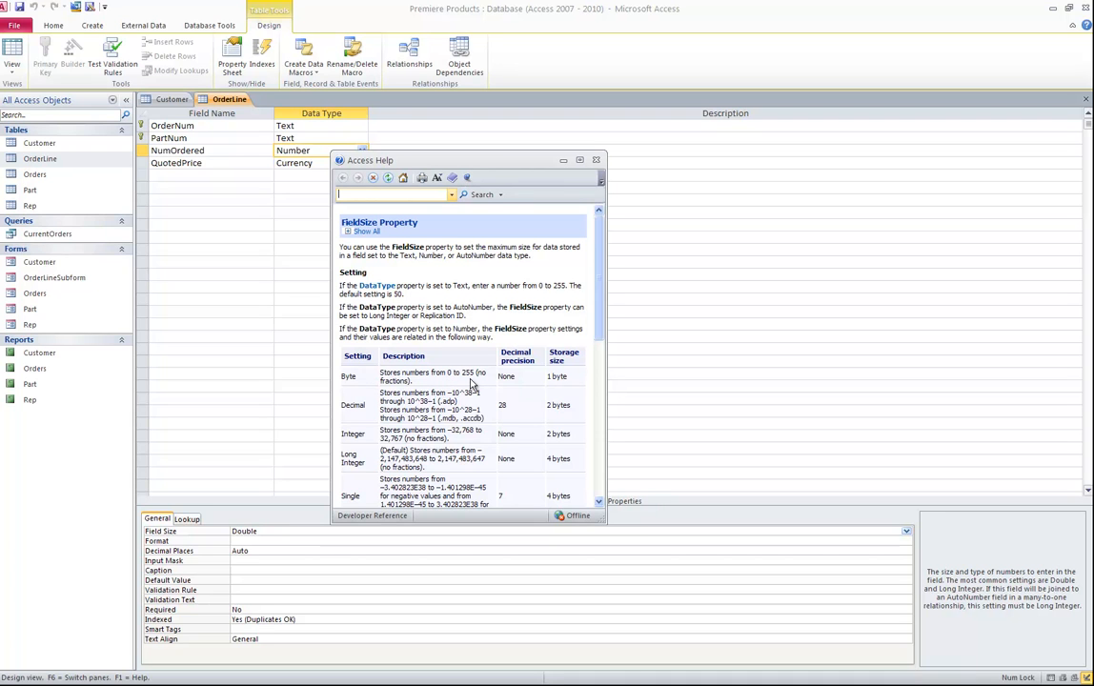
pyautogui.moveTo(519, 385)
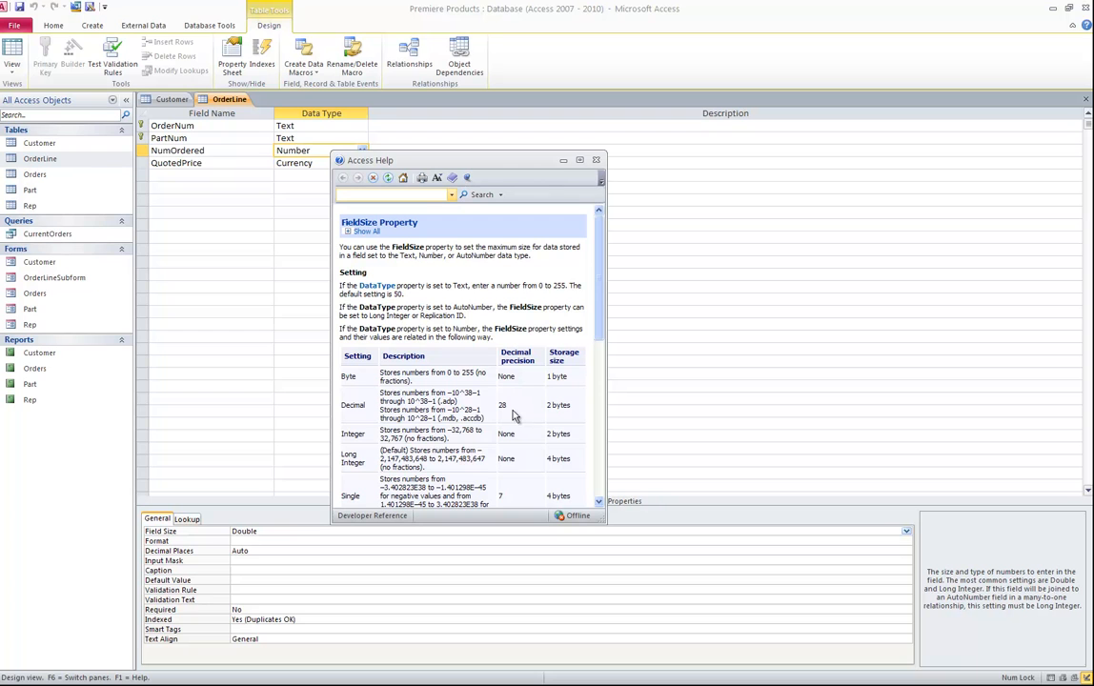
pyautogui.scroll(-3)
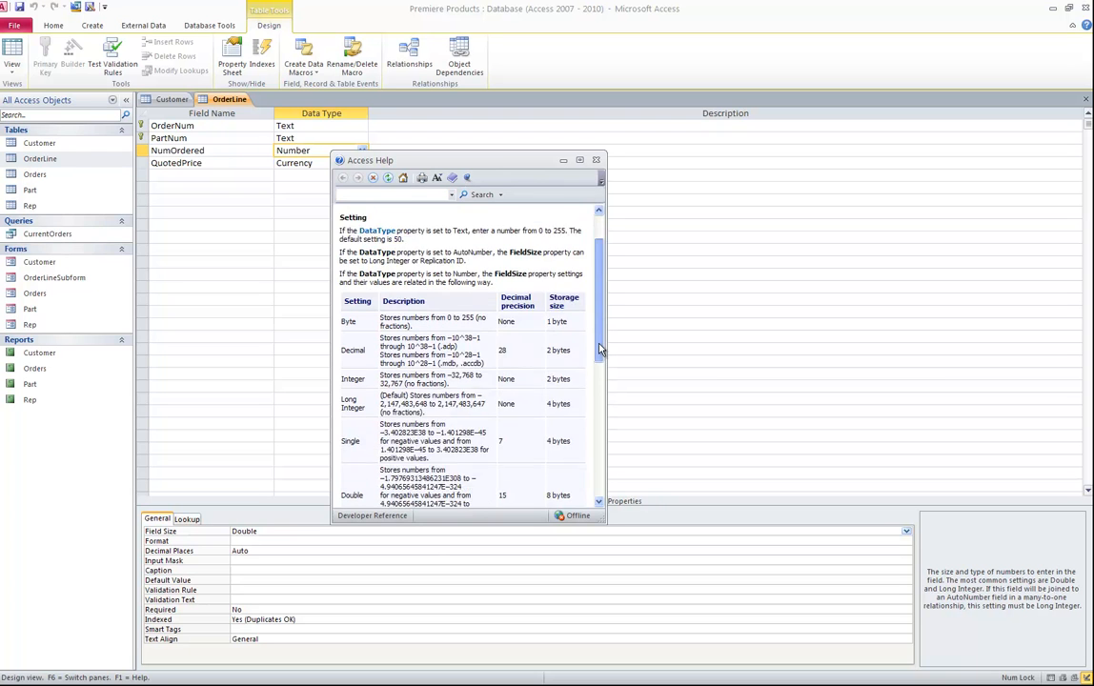
pyautogui.scroll(-3)
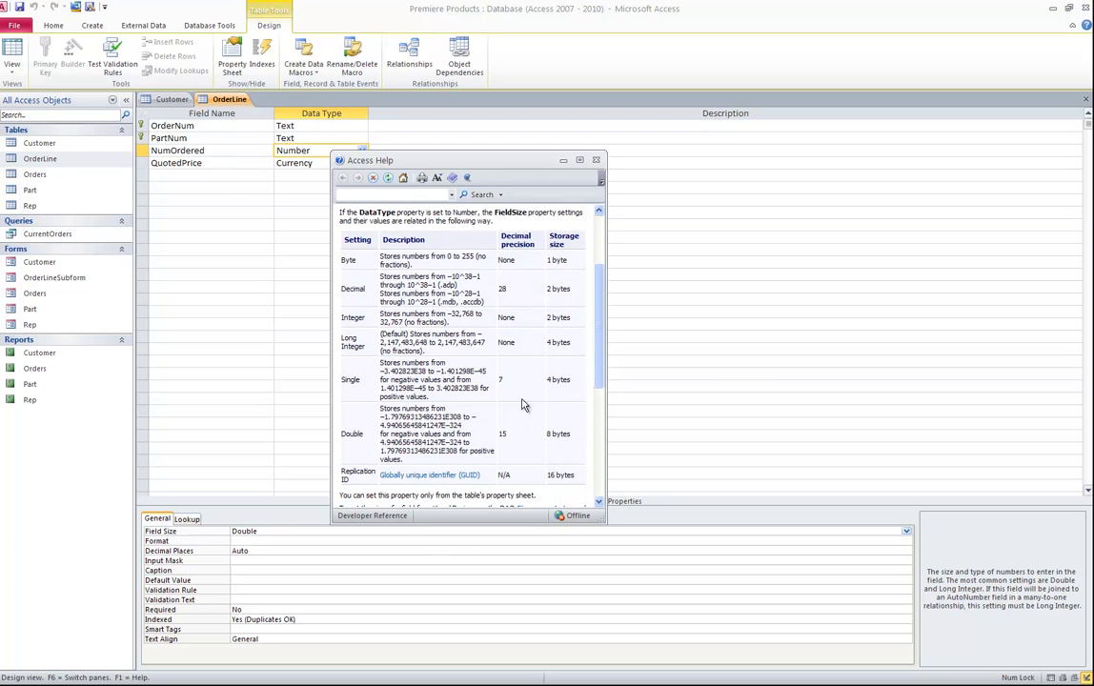
pyautogui.moveTo(563, 191)
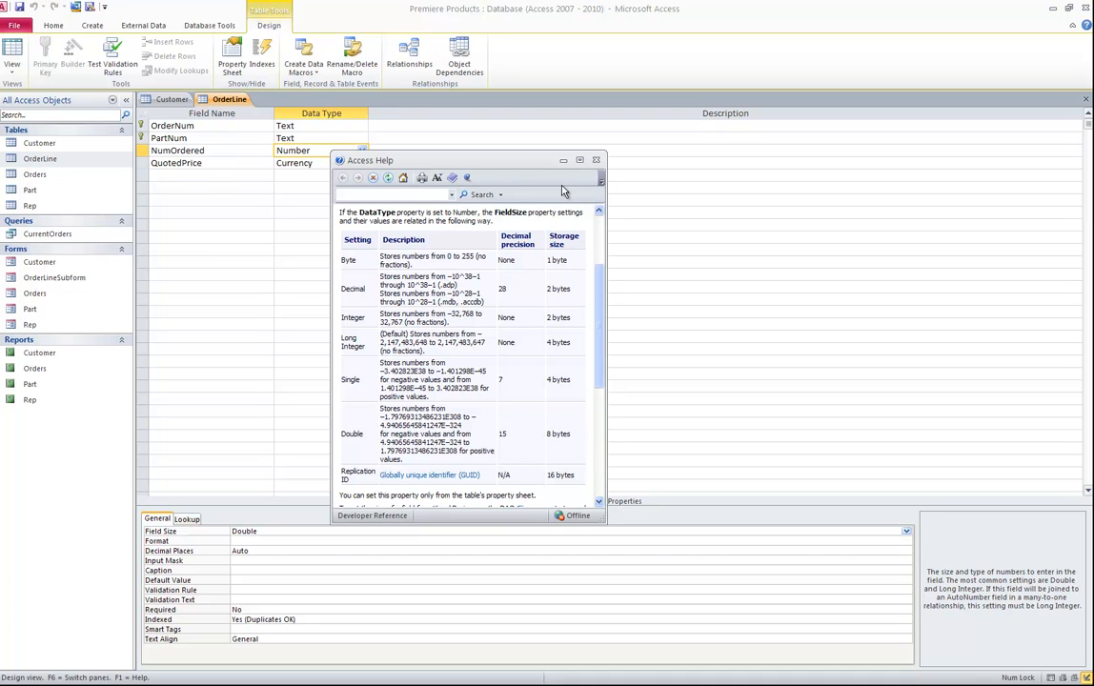
pyautogui.moveTo(496, 442)
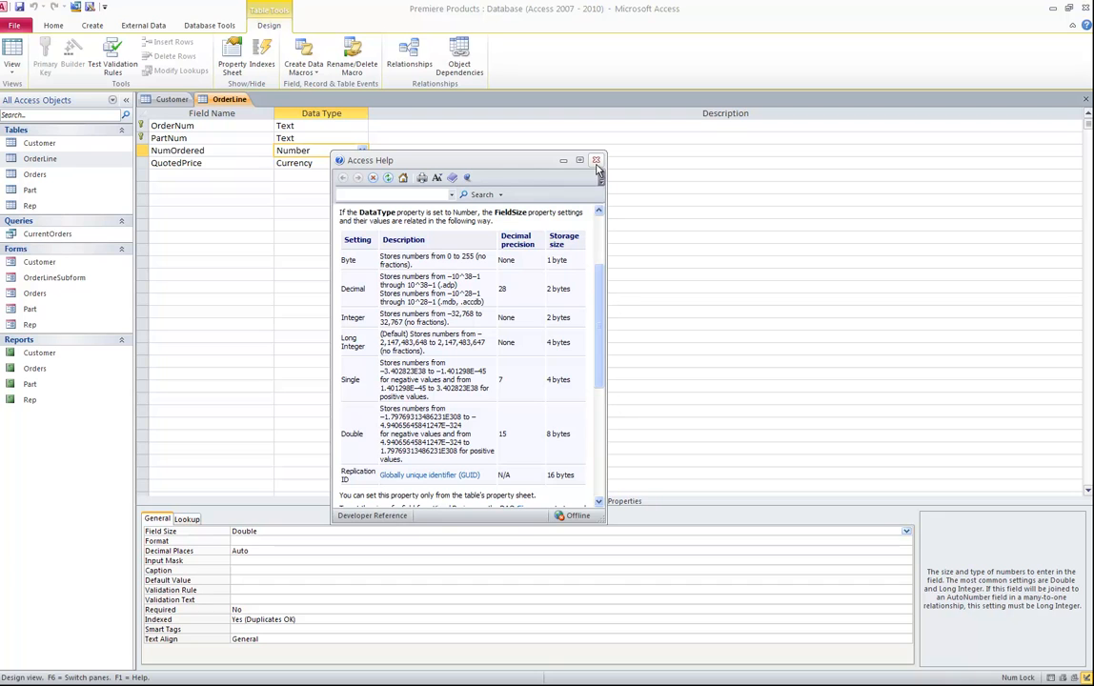
pyautogui.moveTo(596, 160)
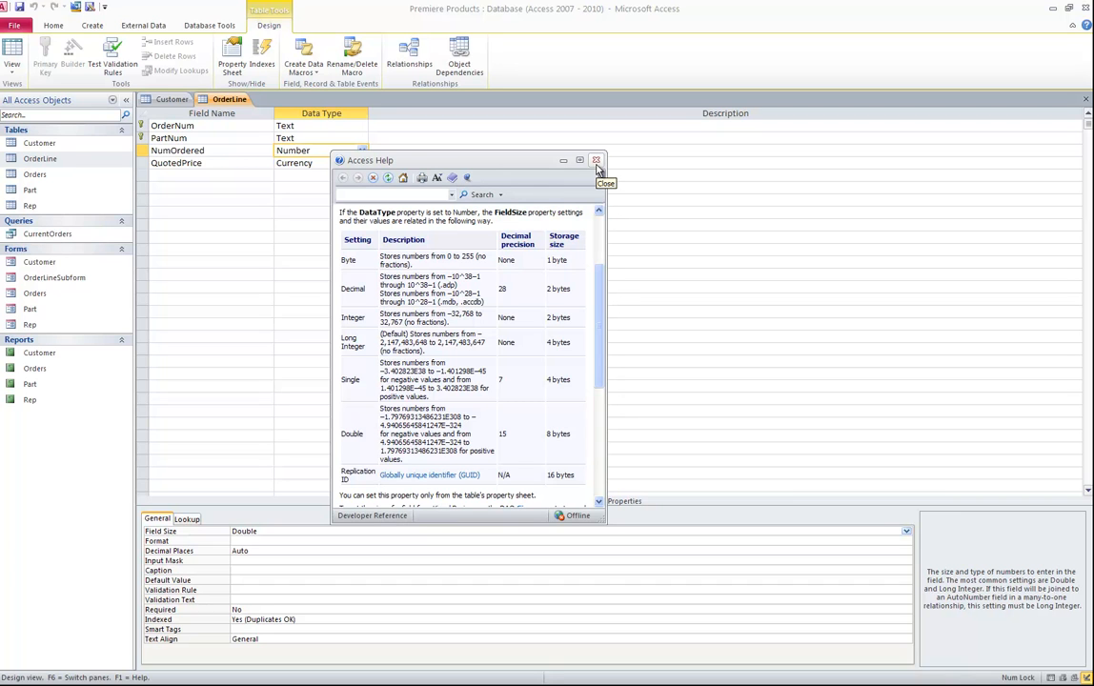
# Close help, open Orders in Design view, and inspect OrderDate's data type and format.
pyautogui.click(597, 160)
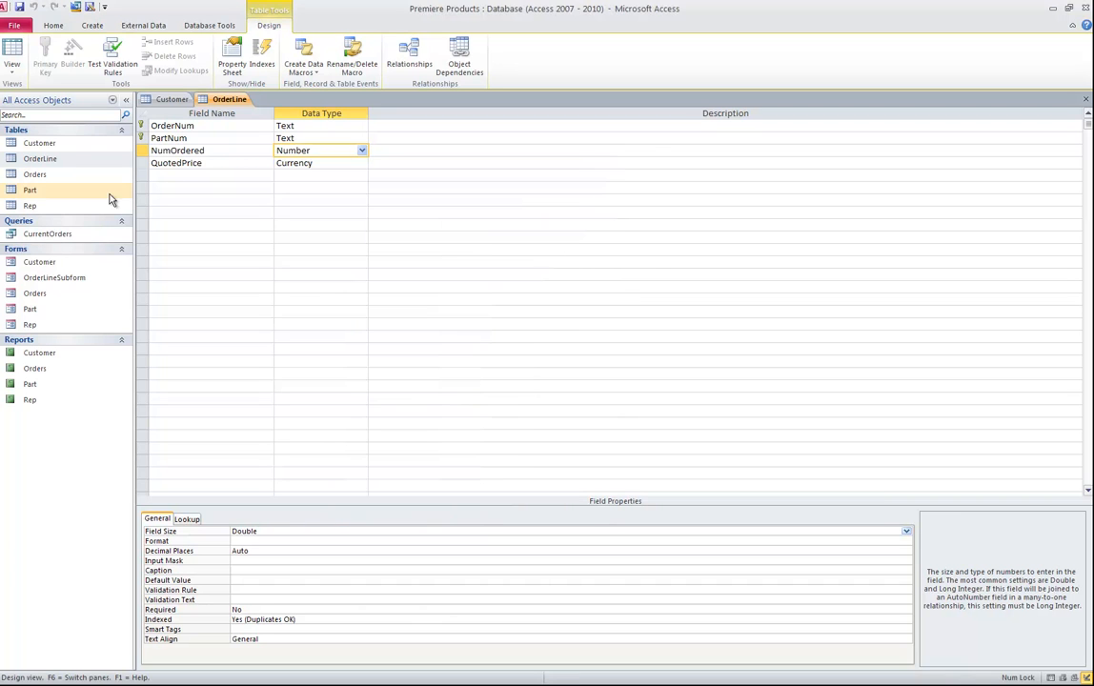
pyautogui.rightClick(35, 174)
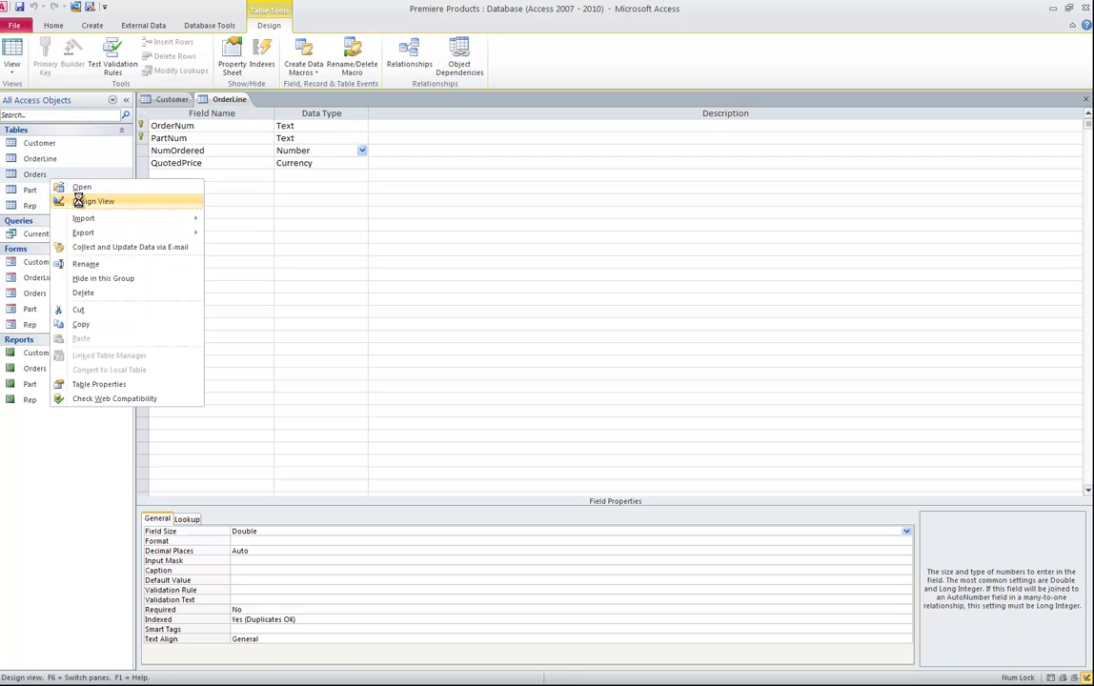
pyautogui.click(93, 201)
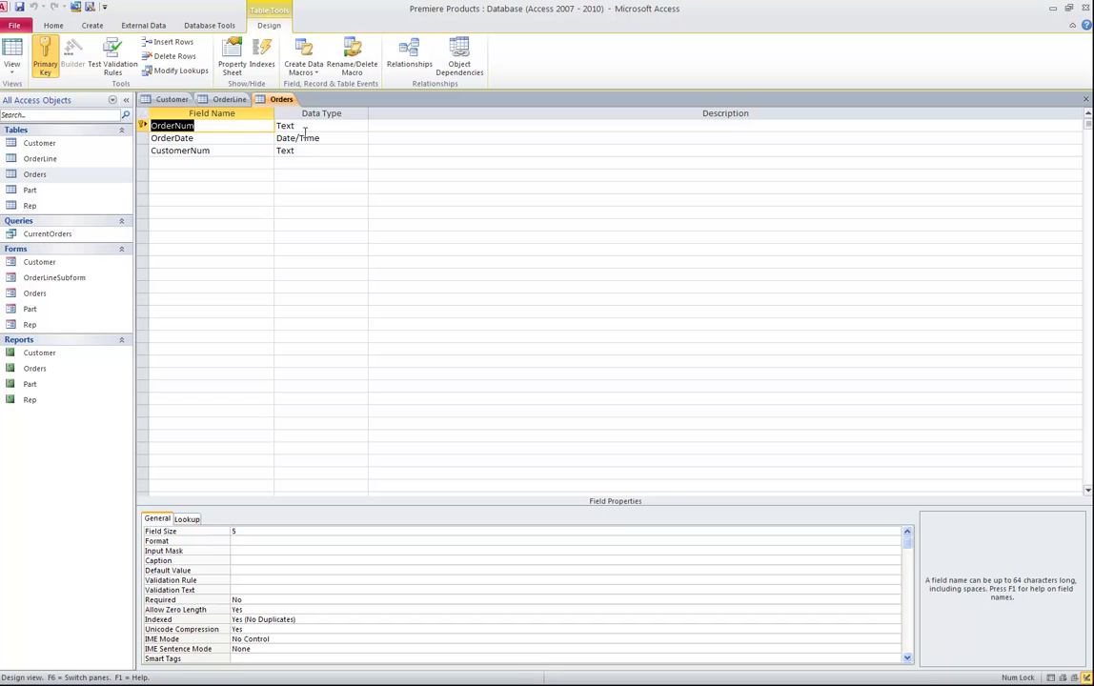
pyautogui.click(305, 138)
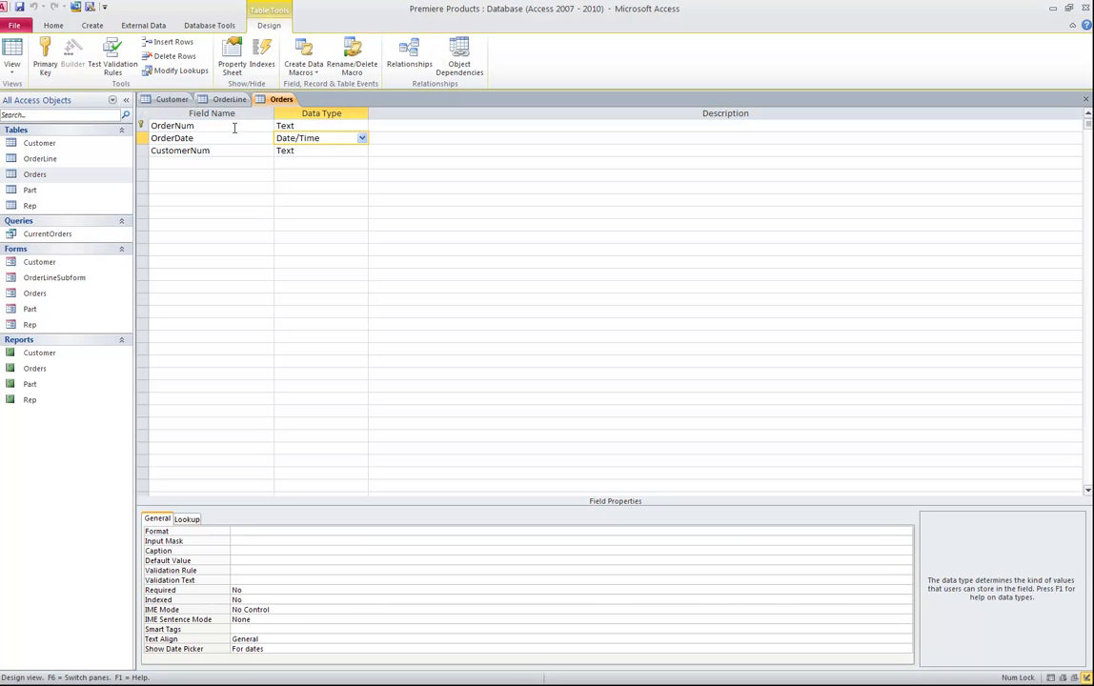
pyautogui.click(141, 125)
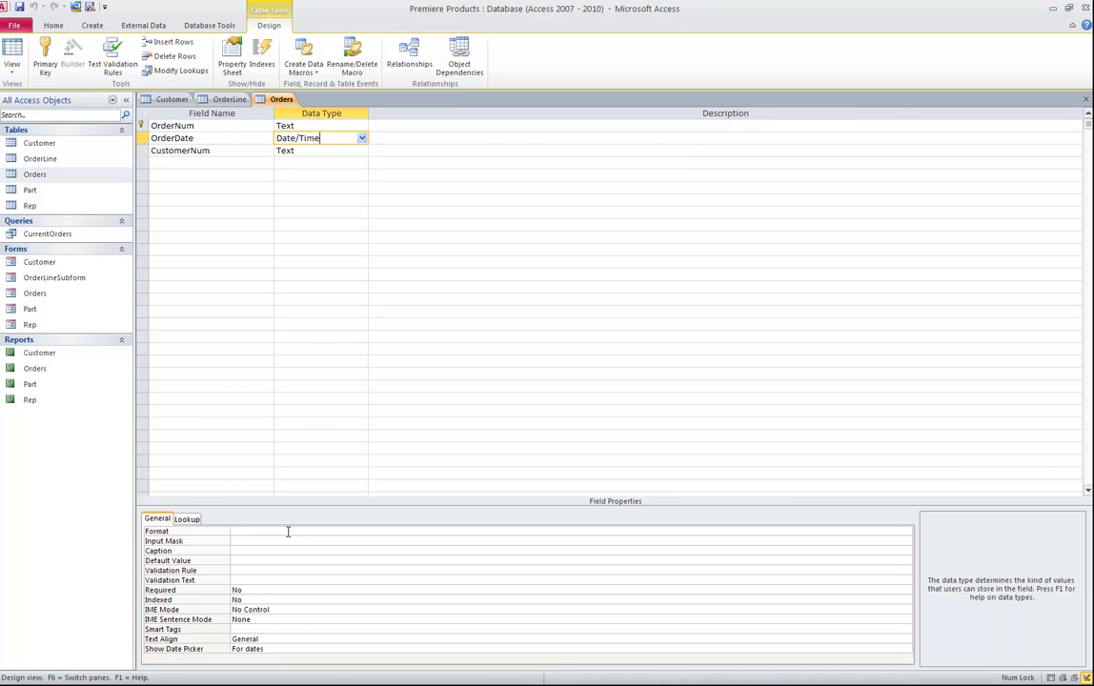
pyautogui.moveTo(258, 540)
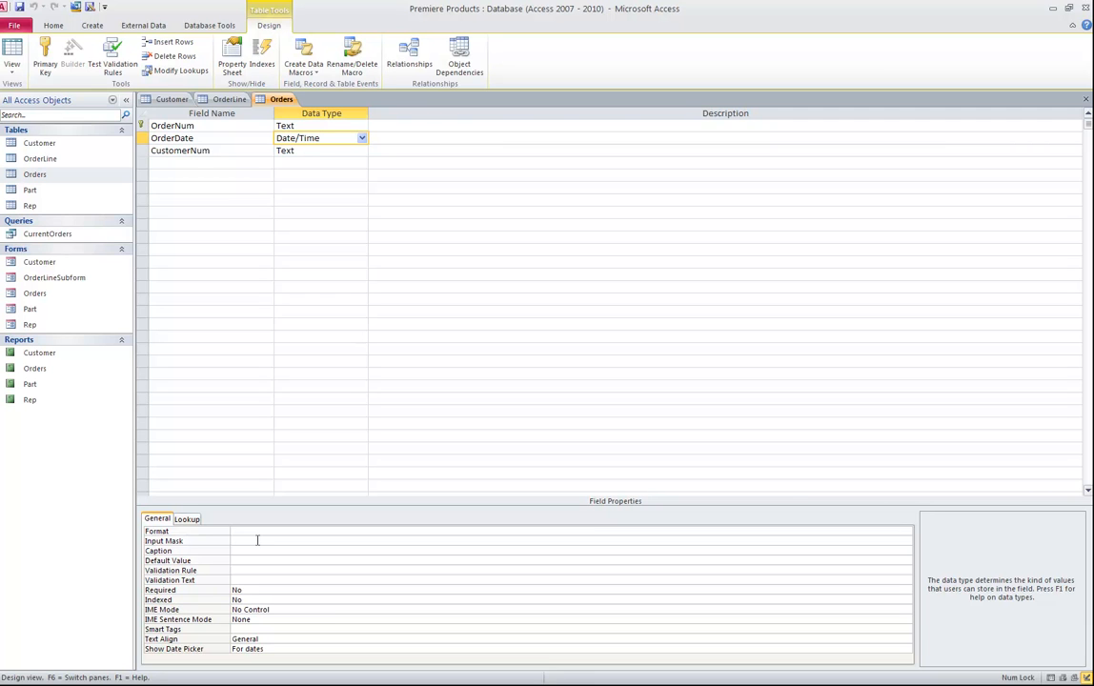
pyautogui.click(314, 137)
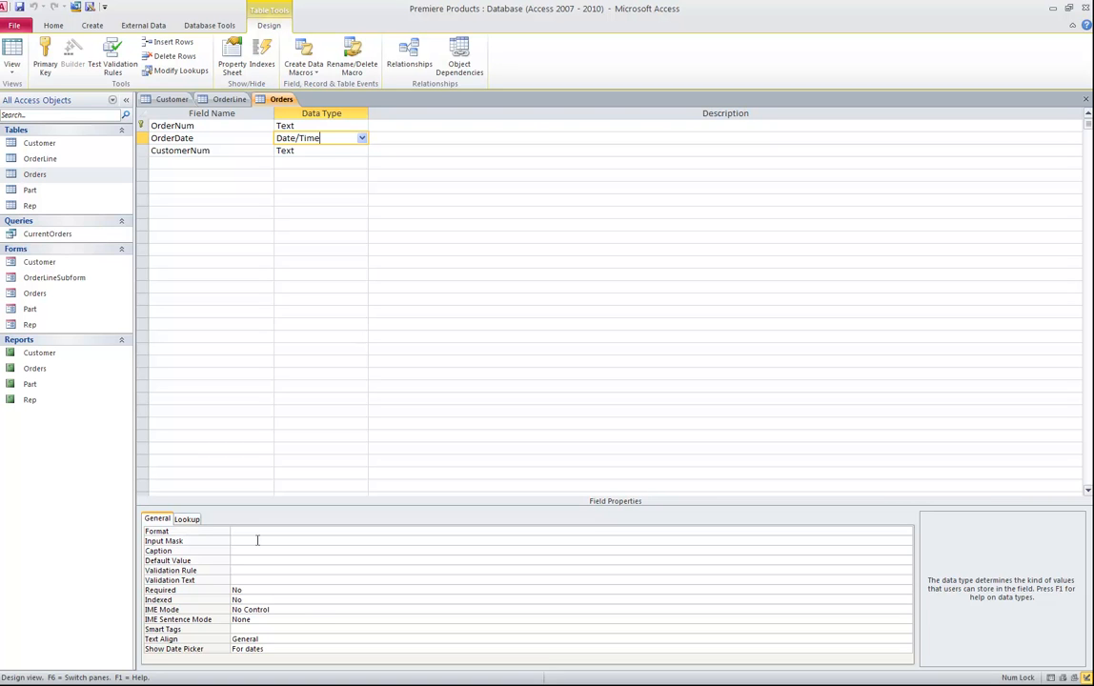
pyautogui.moveTo(245, 531)
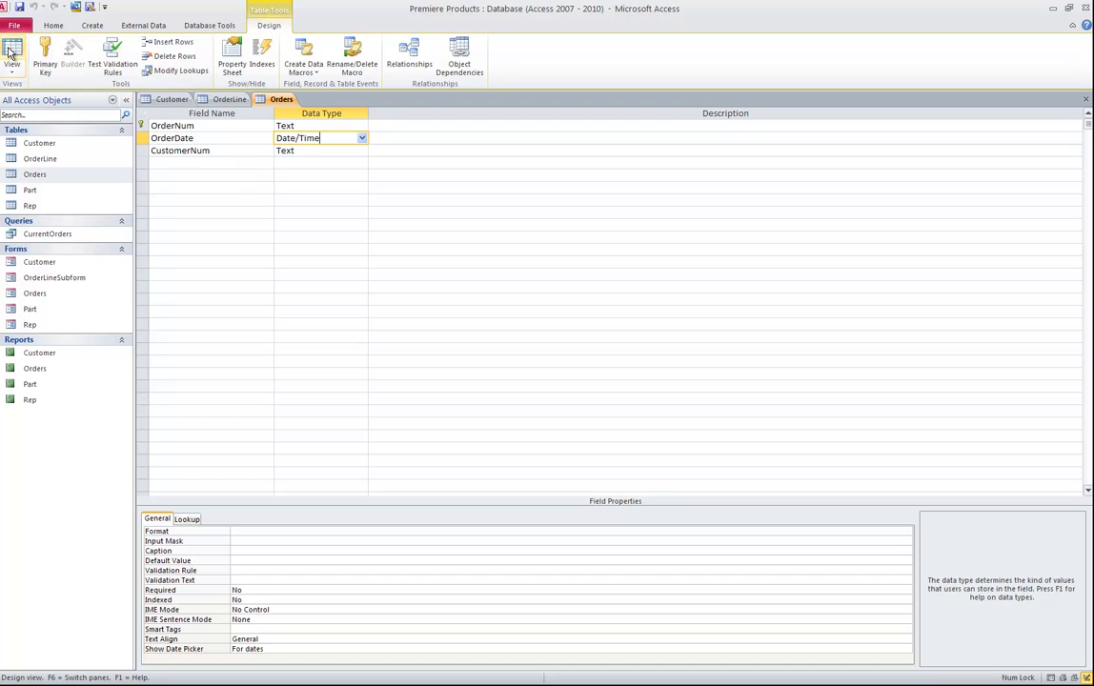
pyautogui.moveTo(13, 52)
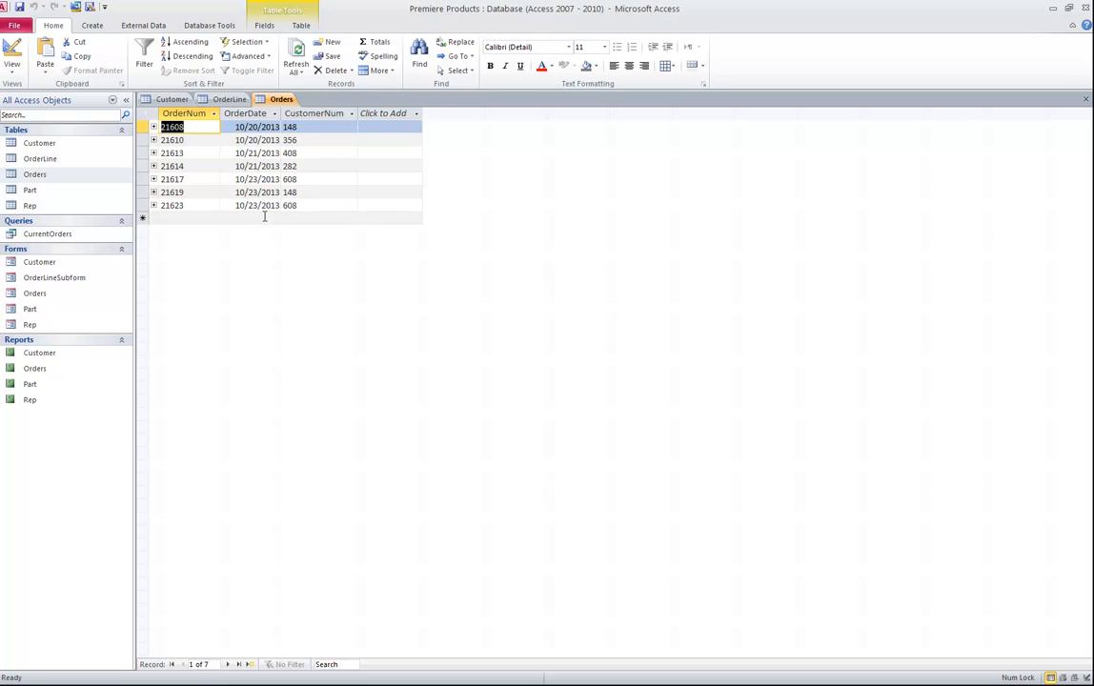
pyautogui.moveTo(237, 135)
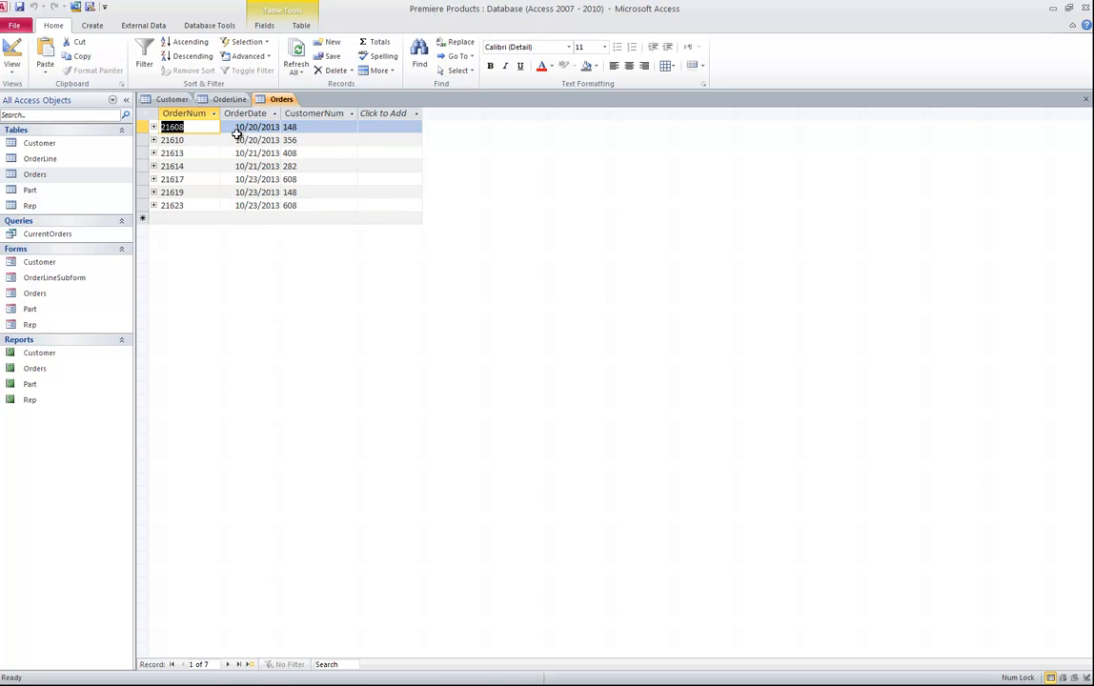
pyautogui.moveTo(253, 128)
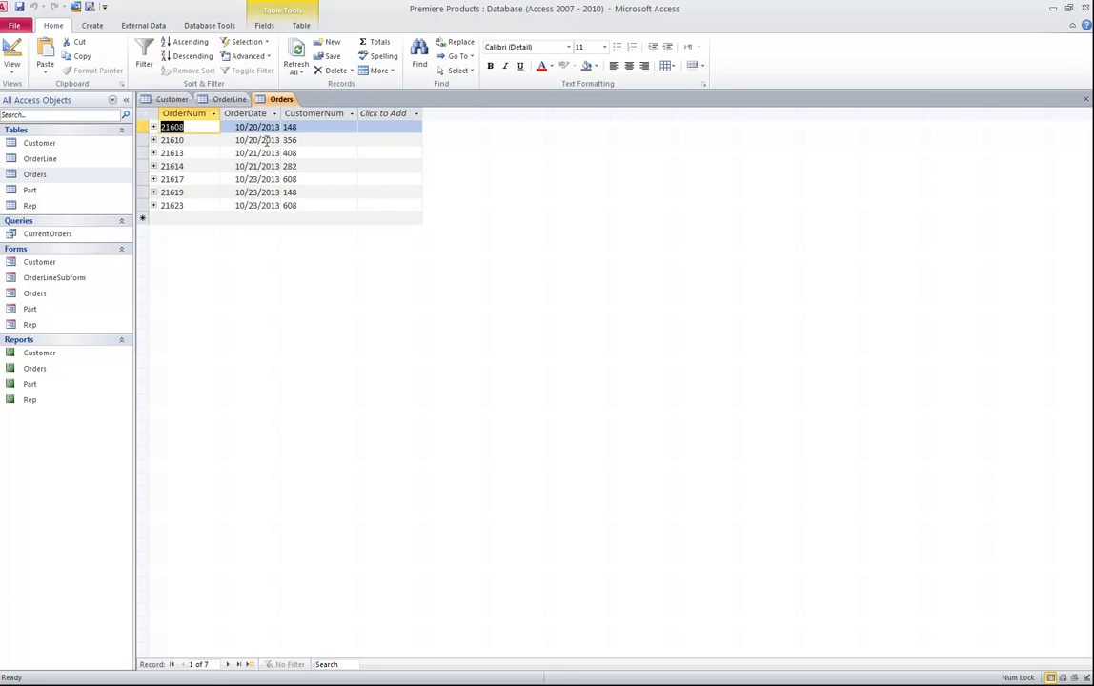
# Open the Part table in Design view, then open the Rep table's design.
pyautogui.rightClick(30, 190)
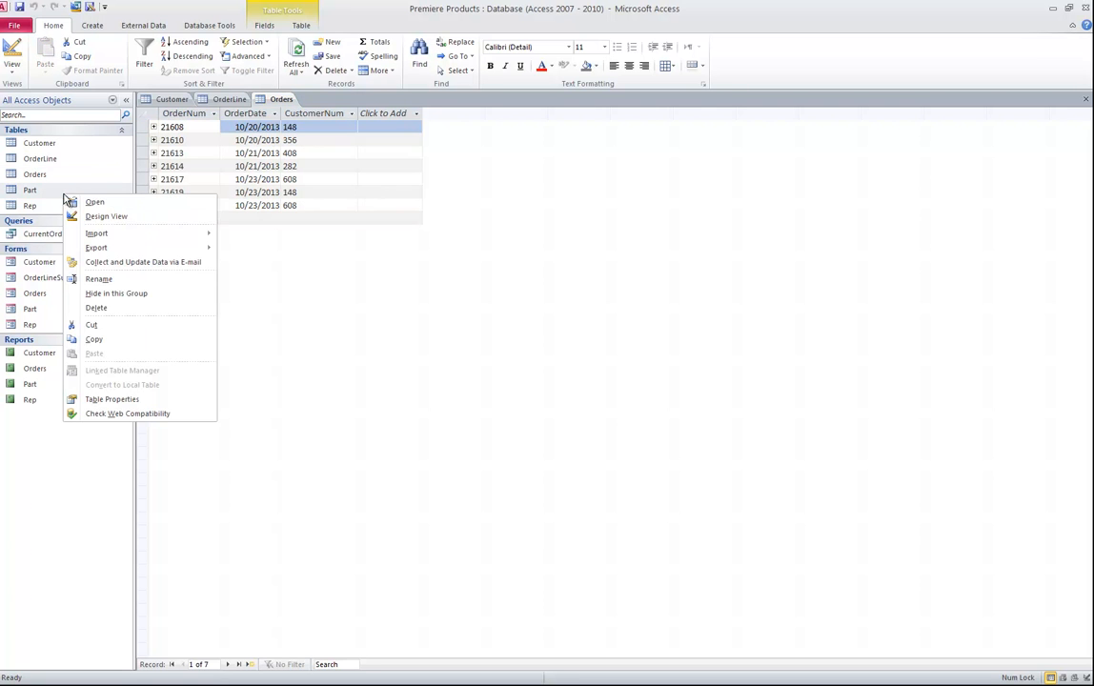
pyautogui.click(106, 216)
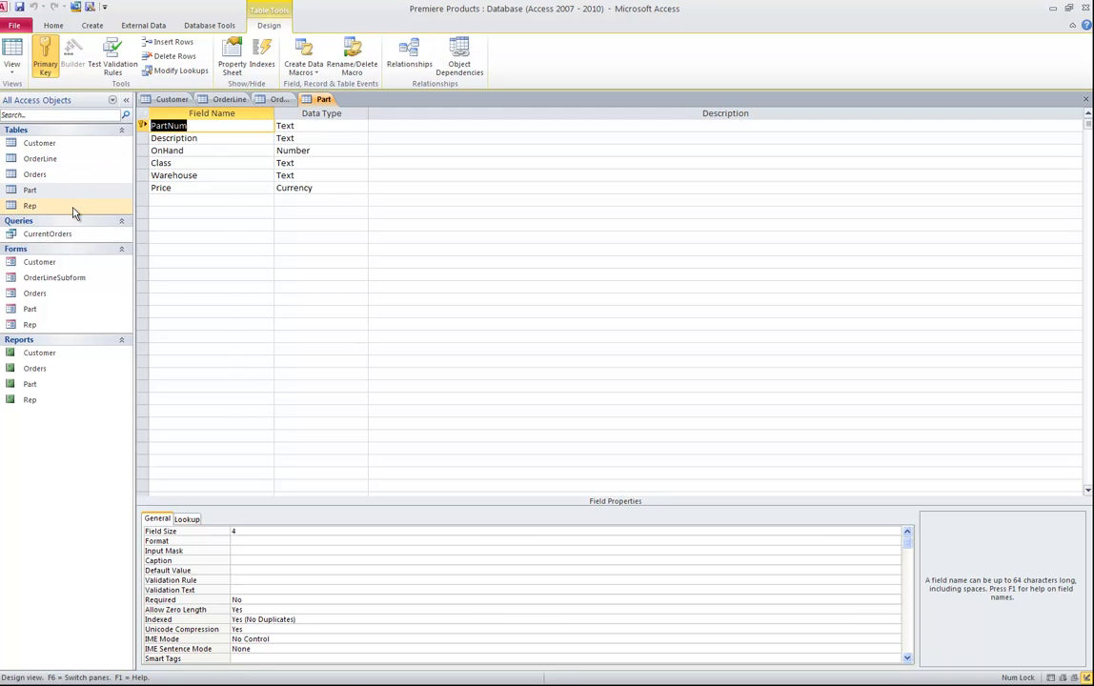
pyautogui.doubleClick(29, 205)
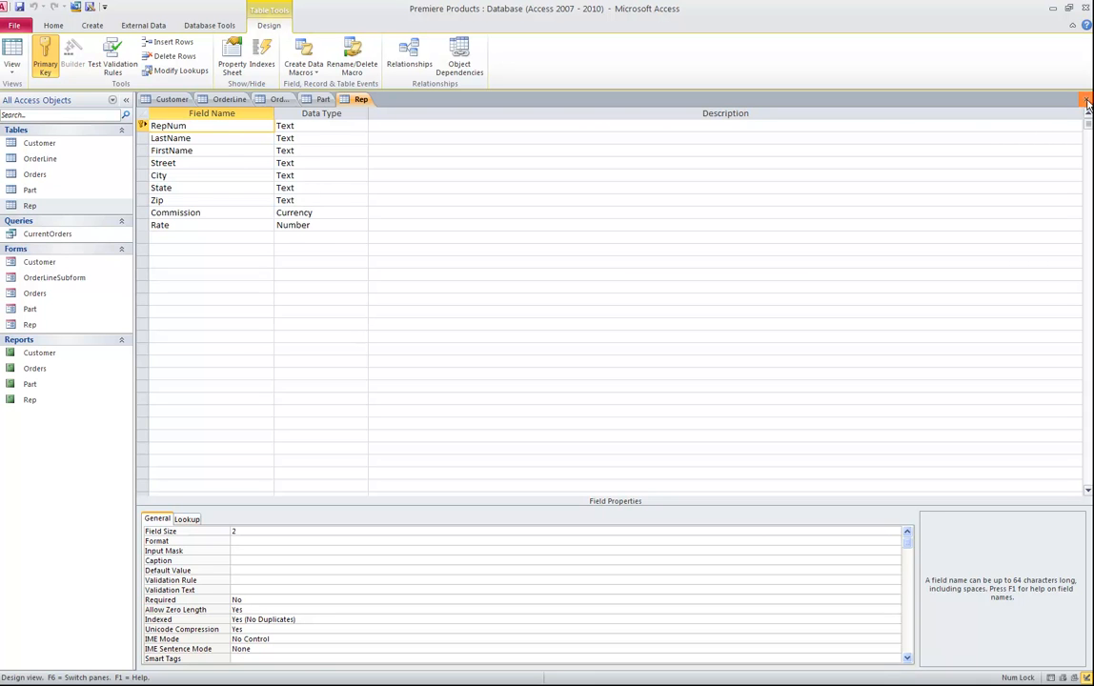
# Close the open table designs and go to the Database Tools tab.
pyautogui.click(173, 99)
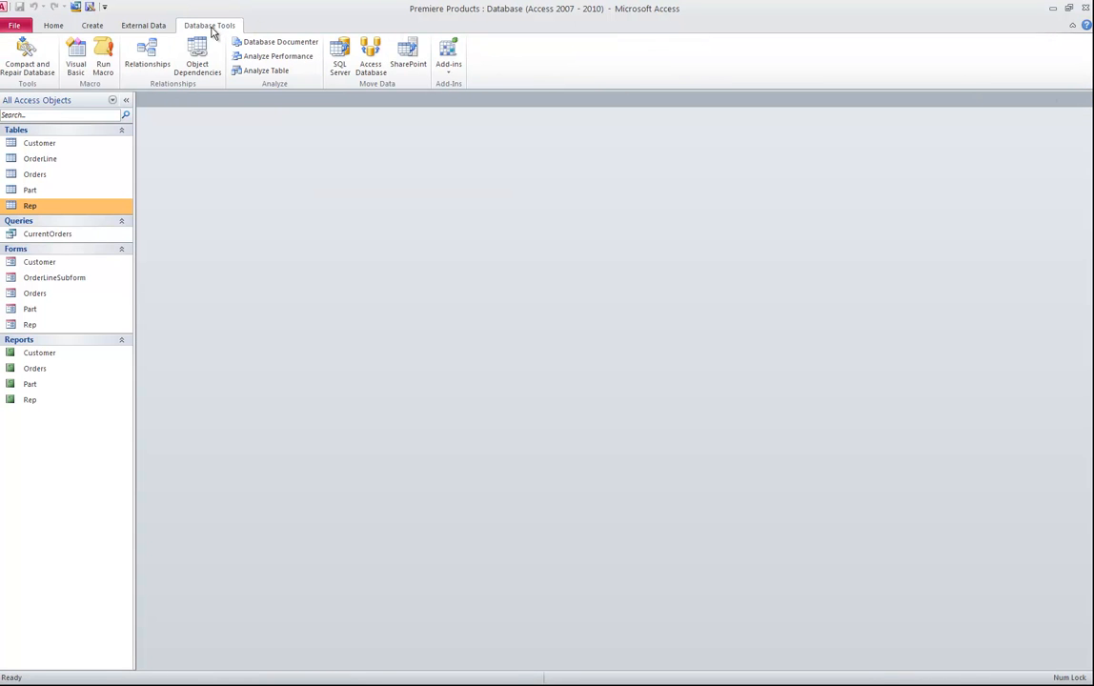
pyautogui.click(147, 57)
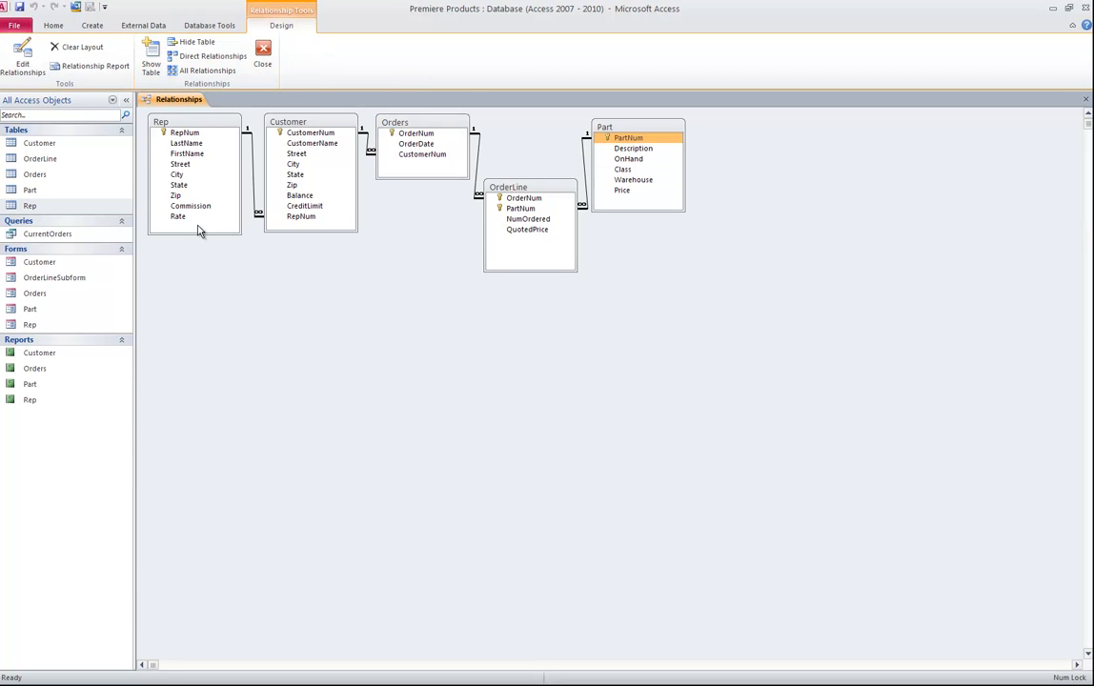
pyautogui.moveTo(467, 238)
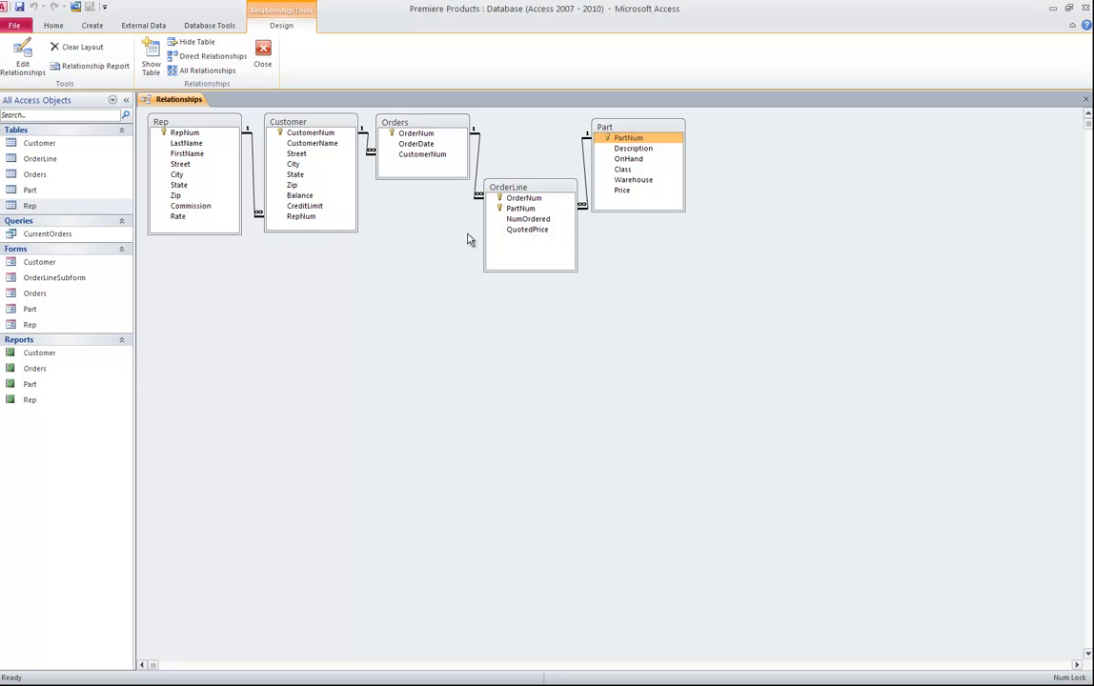
pyautogui.rightClick(467, 238)
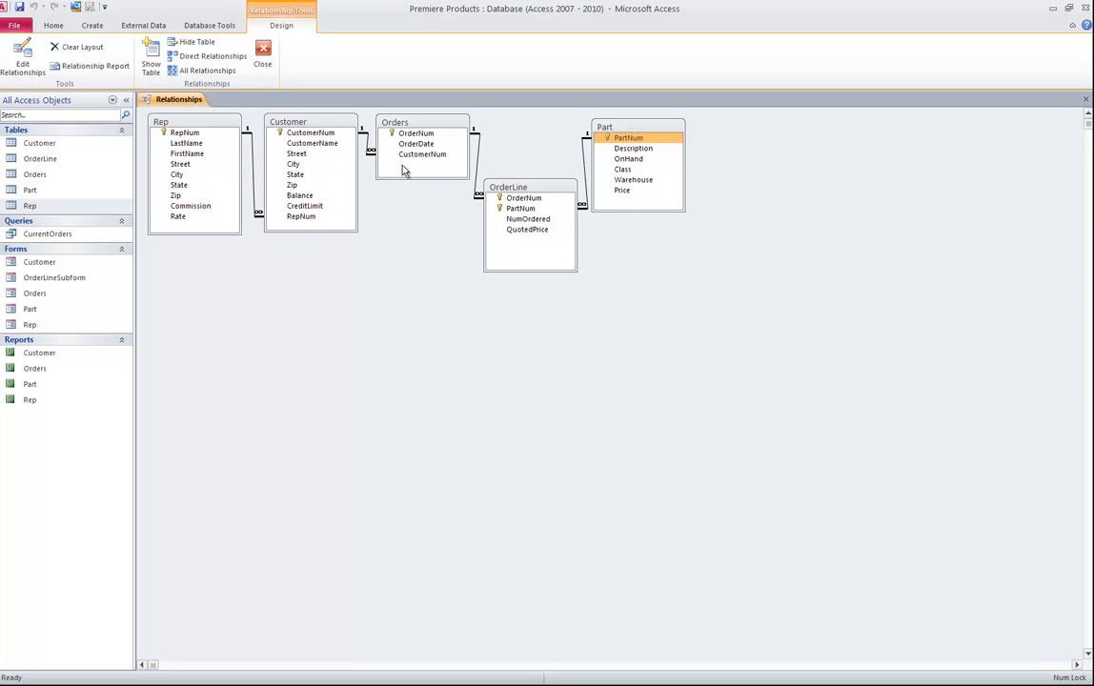
pyautogui.moveTo(588, 174)
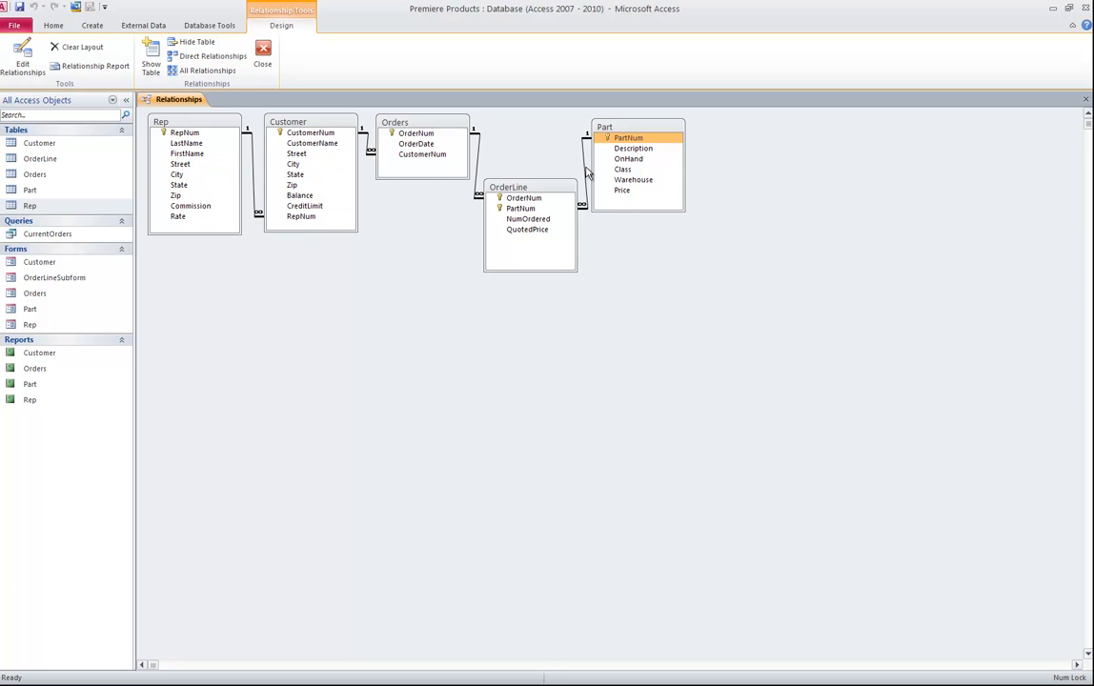
pyautogui.click(187, 143)
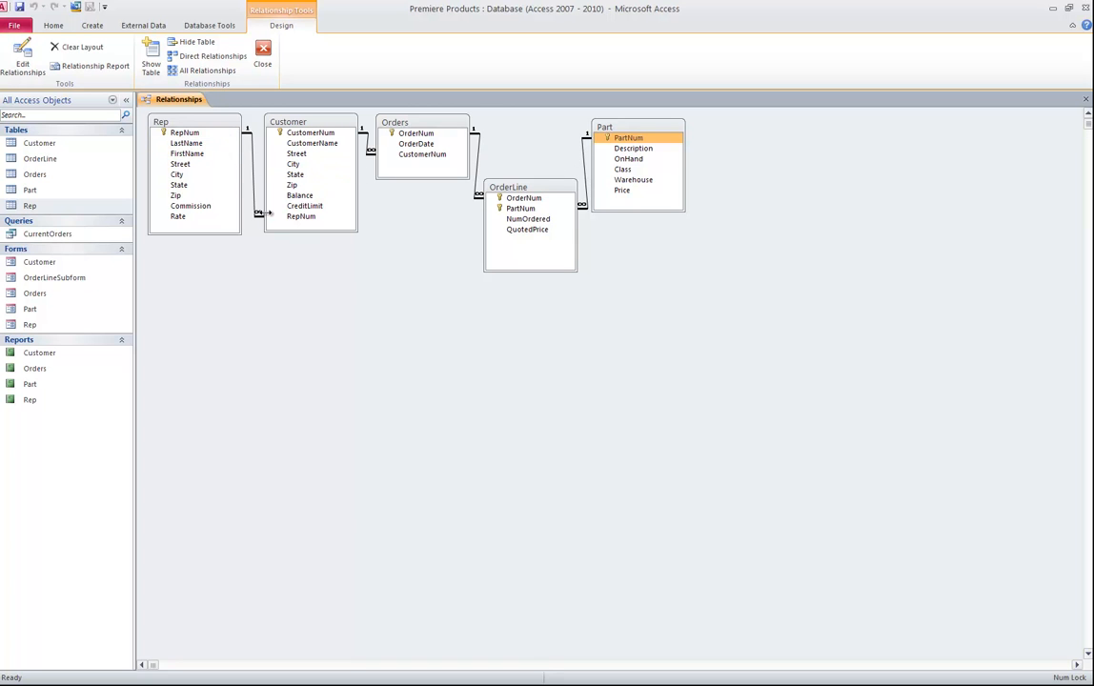
pyautogui.click(185, 133)
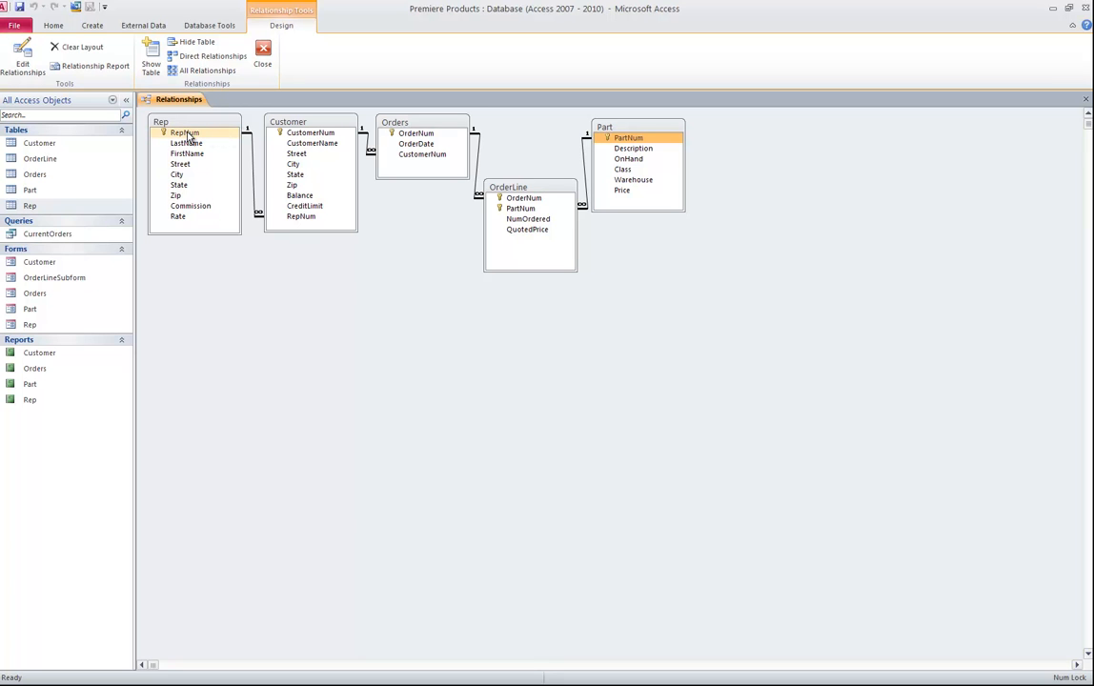
pyautogui.click(302, 217)
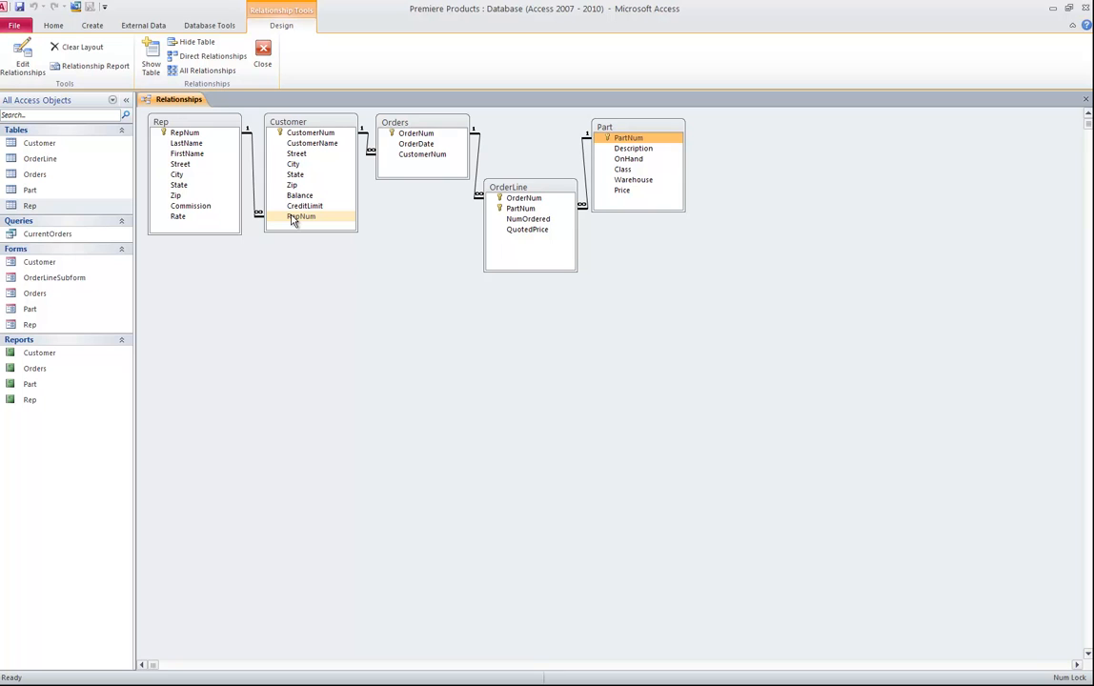
pyautogui.moveTo(316, 216)
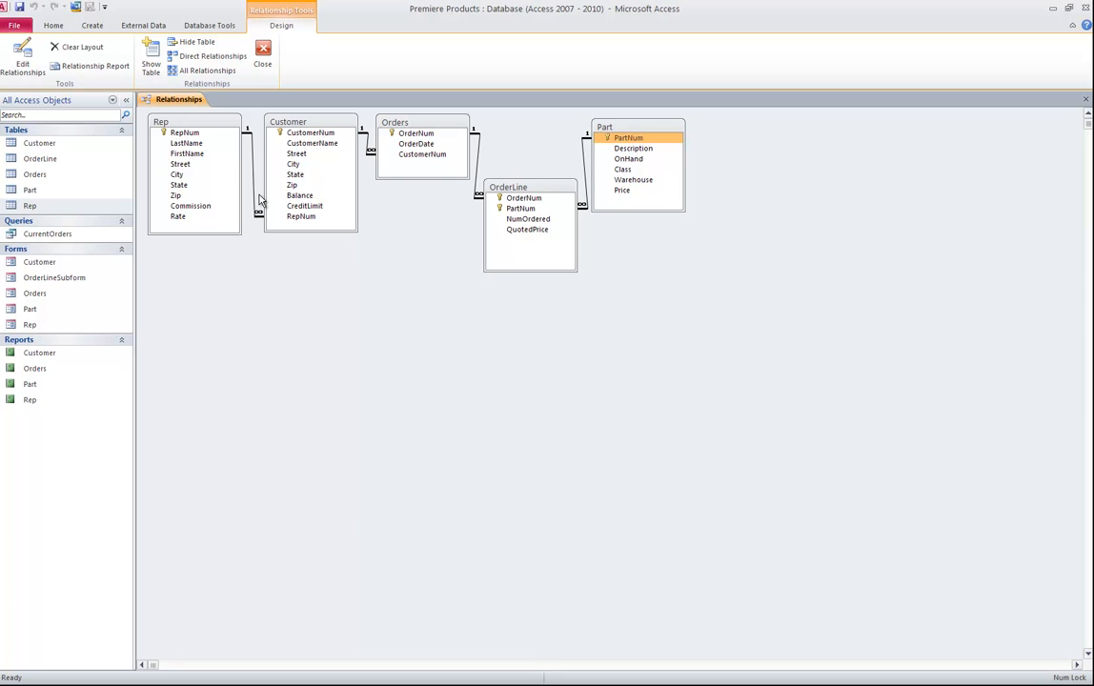
pyautogui.click(302, 217)
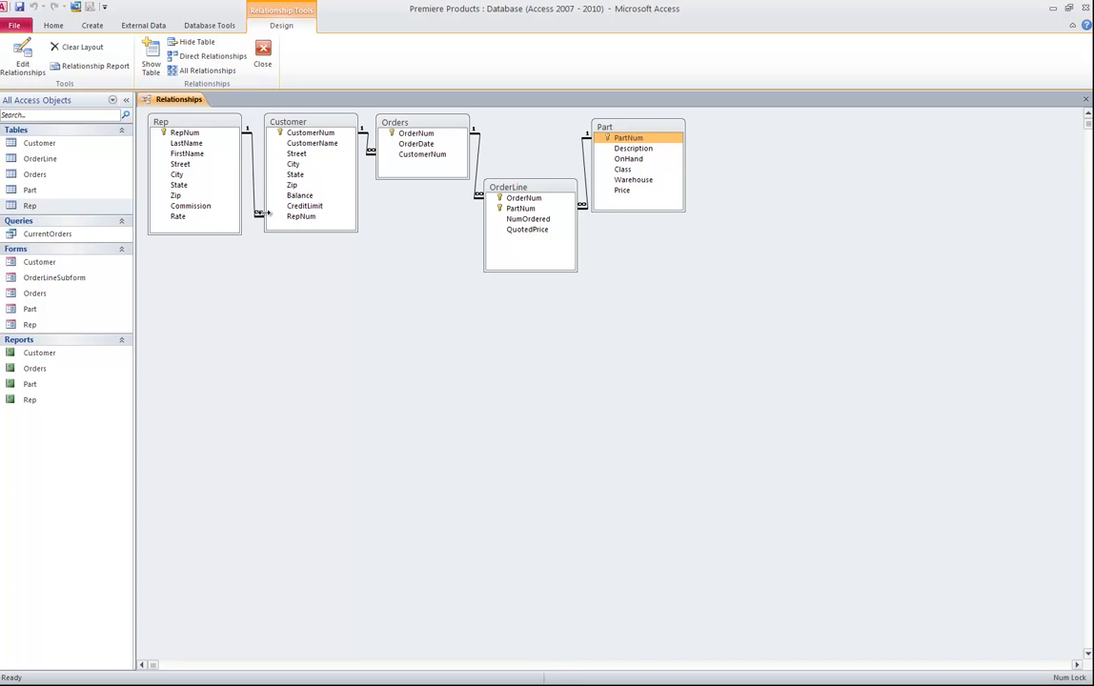
pyautogui.moveTo(263, 217)
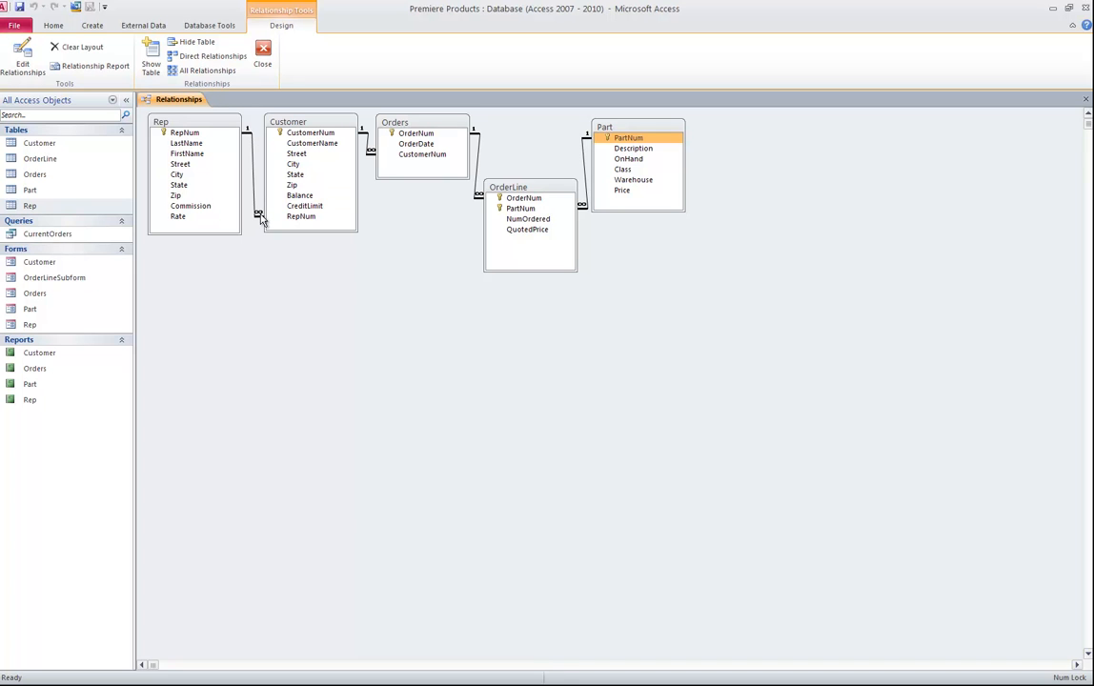
pyautogui.moveTo(265, 221)
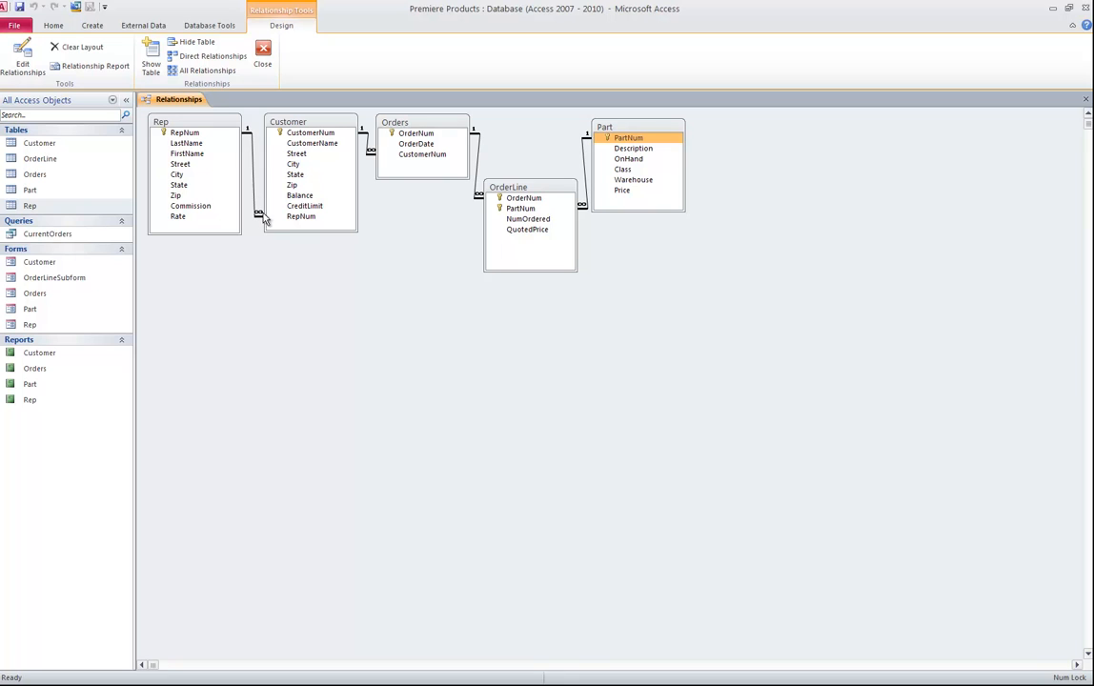
pyautogui.moveTo(264, 221)
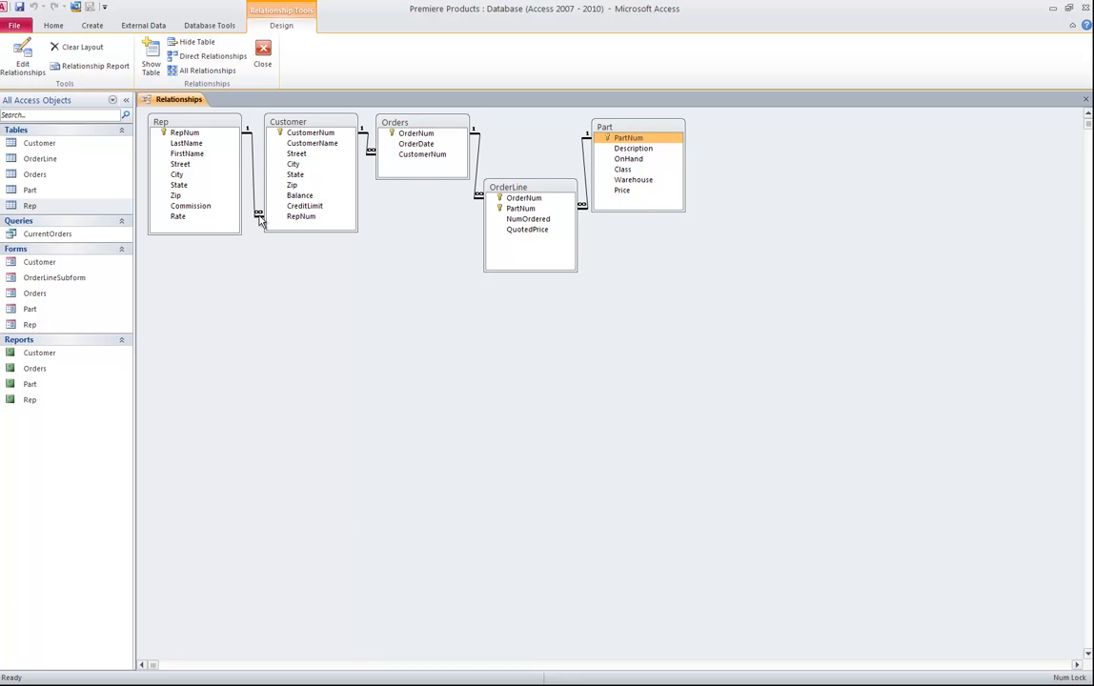
pyautogui.click(302, 217)
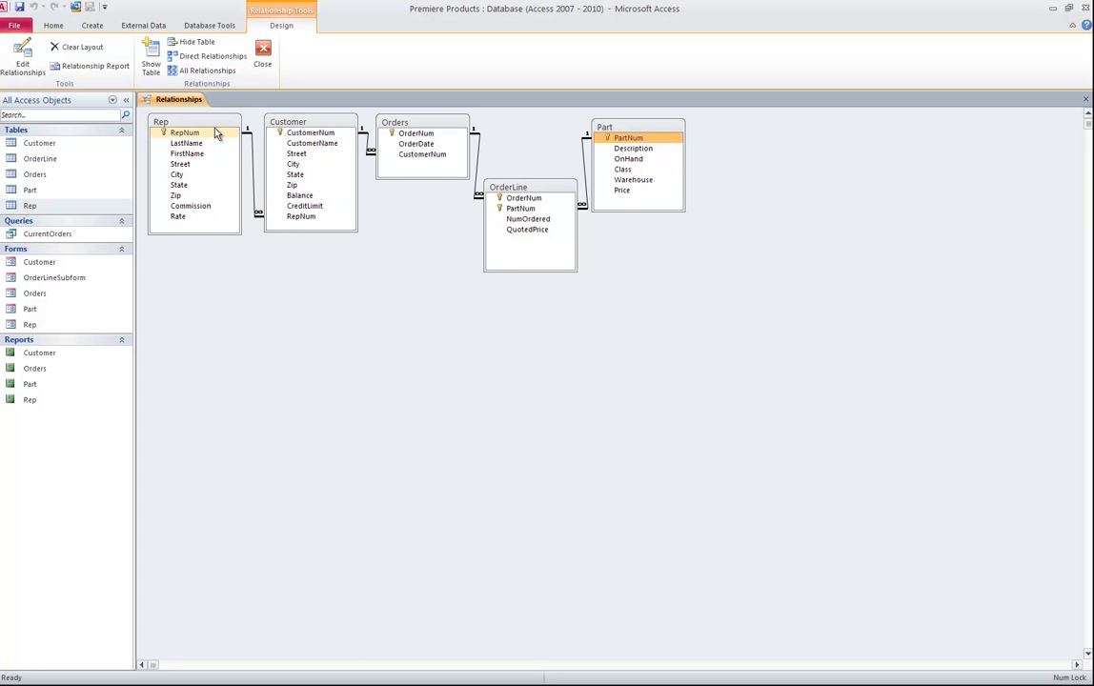
pyautogui.click(302, 216)
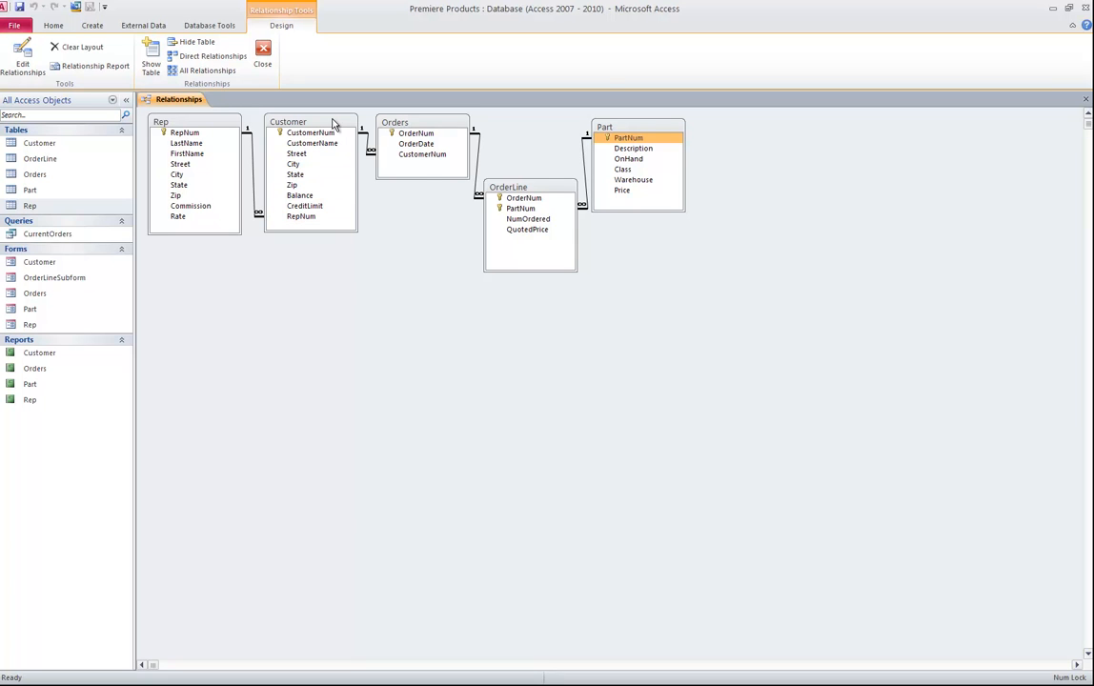
pyautogui.click(420, 155)
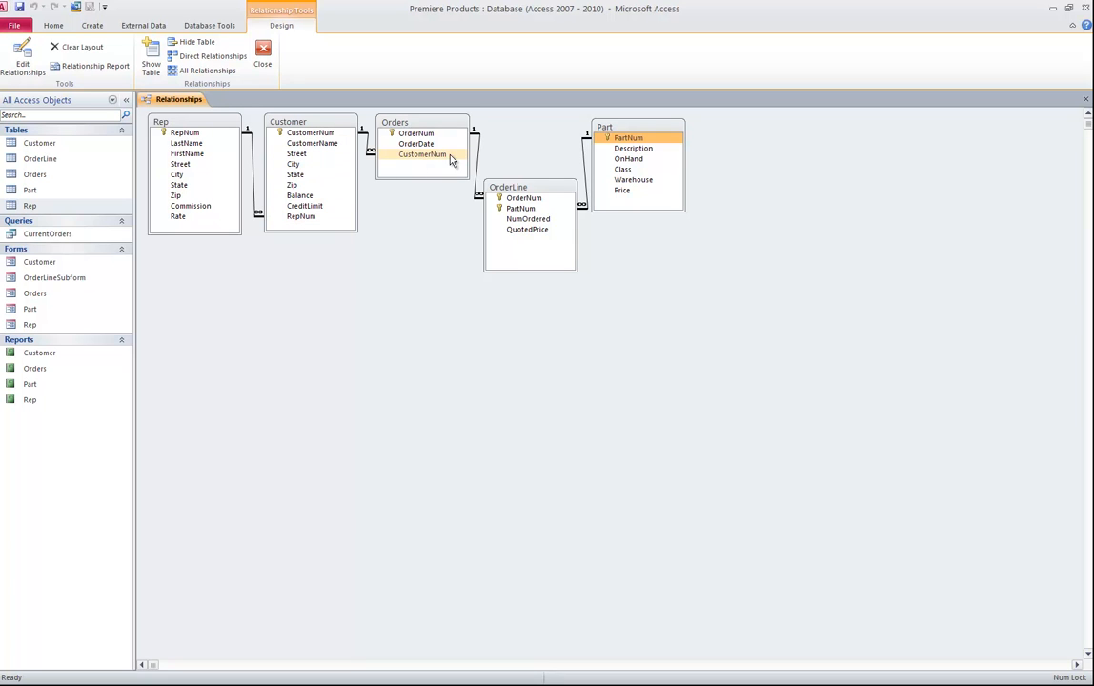
pyautogui.click(422, 155)
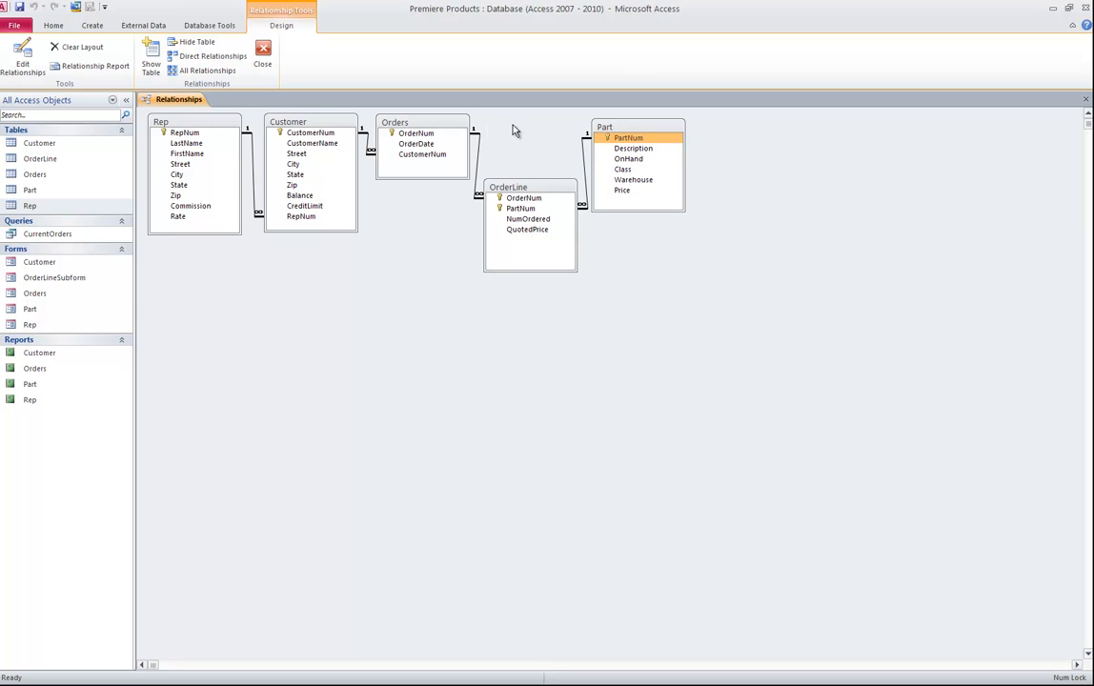
pyautogui.moveTo(599, 249)
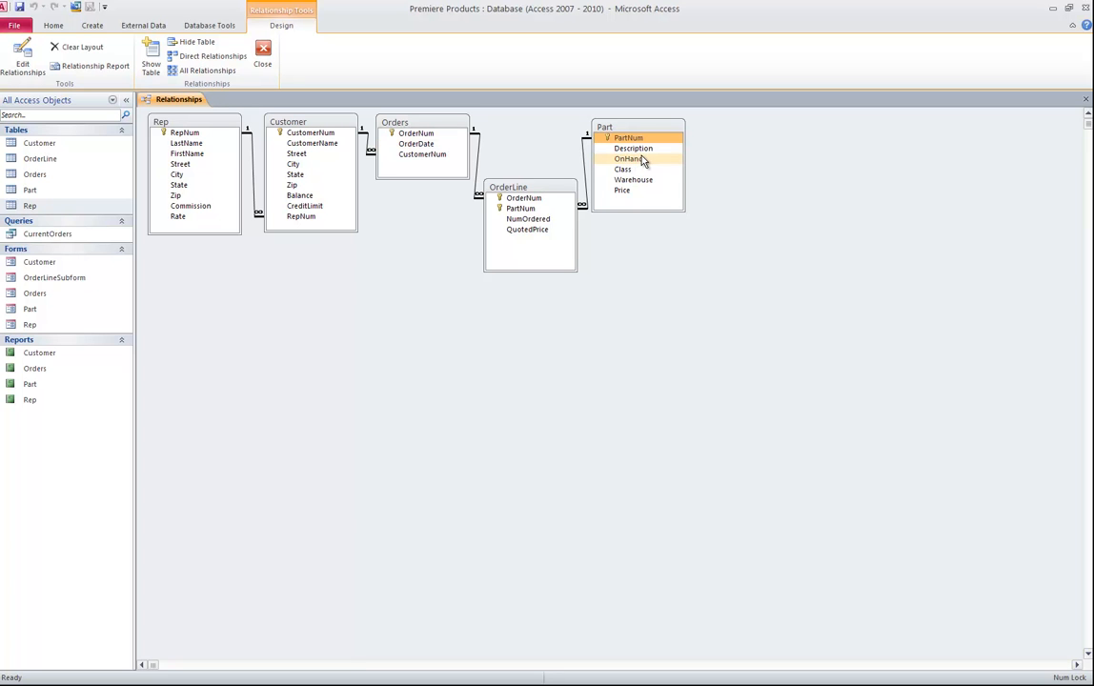
pyautogui.click(415, 143)
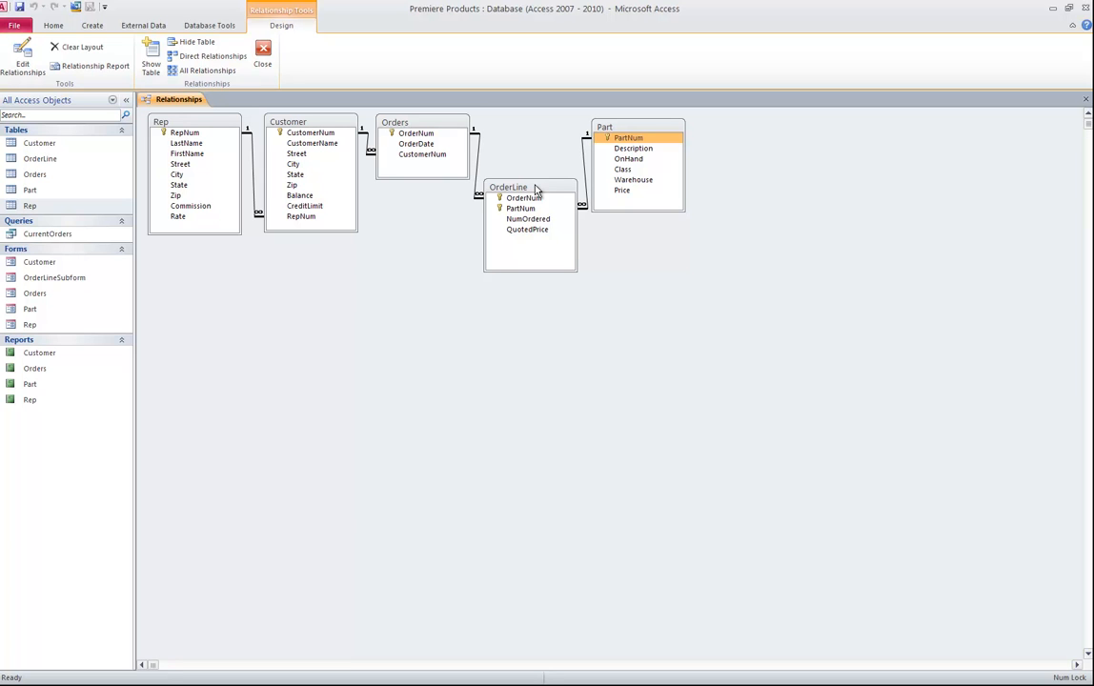
pyautogui.moveTo(509, 156)
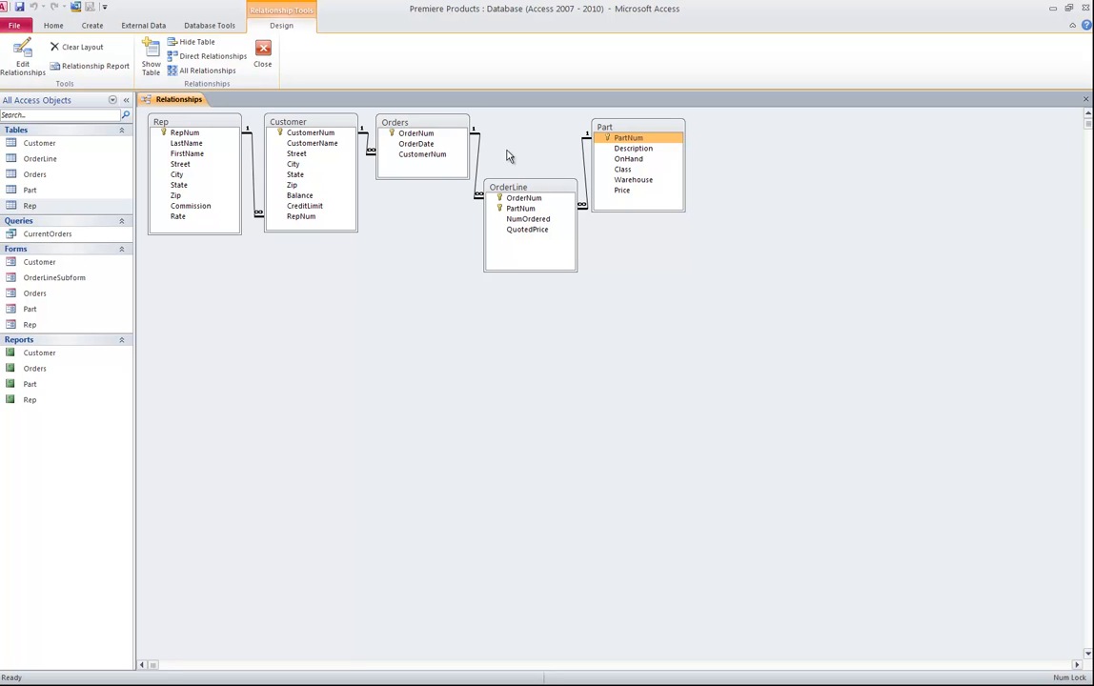
pyautogui.click(417, 144)
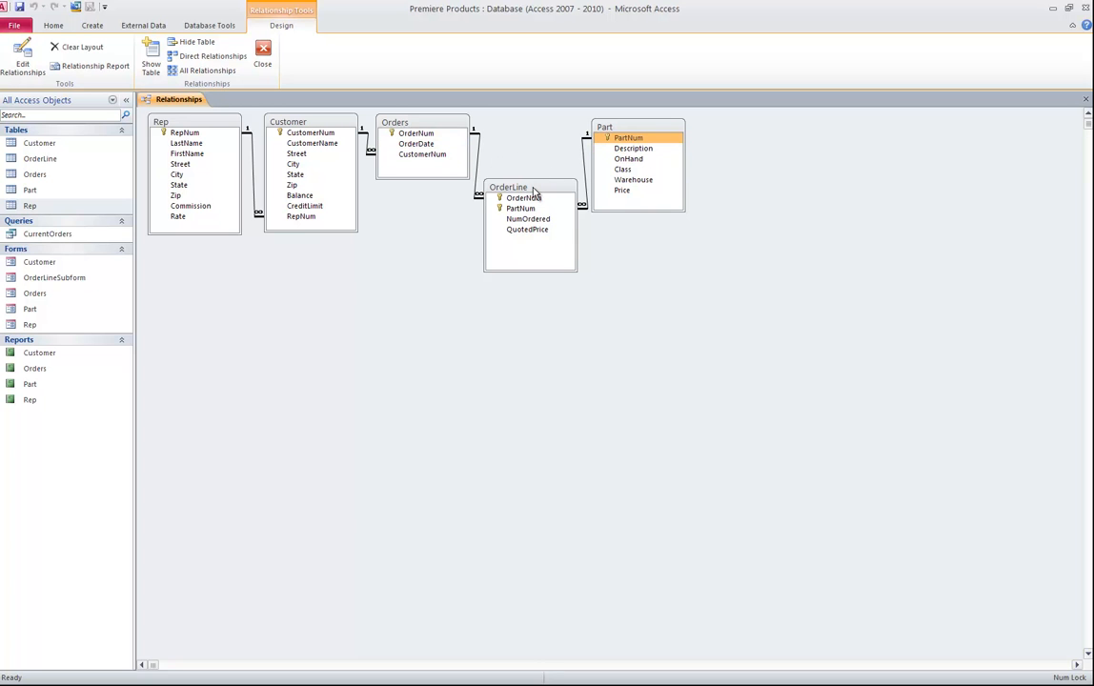
pyautogui.moveTo(481, 148)
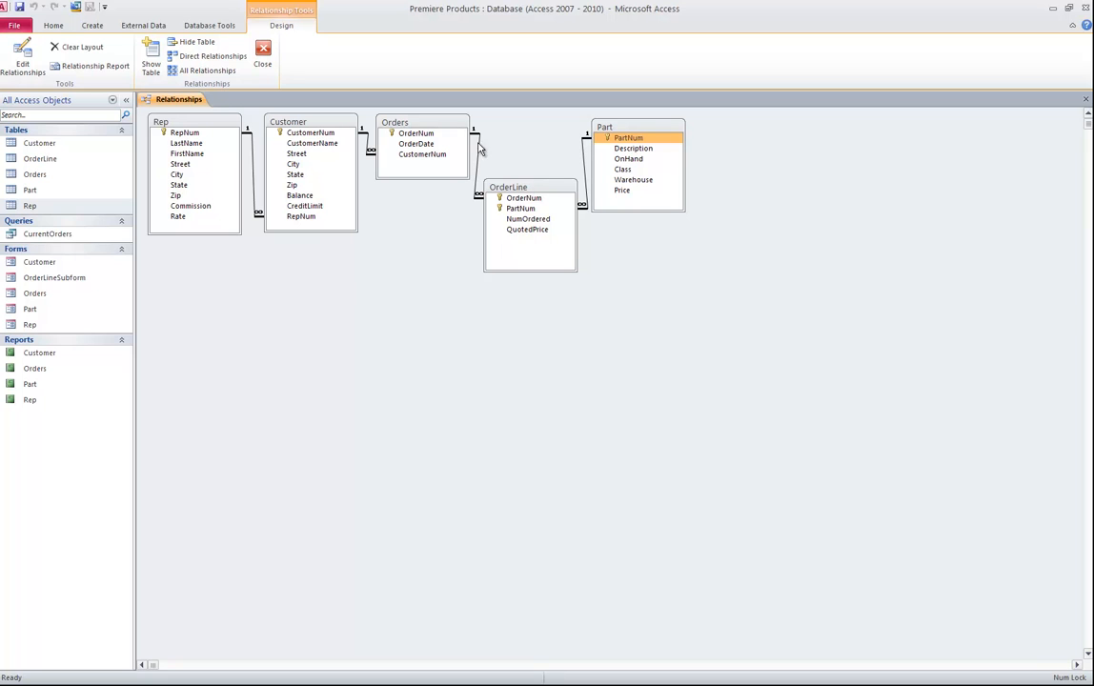
pyautogui.moveTo(477, 200)
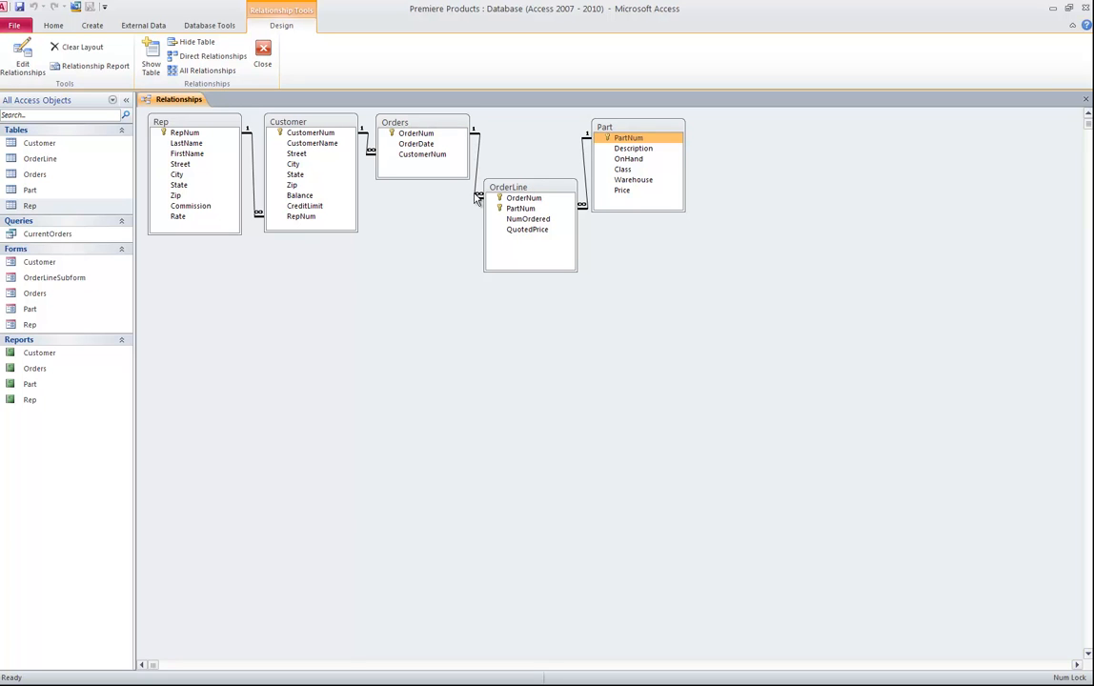
pyautogui.click(521, 207)
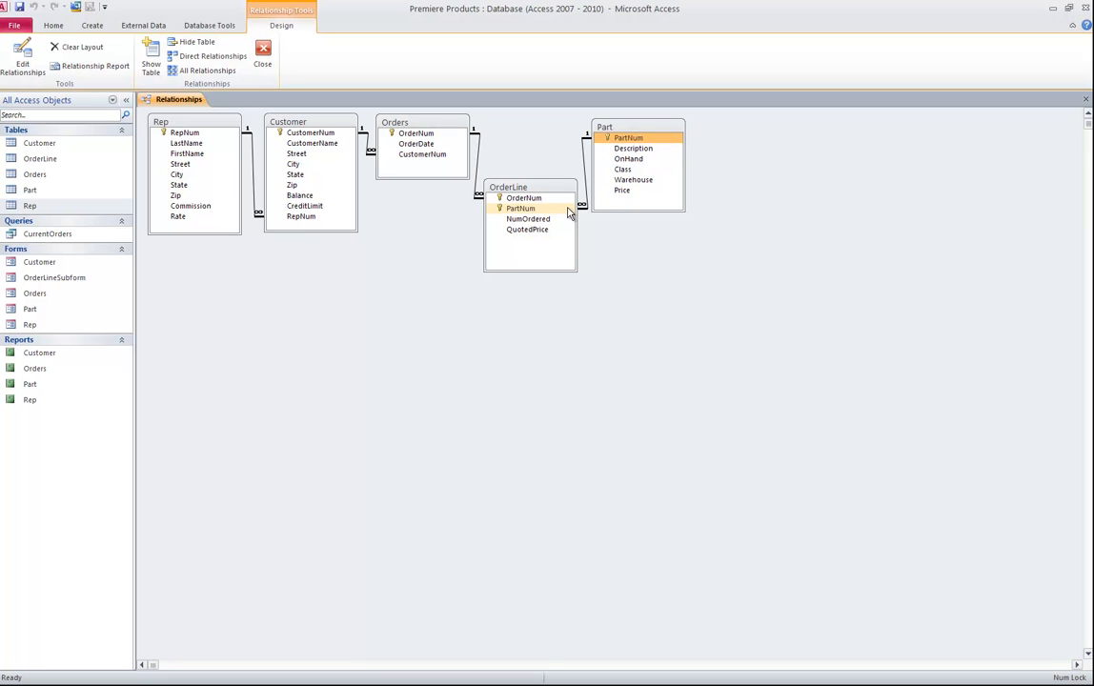
pyautogui.click(521, 208)
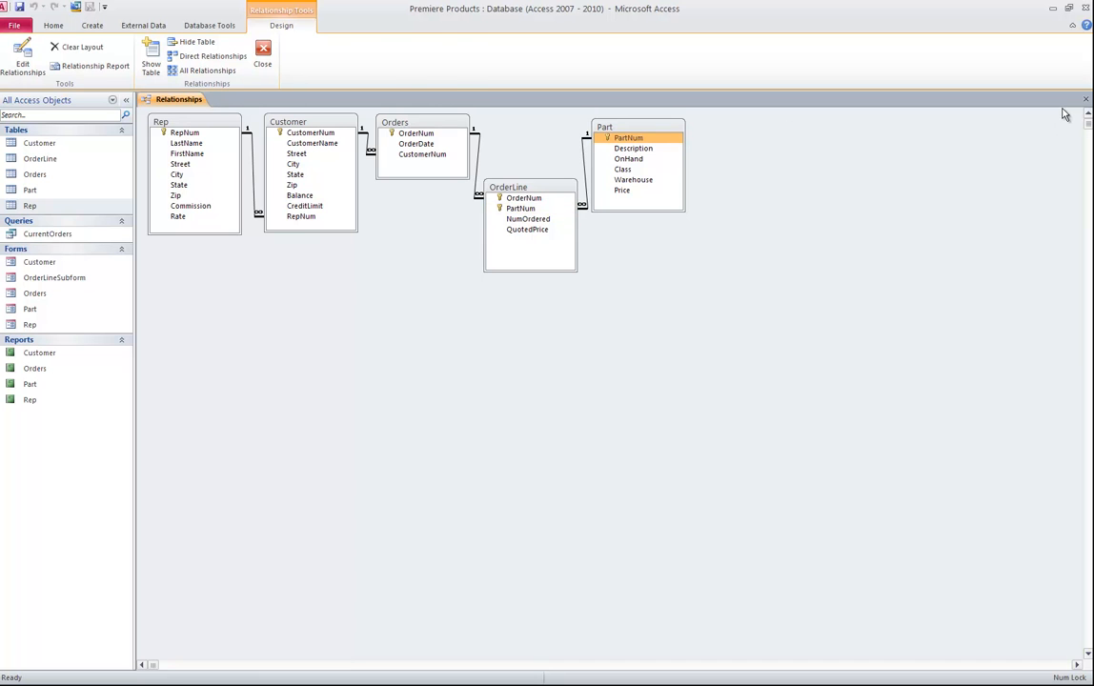
# Close Relationships and open the CurrentOrders query showing nine order lines.
pyautogui.click(263, 57)
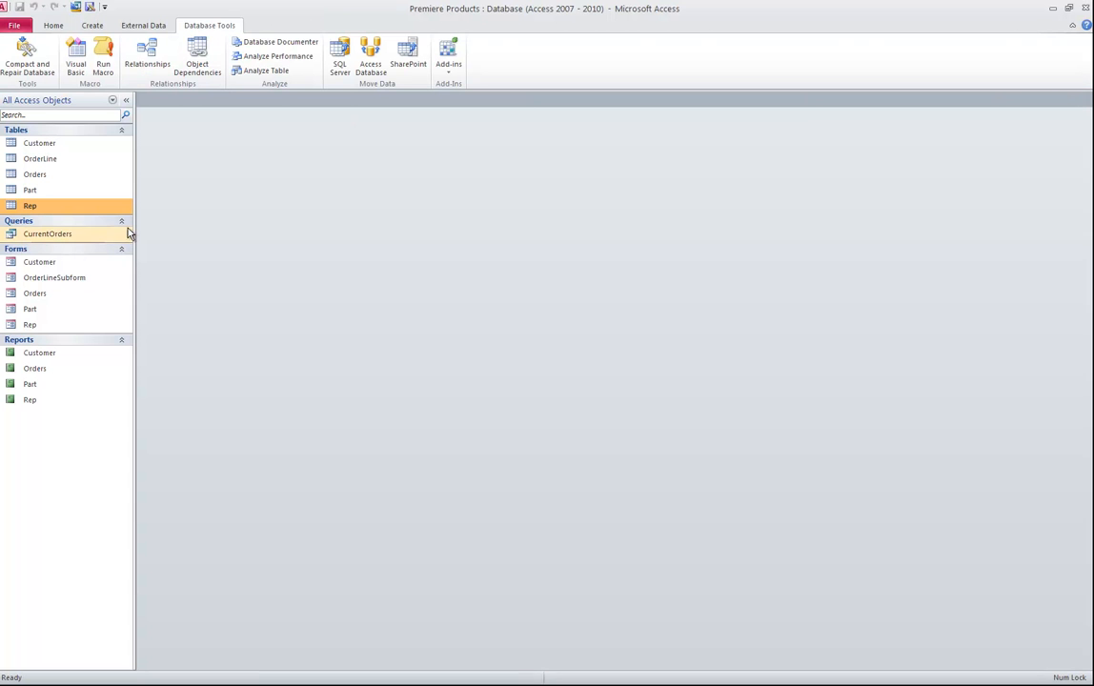
pyautogui.doubleClick(48, 233)
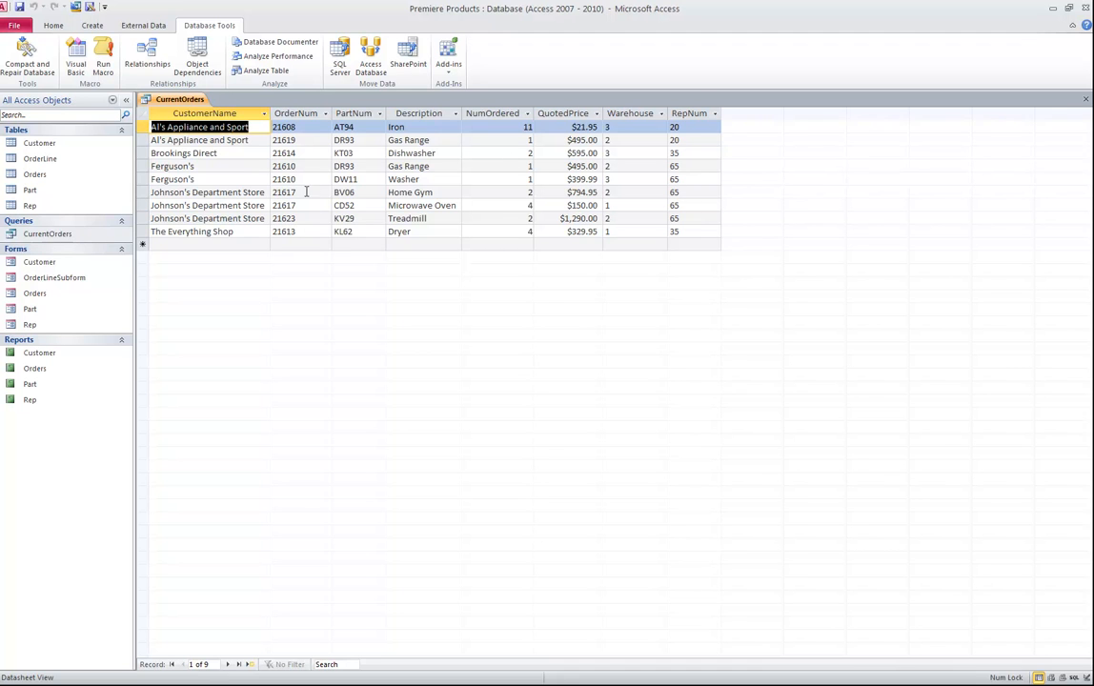
pyautogui.moveTo(29, 55)
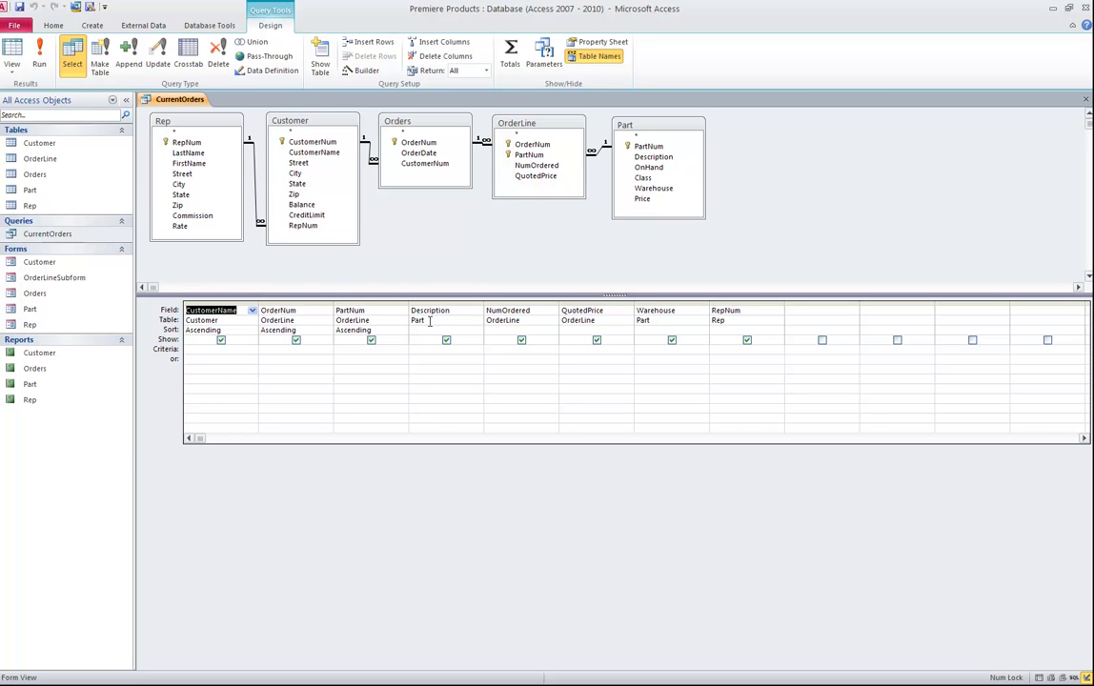
pyautogui.moveTo(705, 317)
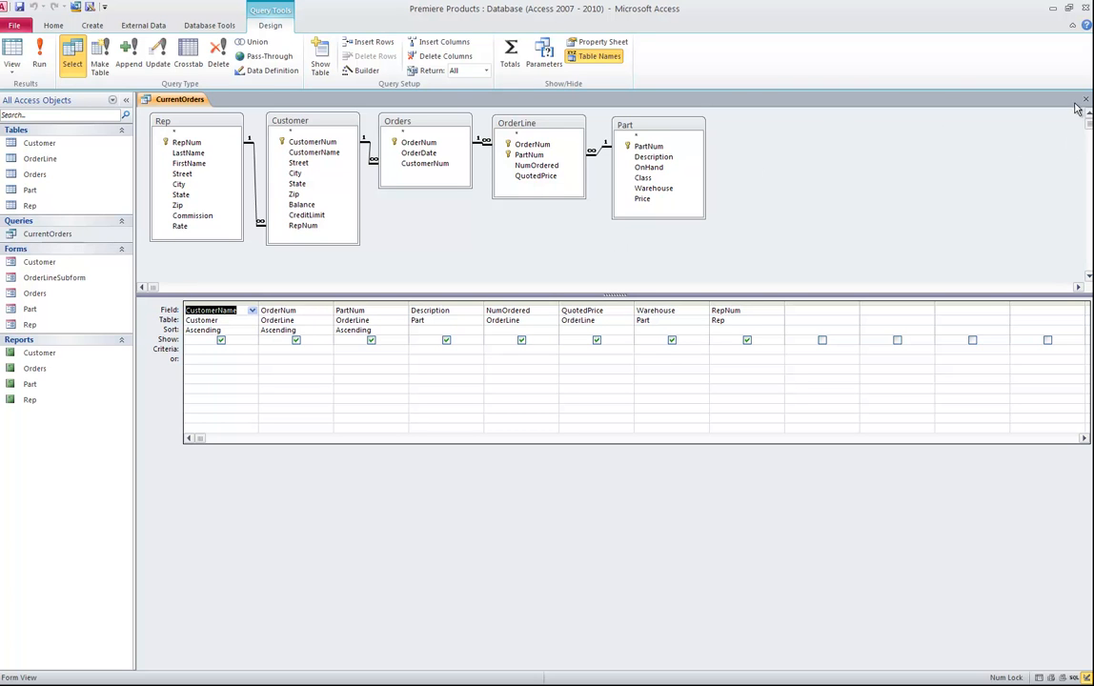
# Close the CurrentOrders query design tab.
pyautogui.click(1085, 99)
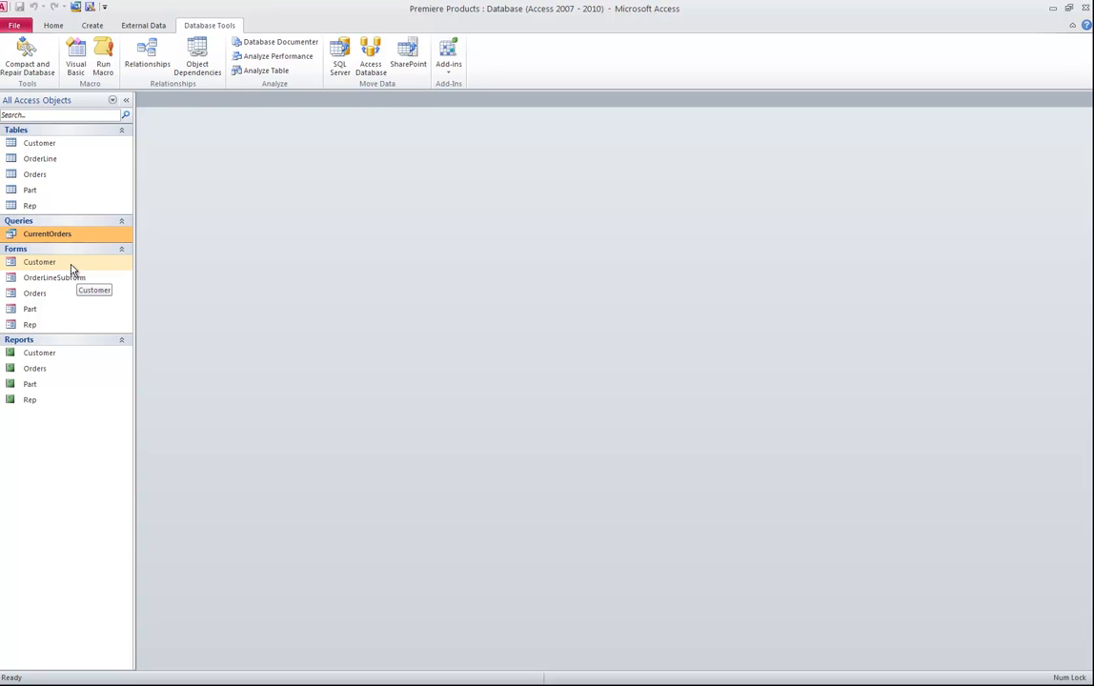
pyautogui.moveTo(62, 353)
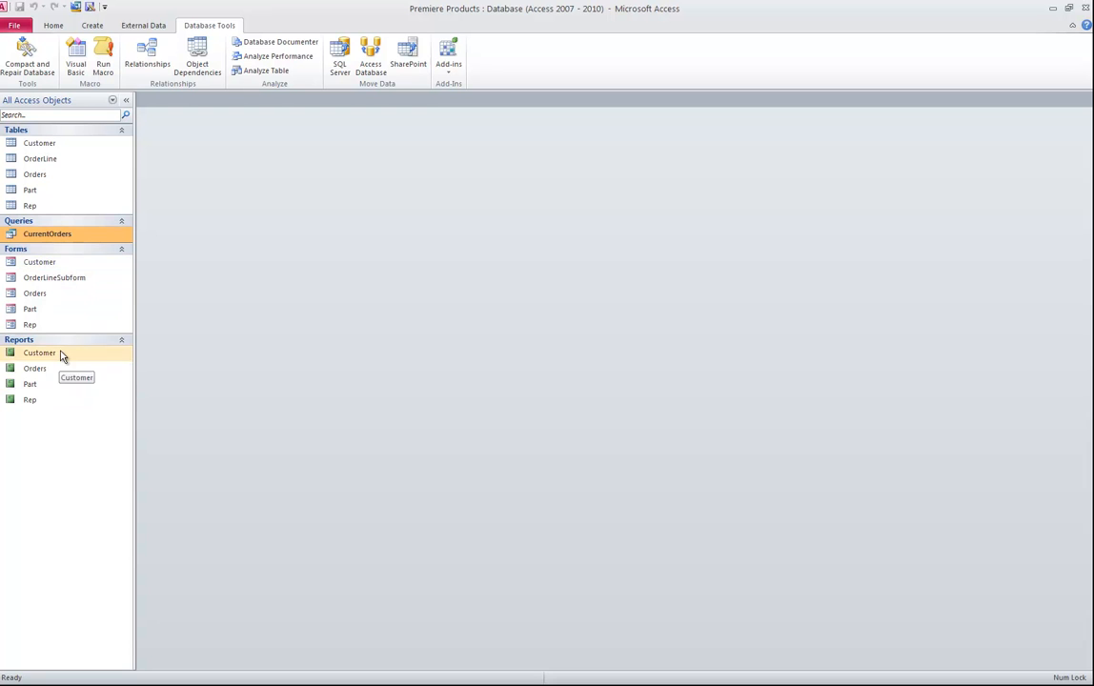
# Open the Customer and Rep forms from the Navigation Pane.
pyautogui.doubleClick(39, 262)
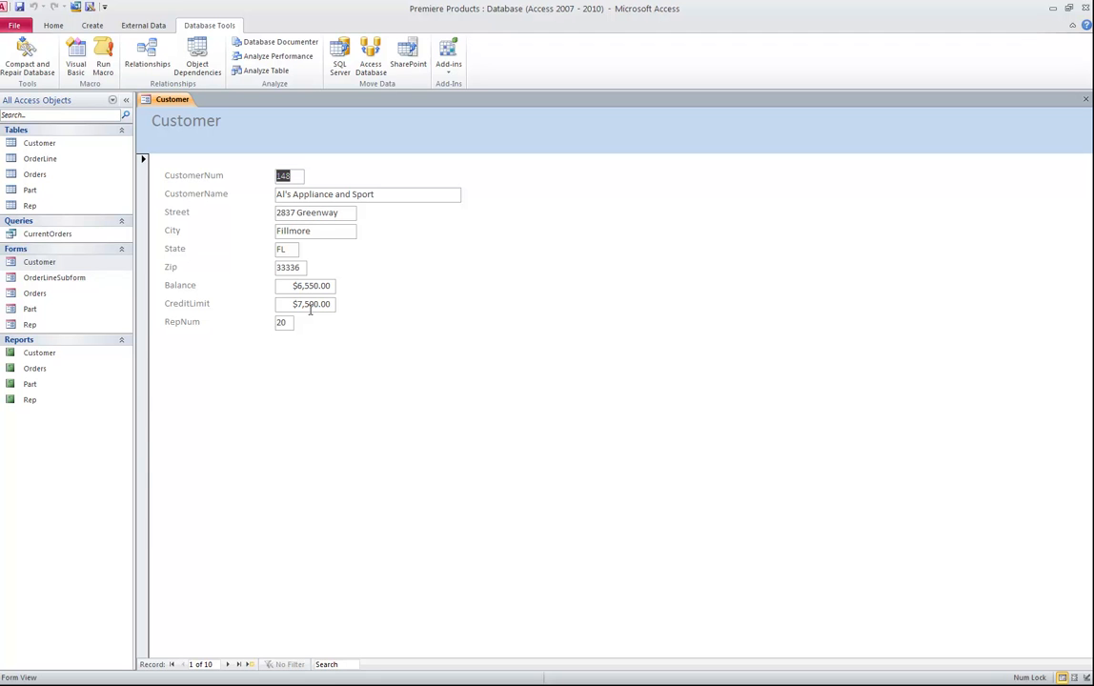
pyautogui.moveTo(196, 368)
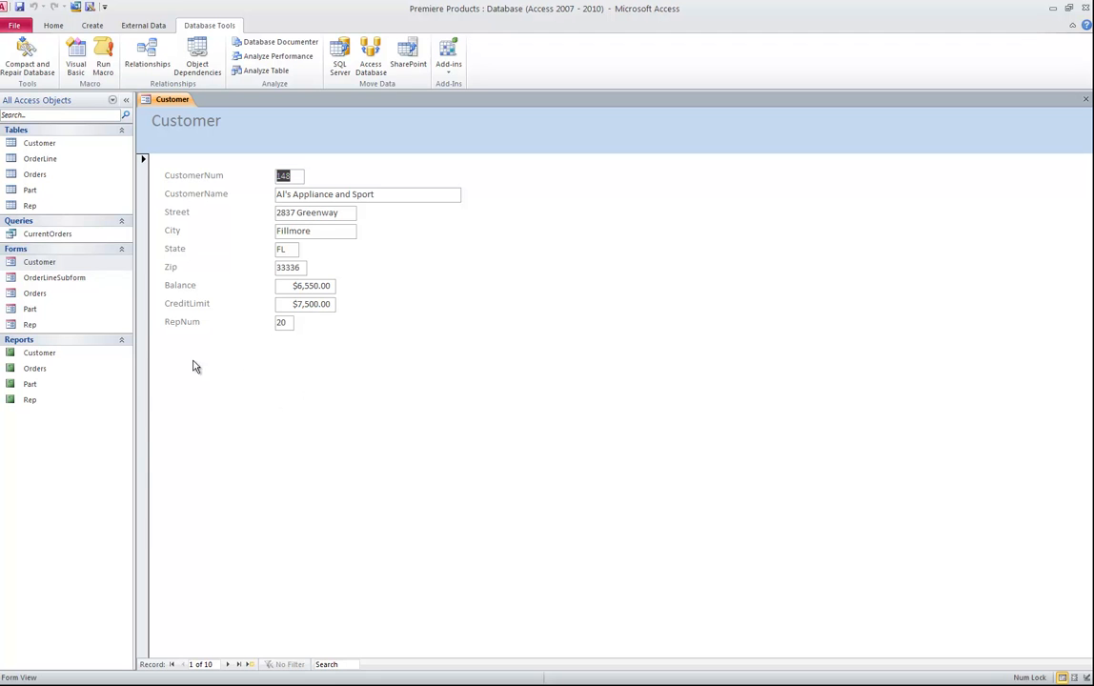
pyautogui.moveTo(299, 376)
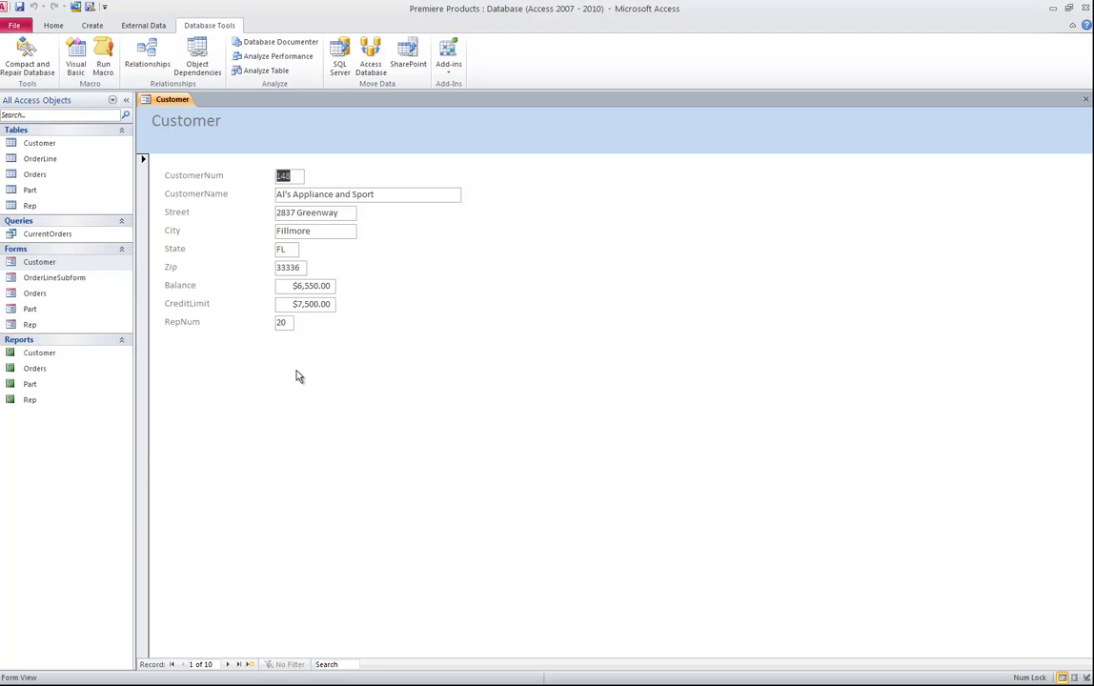
pyautogui.moveTo(319, 376)
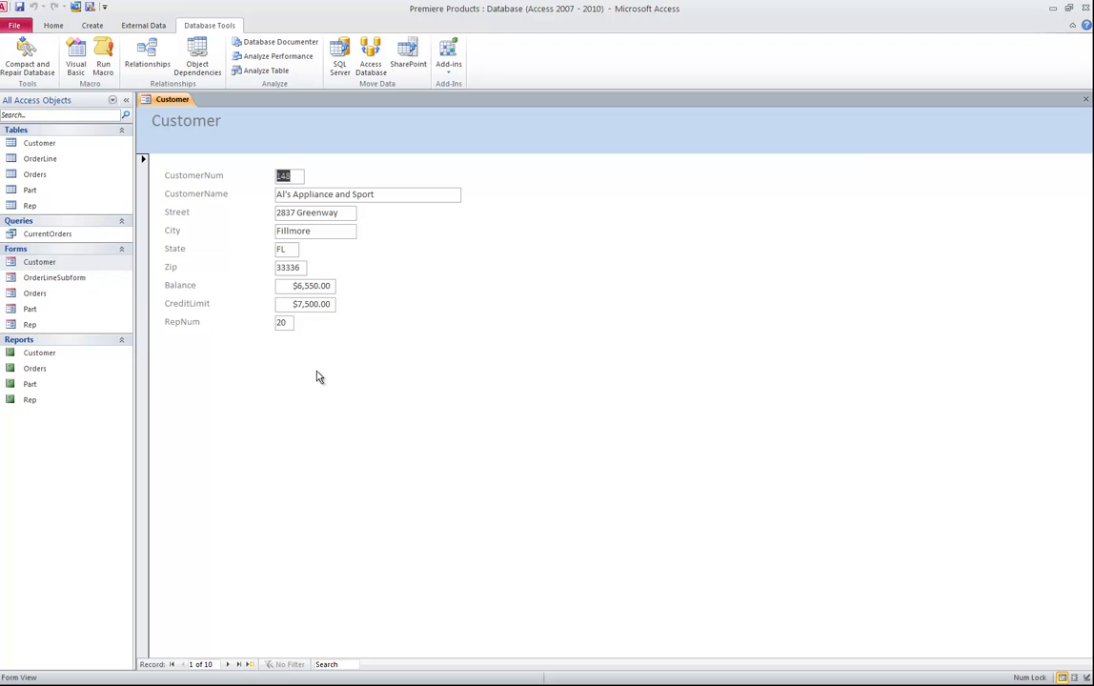
pyautogui.moveTo(75, 277)
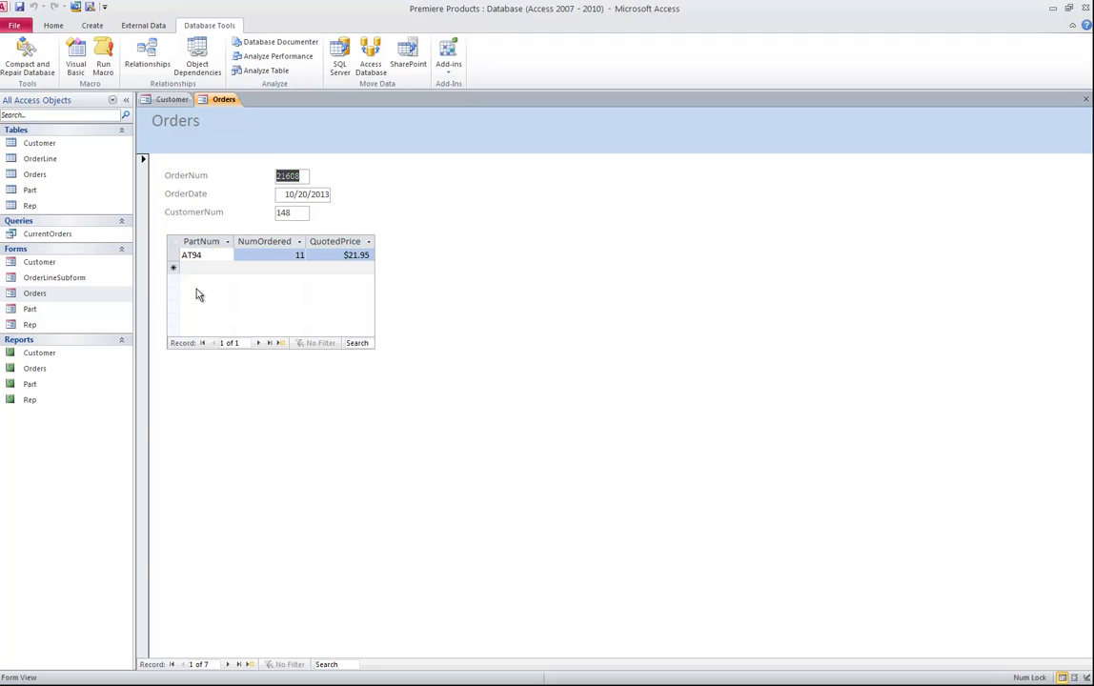
pyautogui.moveTo(343, 261)
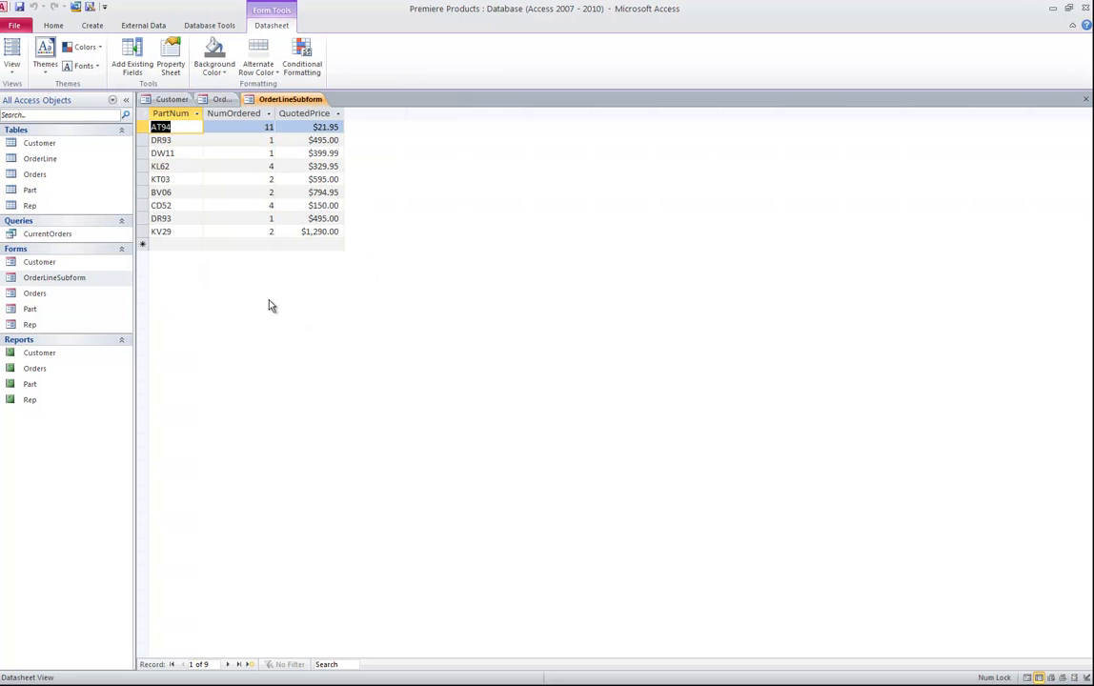
pyautogui.moveTo(202, 210)
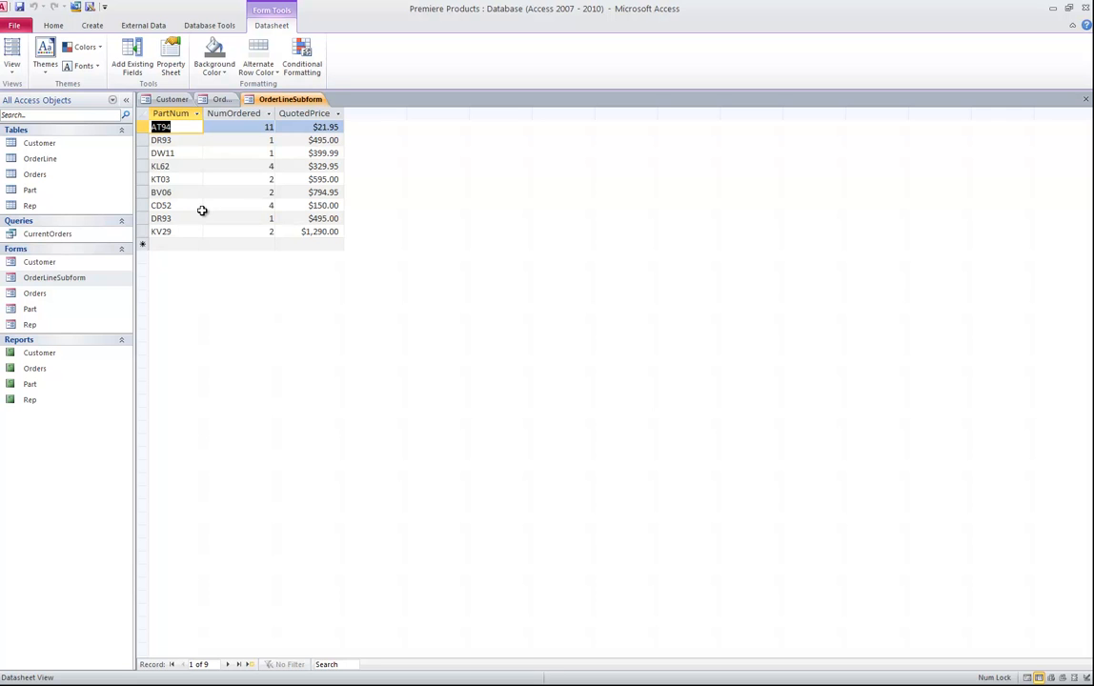
pyautogui.moveTo(1079, 109)
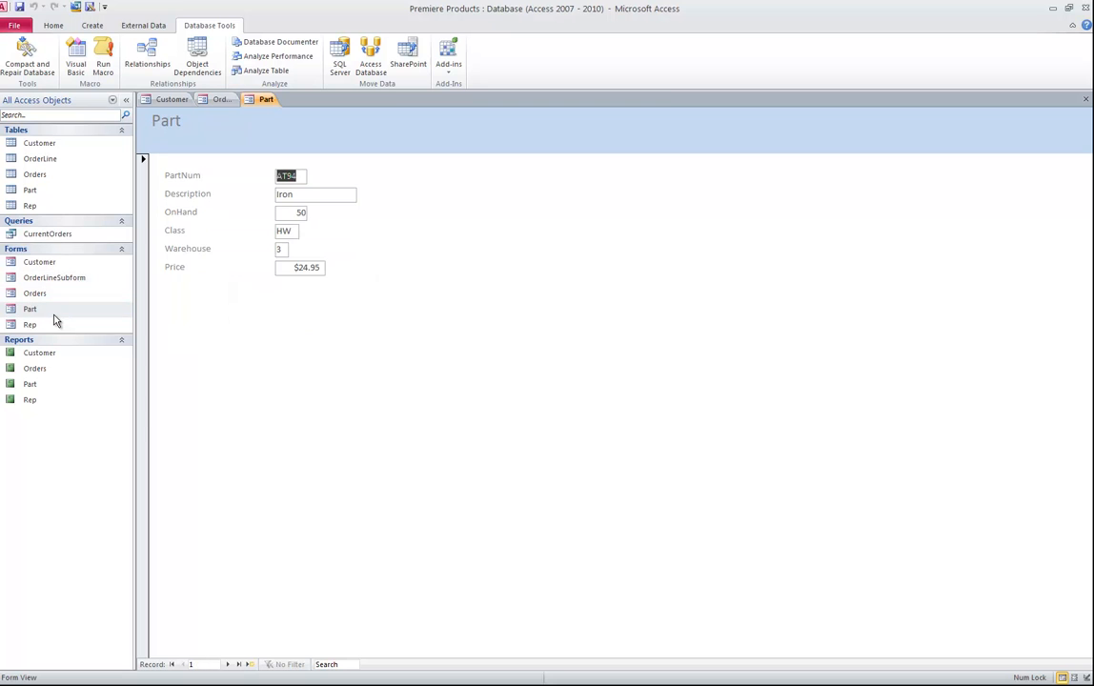
pyautogui.doubleClick(29, 324)
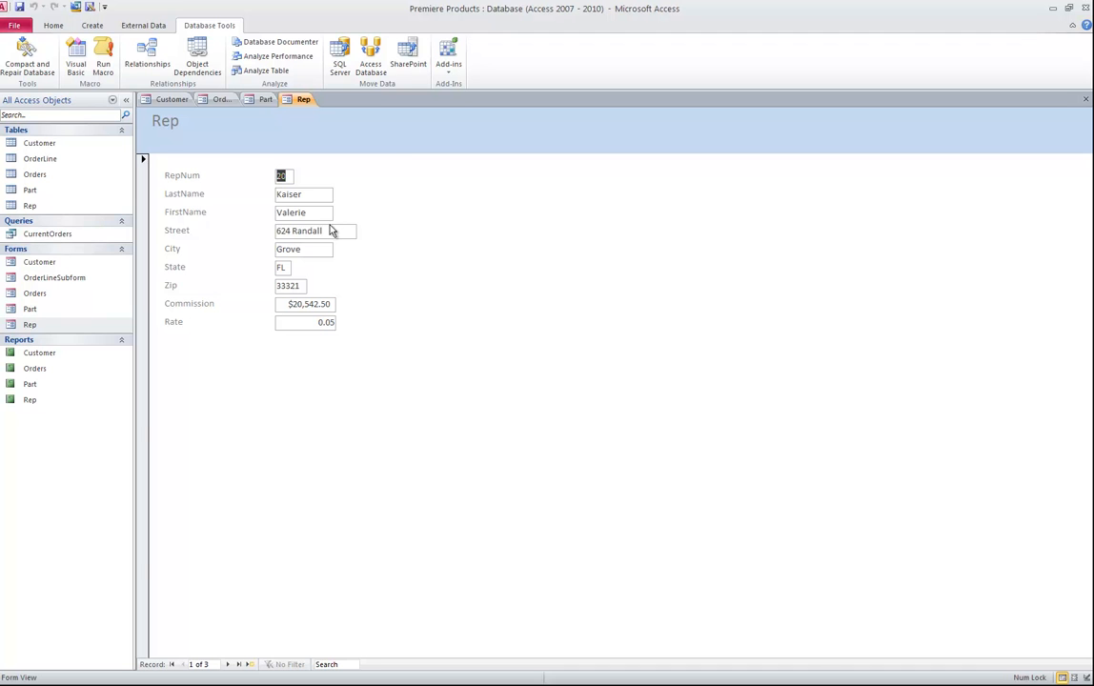
pyautogui.moveTo(248, 186)
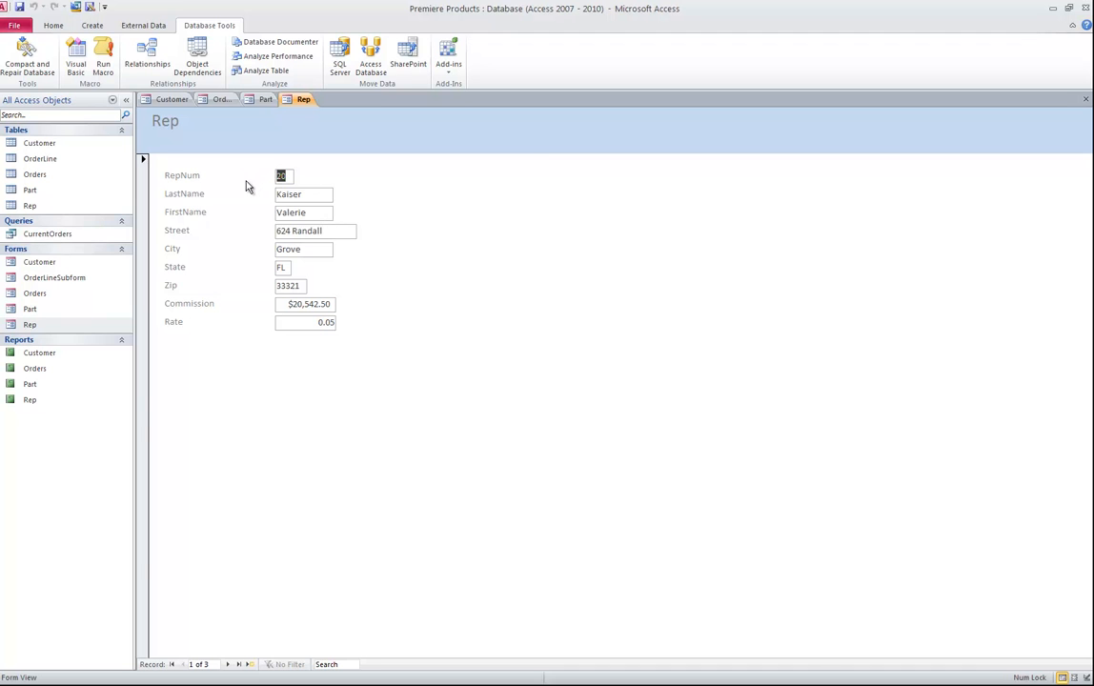
pyautogui.moveTo(246, 187)
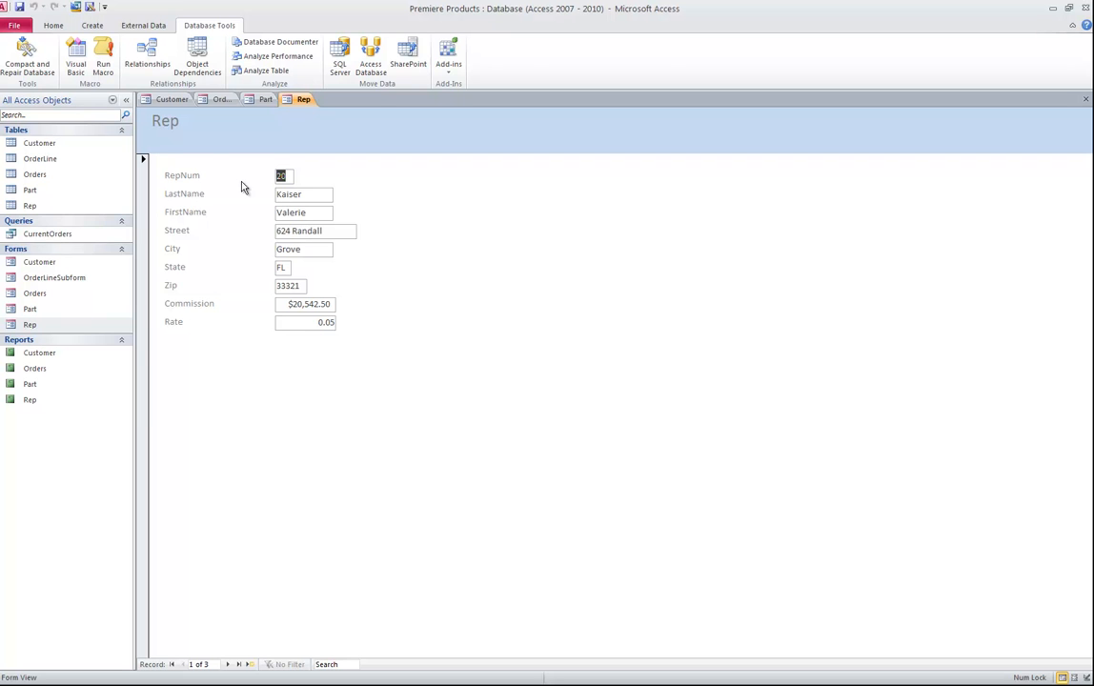
# Switch the Rep form to Design view and verify its Record Source property is Rep.
pyautogui.click(53, 25)
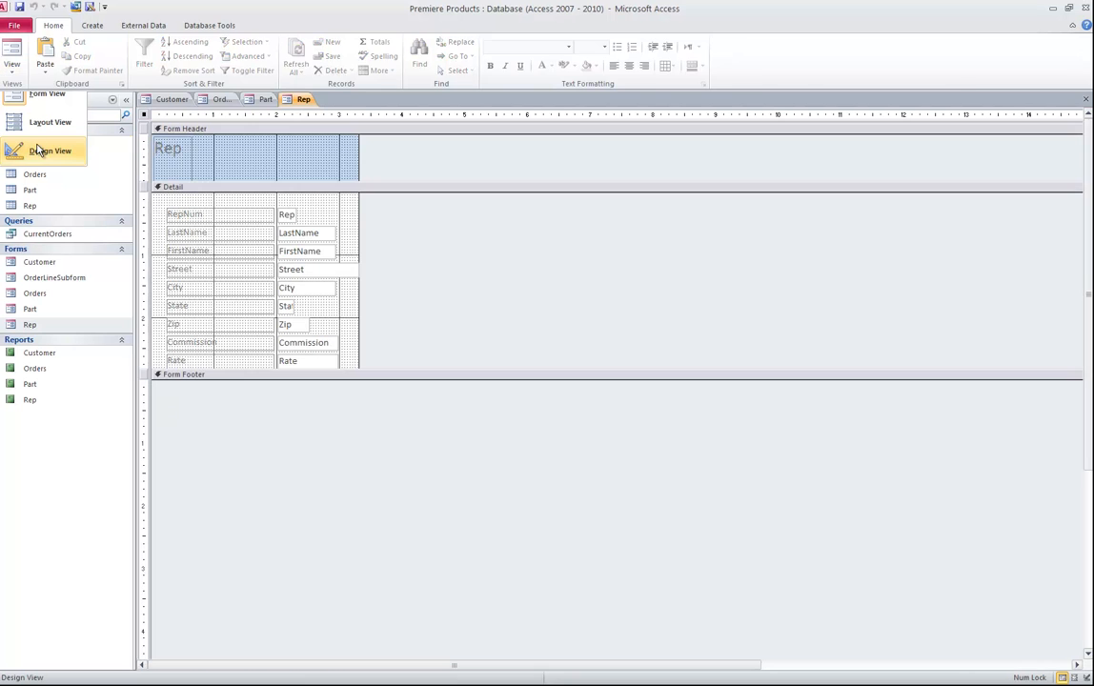
pyautogui.click(50, 150)
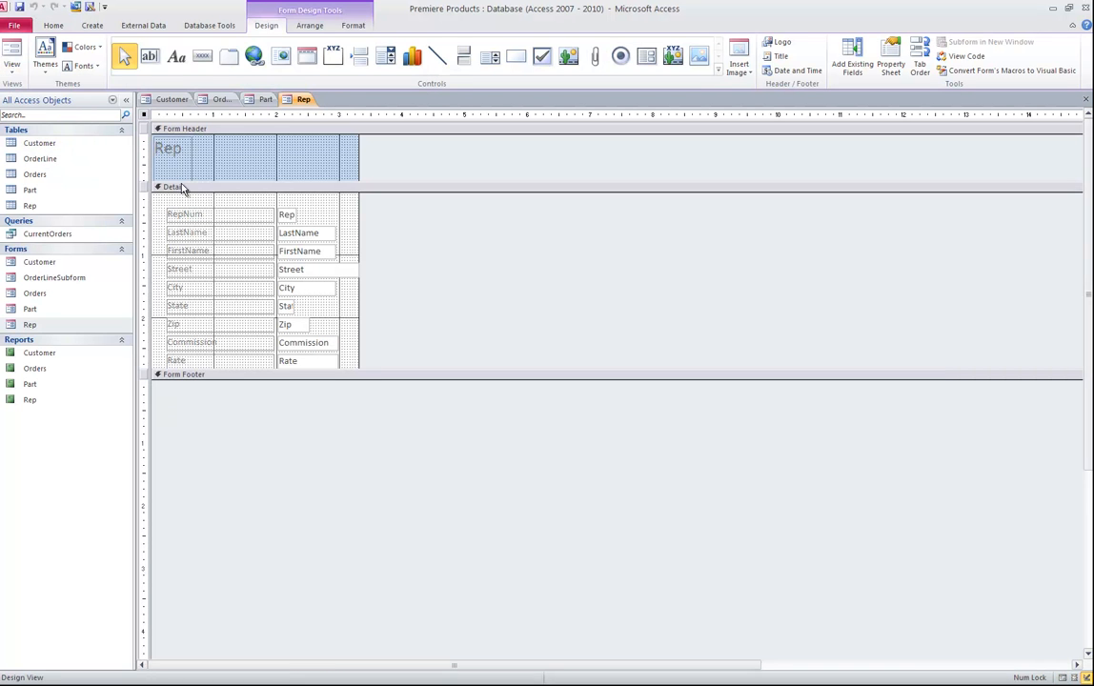
pyautogui.moveTo(184, 200)
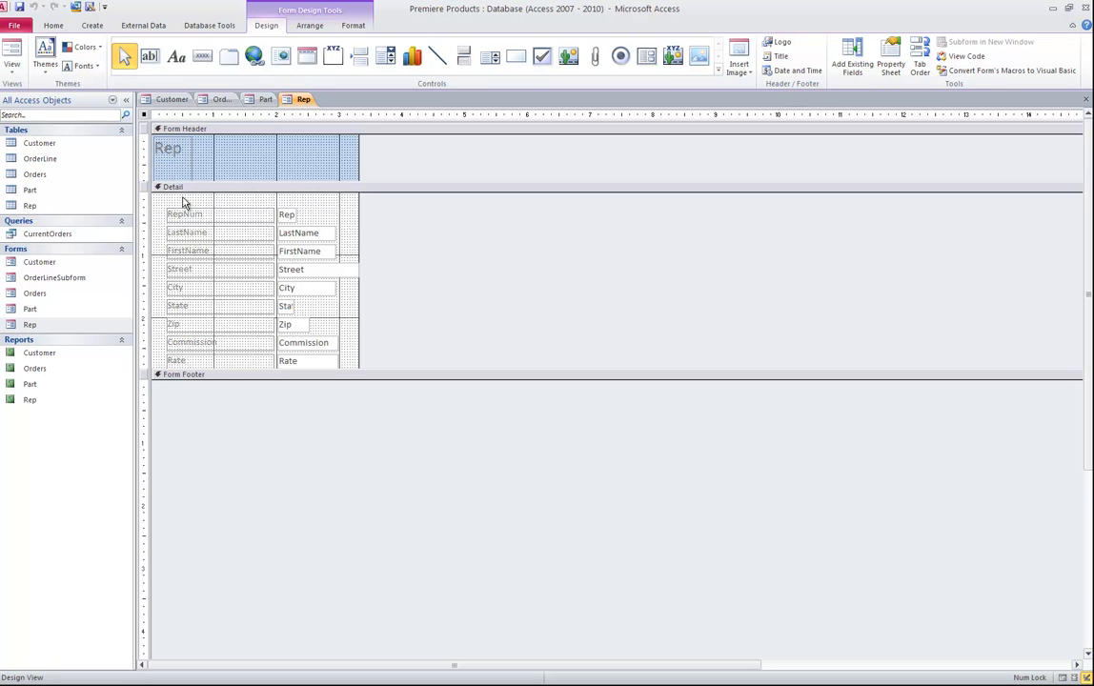
pyautogui.moveTo(186, 203)
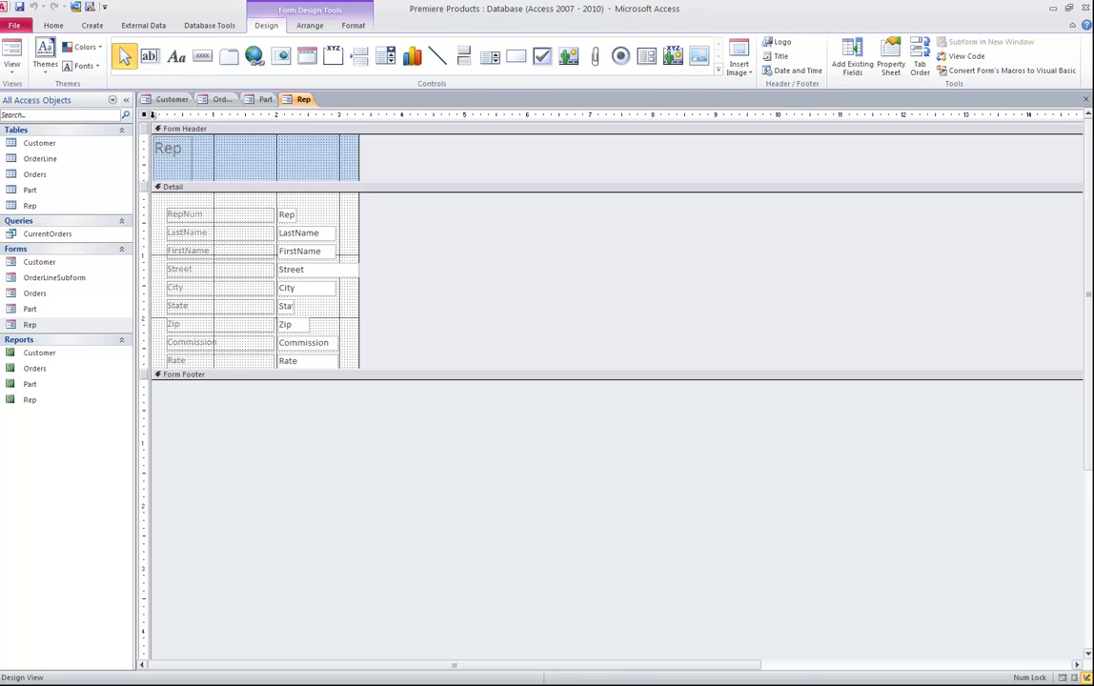
pyautogui.click(890, 56)
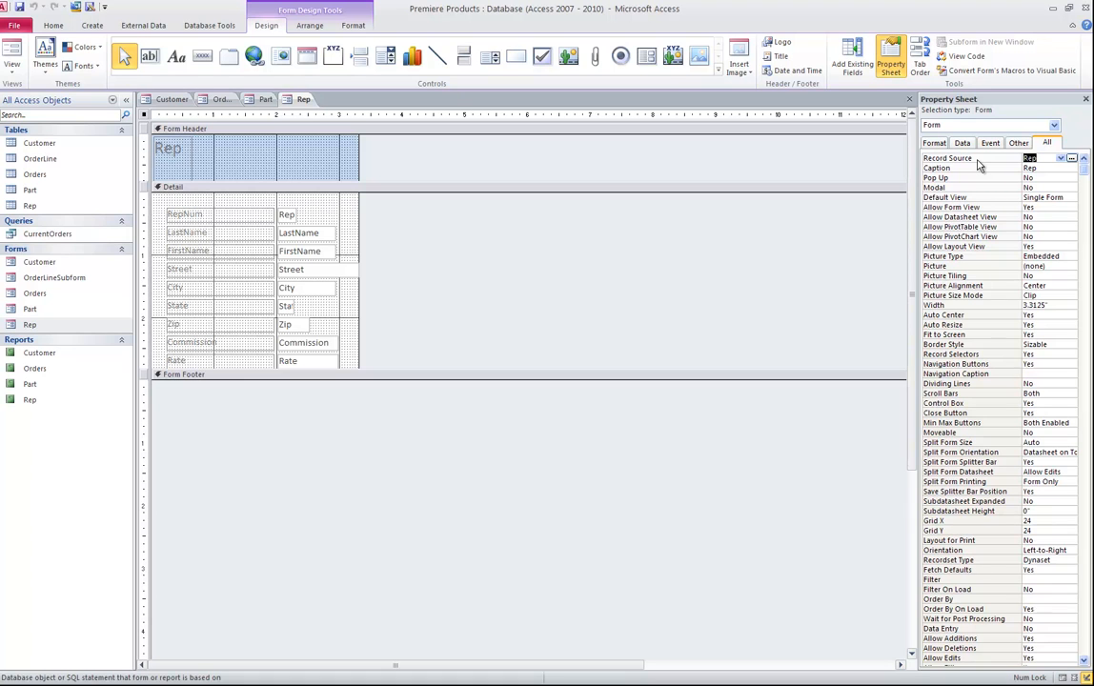
pyautogui.moveTo(695, 170)
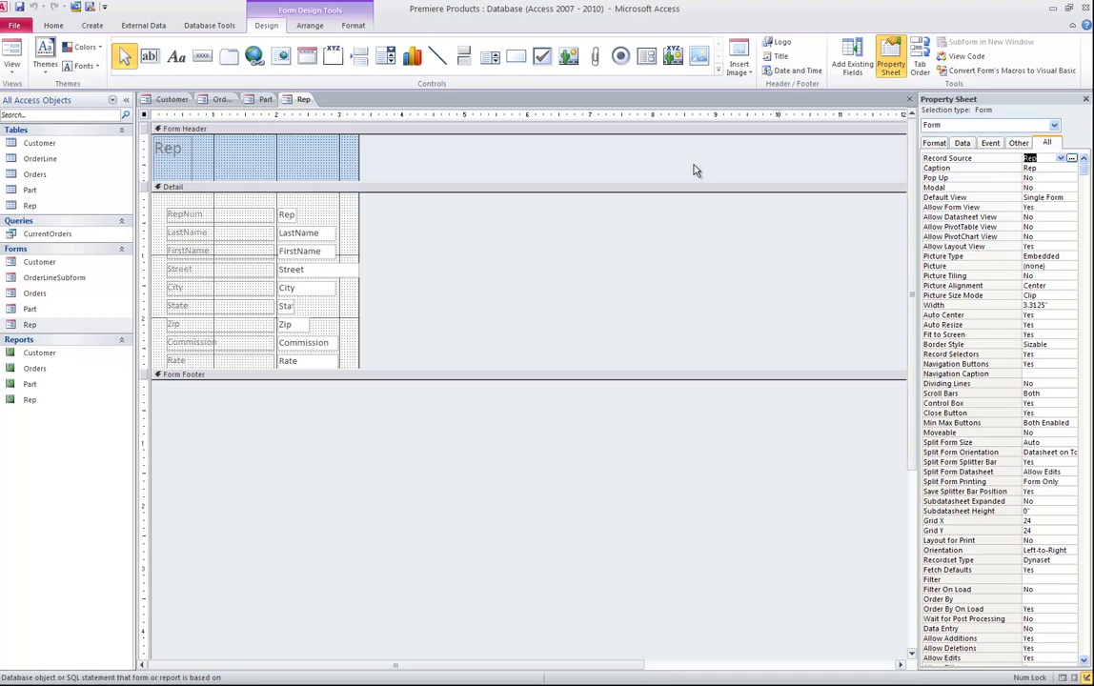
pyautogui.click(1085, 99)
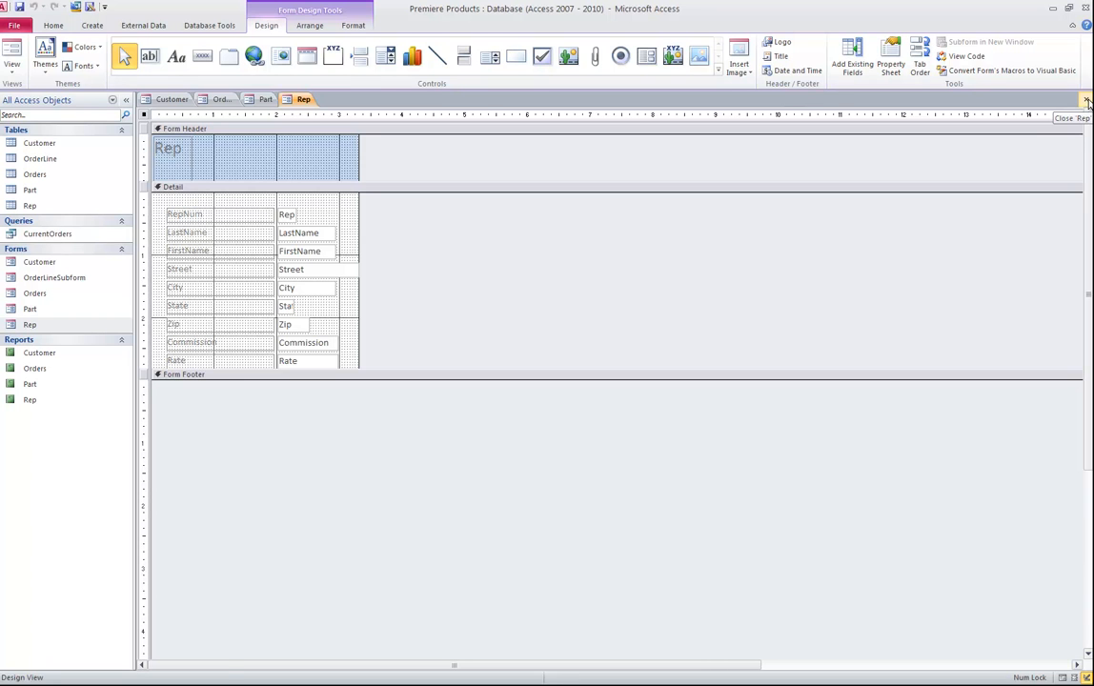
# Close the Rep form, then open the Customer, Orders, Part and Rep reports from the Navigation Pane.
pyautogui.click(1087, 100)
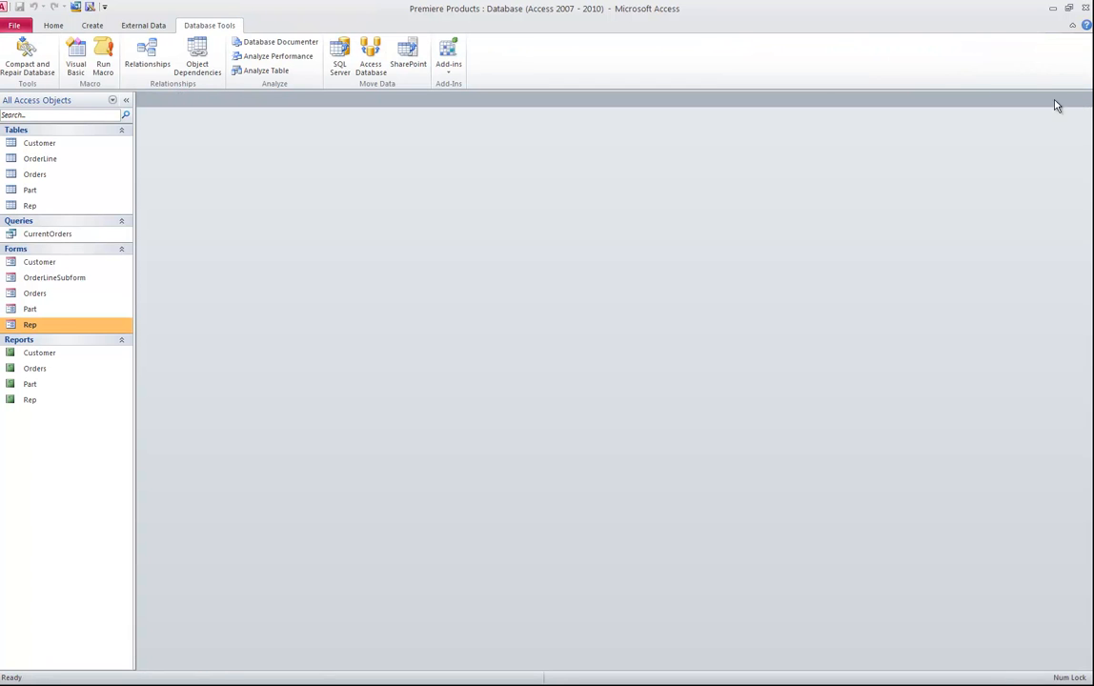
pyautogui.doubleClick(39, 353)
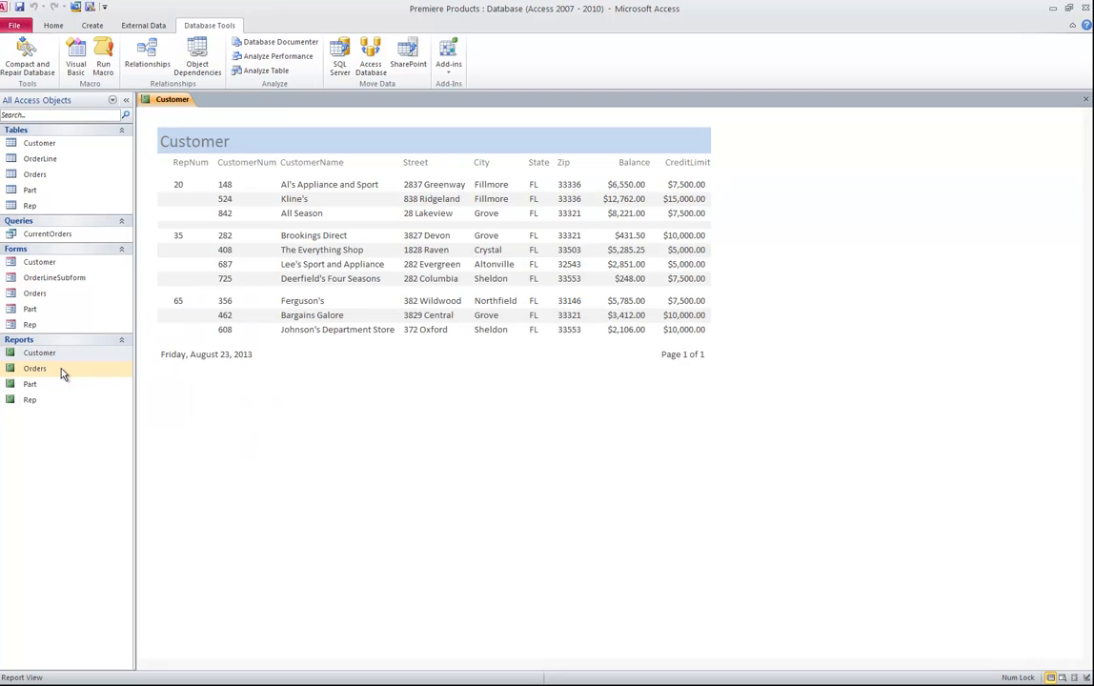
pyautogui.click(35, 369)
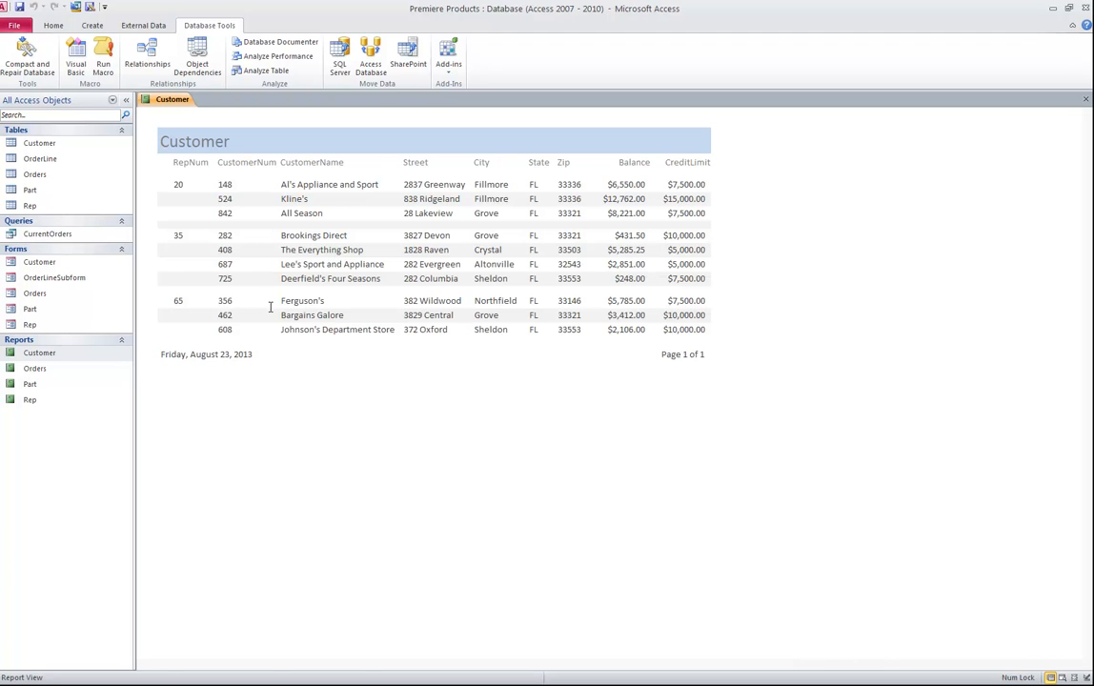
pyautogui.click(34, 368)
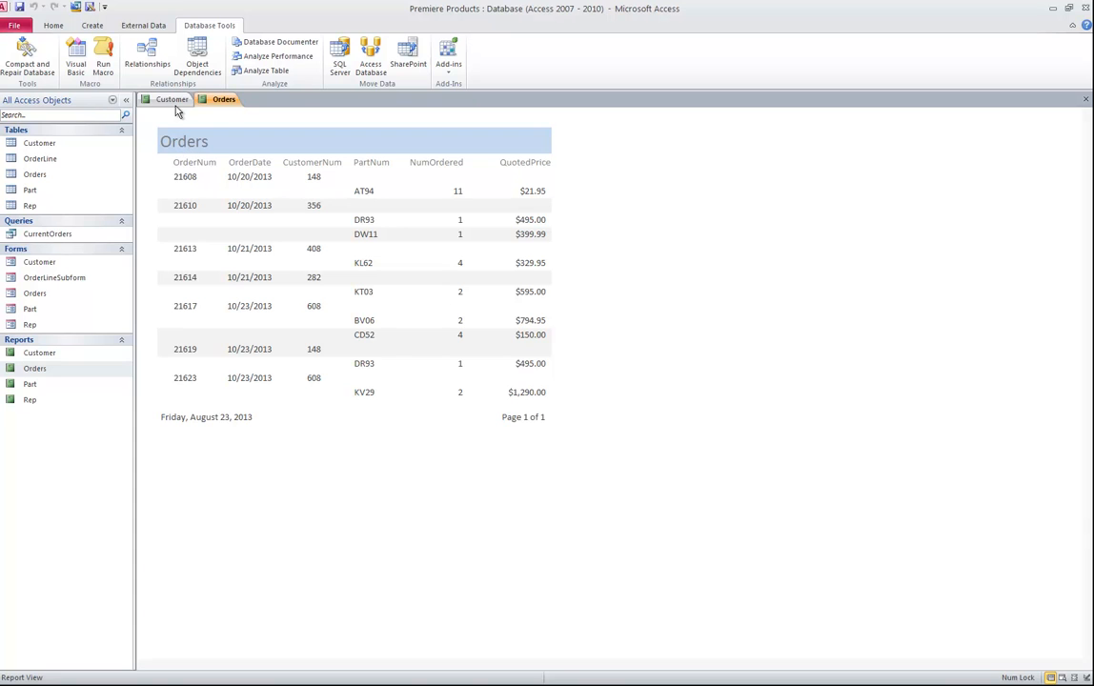
pyautogui.click(29, 383)
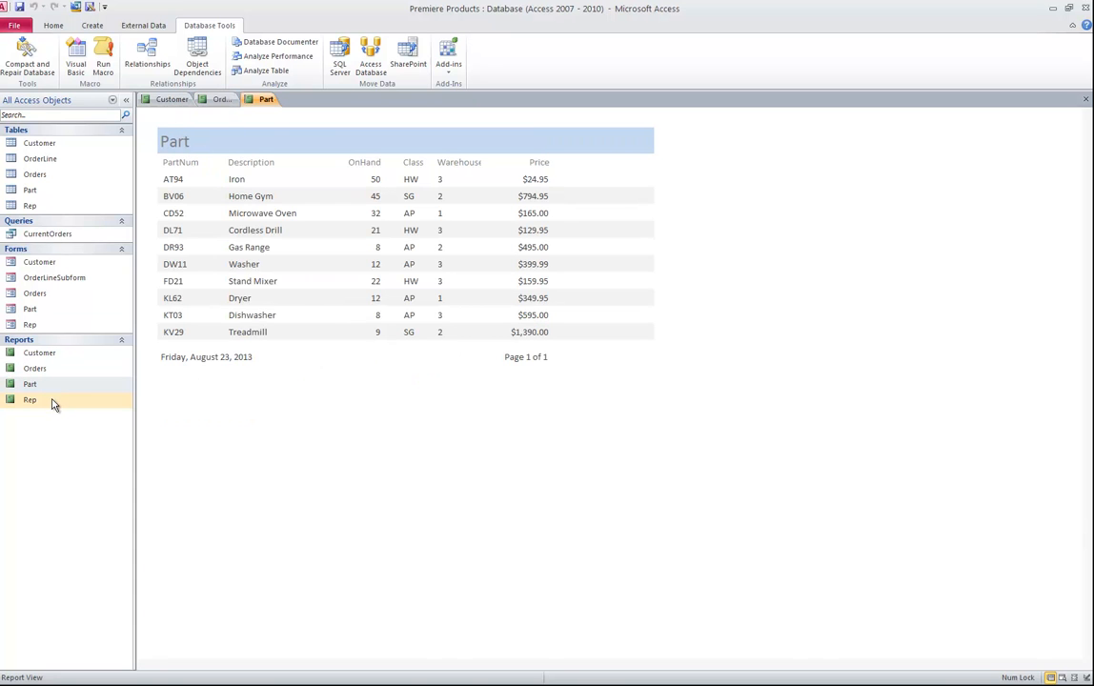
pyautogui.doubleClick(29, 399)
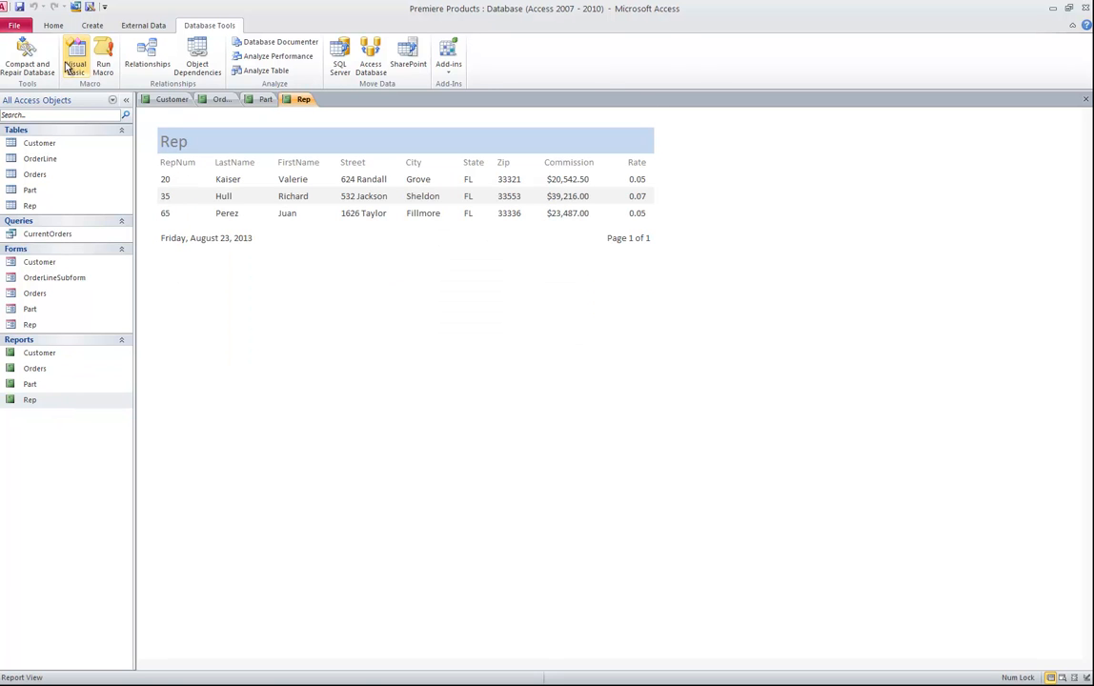
pyautogui.click(52, 25)
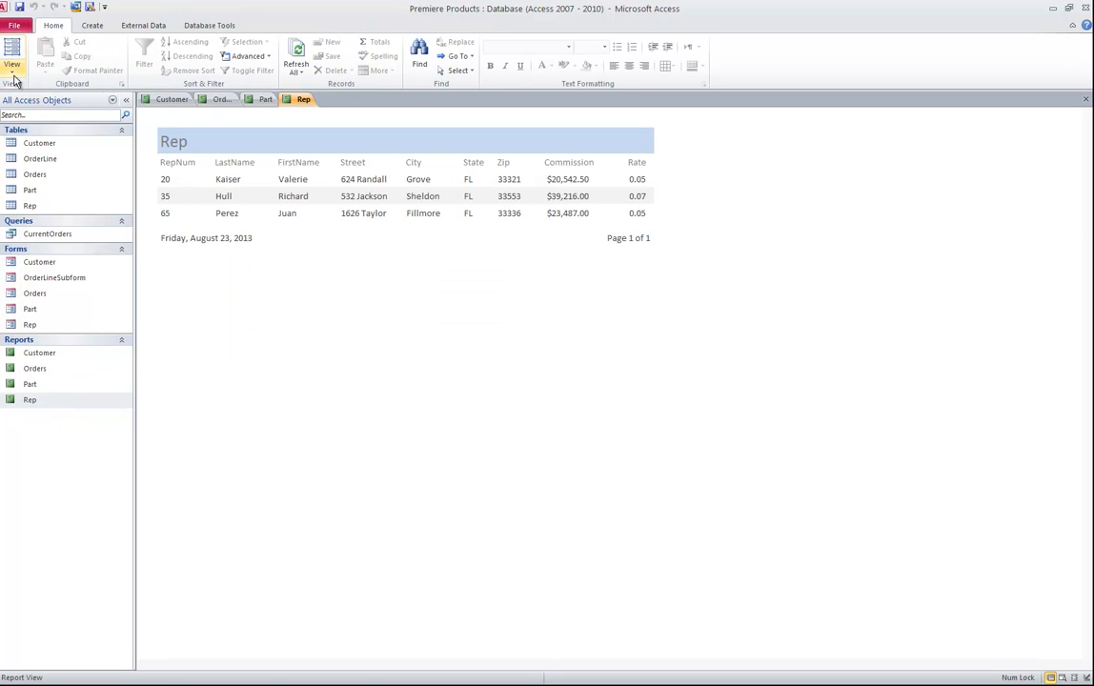
# Show the Rep report in Design view and select the whole report.
pyautogui.click(12, 52)
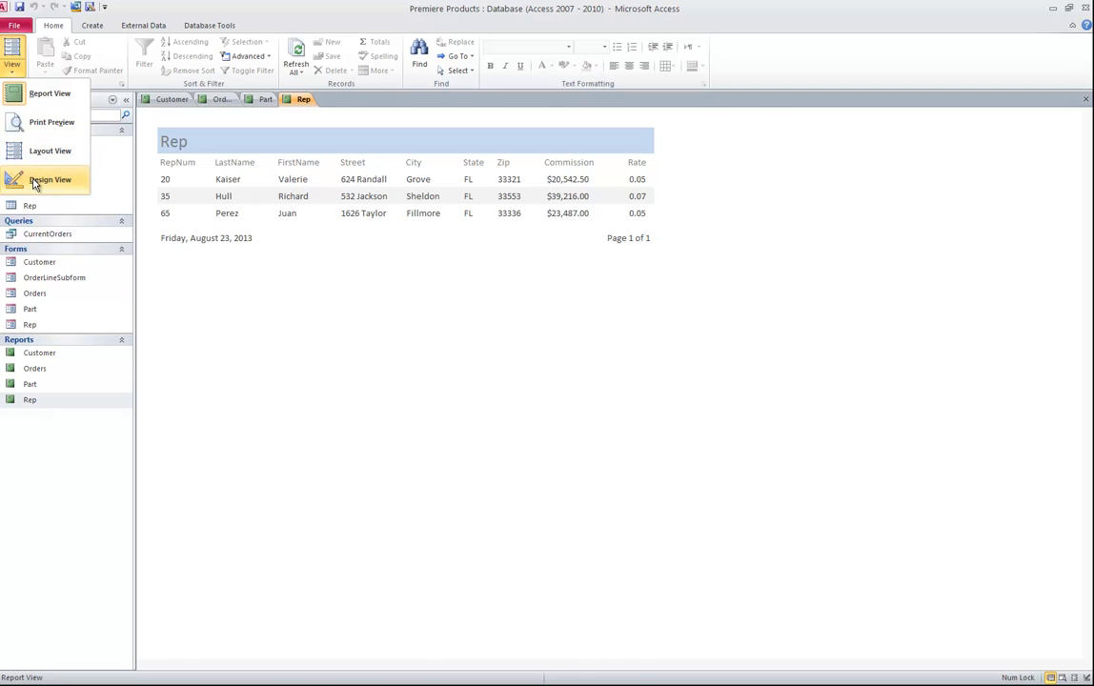
pyautogui.click(50, 180)
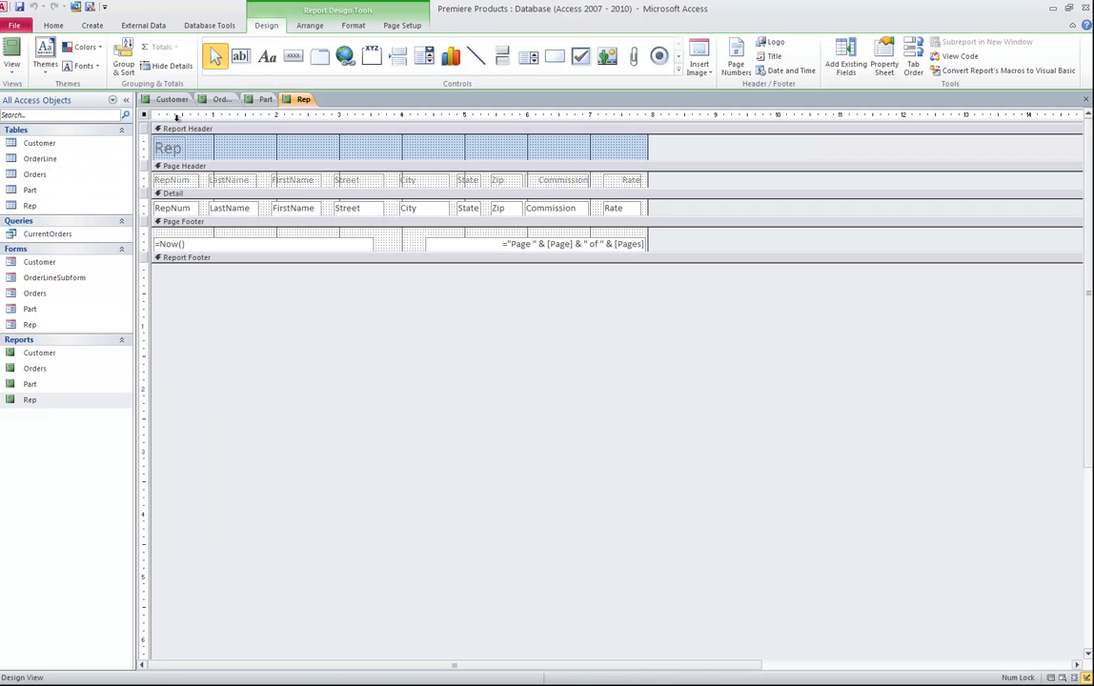
pyautogui.moveTo(143, 122)
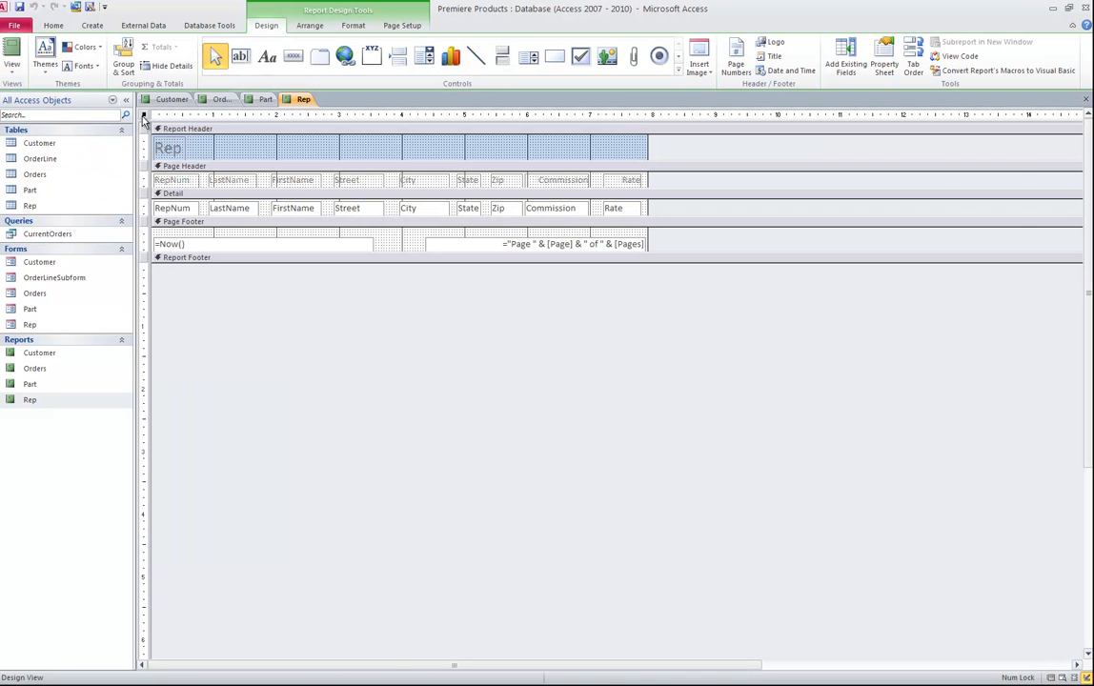
pyautogui.click(882, 56)
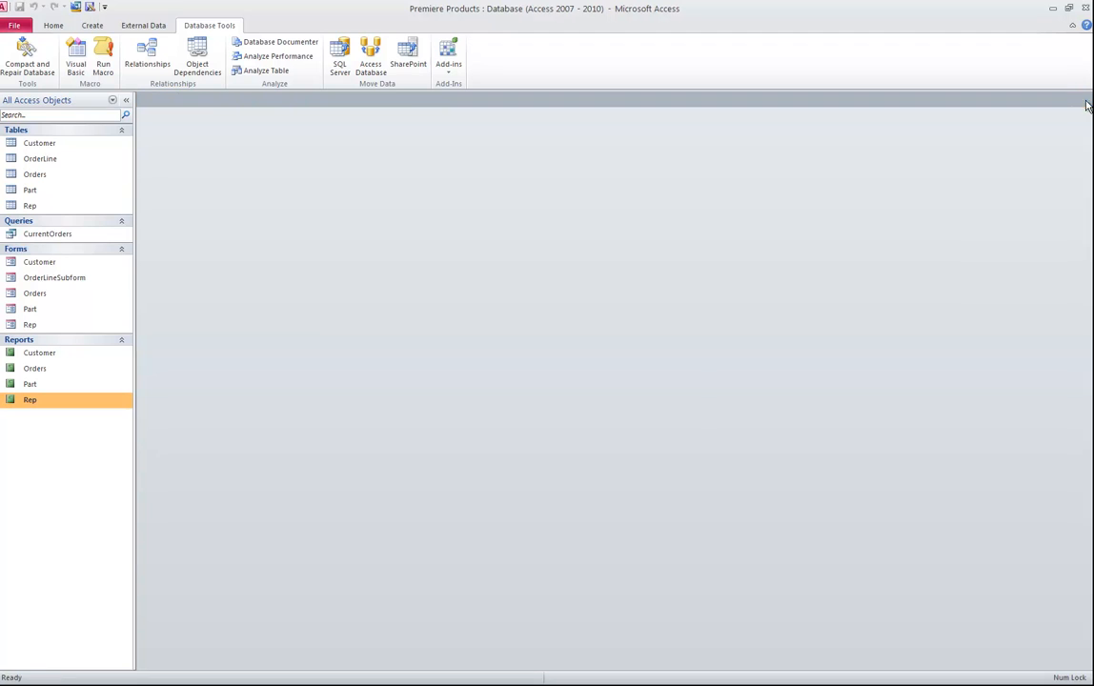
pyautogui.moveTo(399, 197)
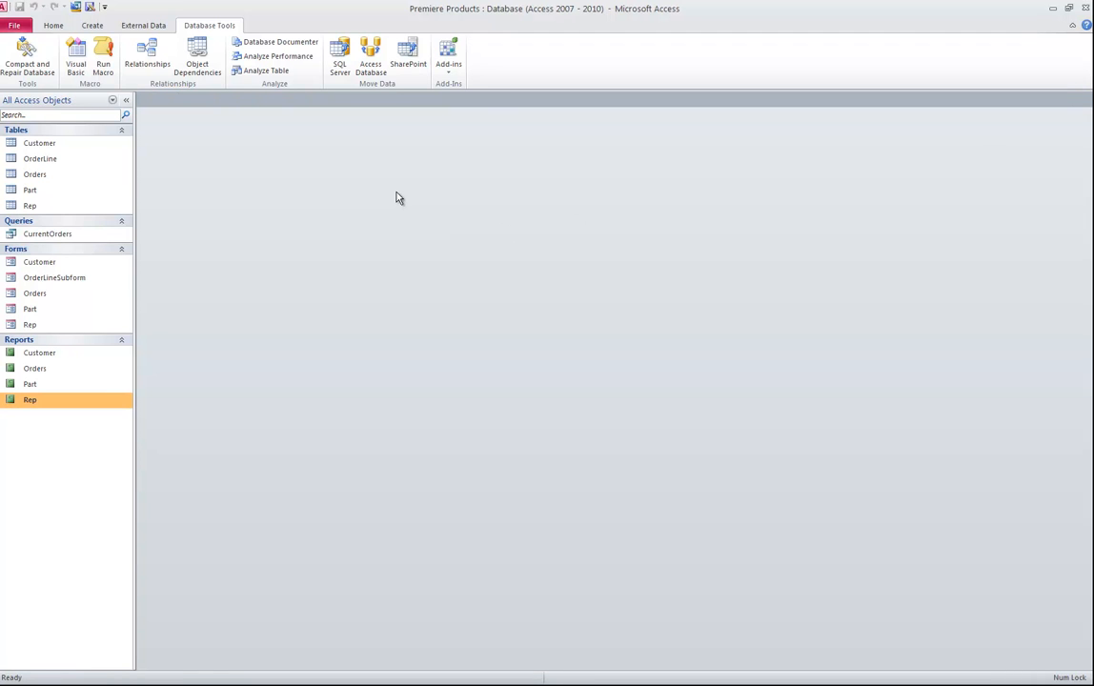
pyautogui.moveTo(309, 180)
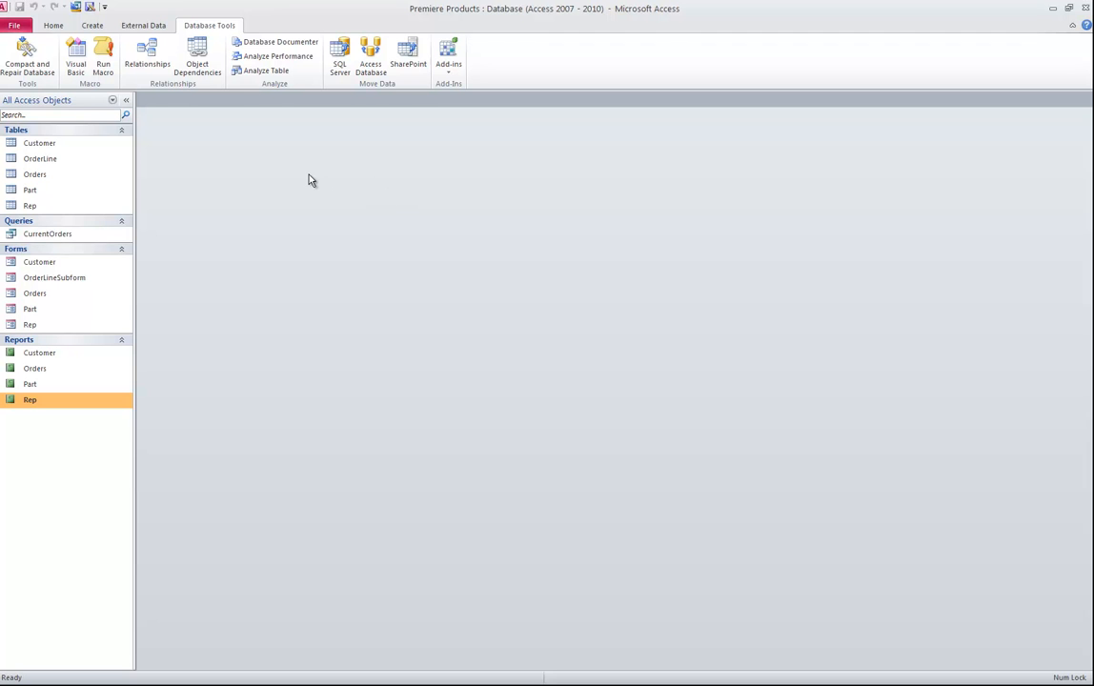
pyautogui.moveTo(308, 183)
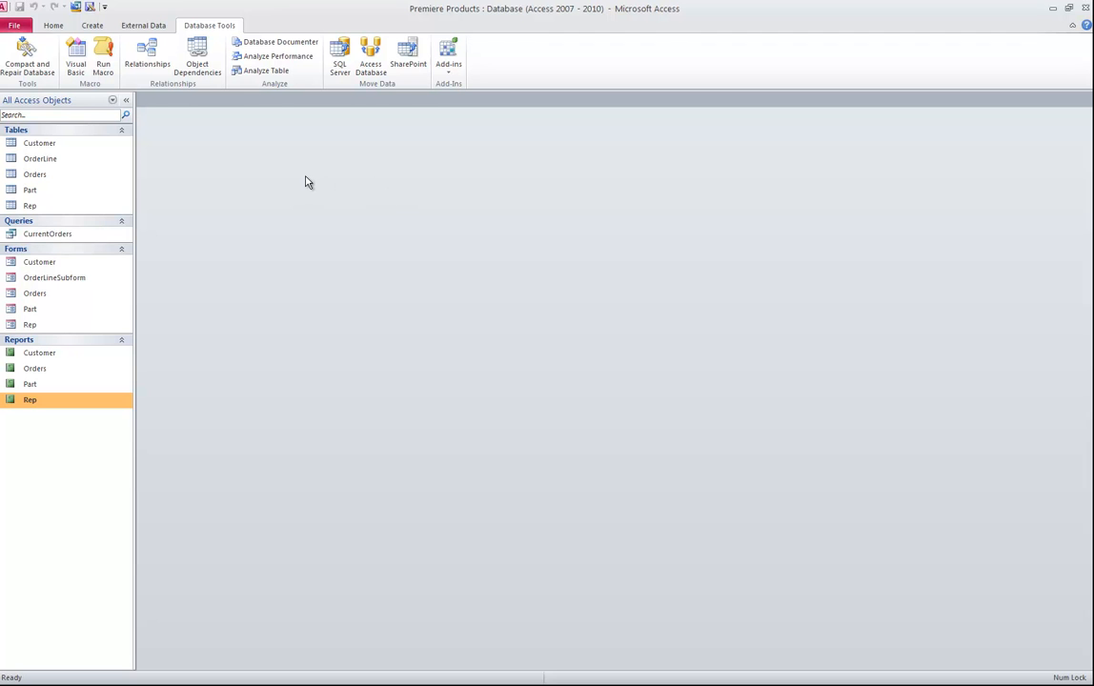
pyautogui.moveTo(300, 183)
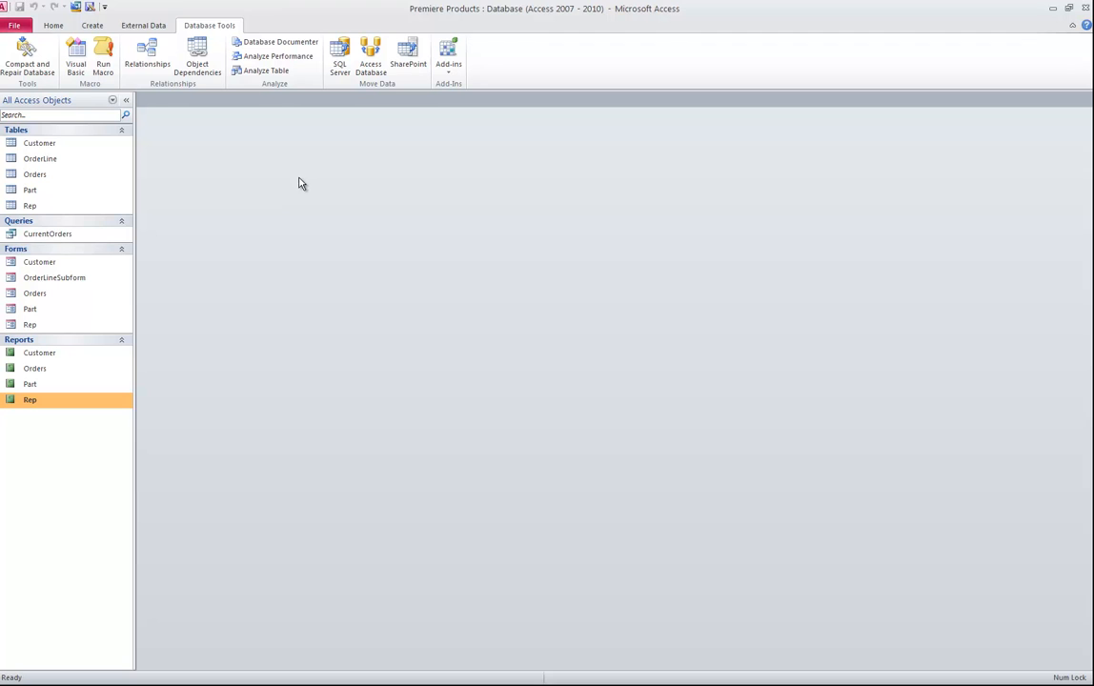
pyautogui.moveTo(296, 183)
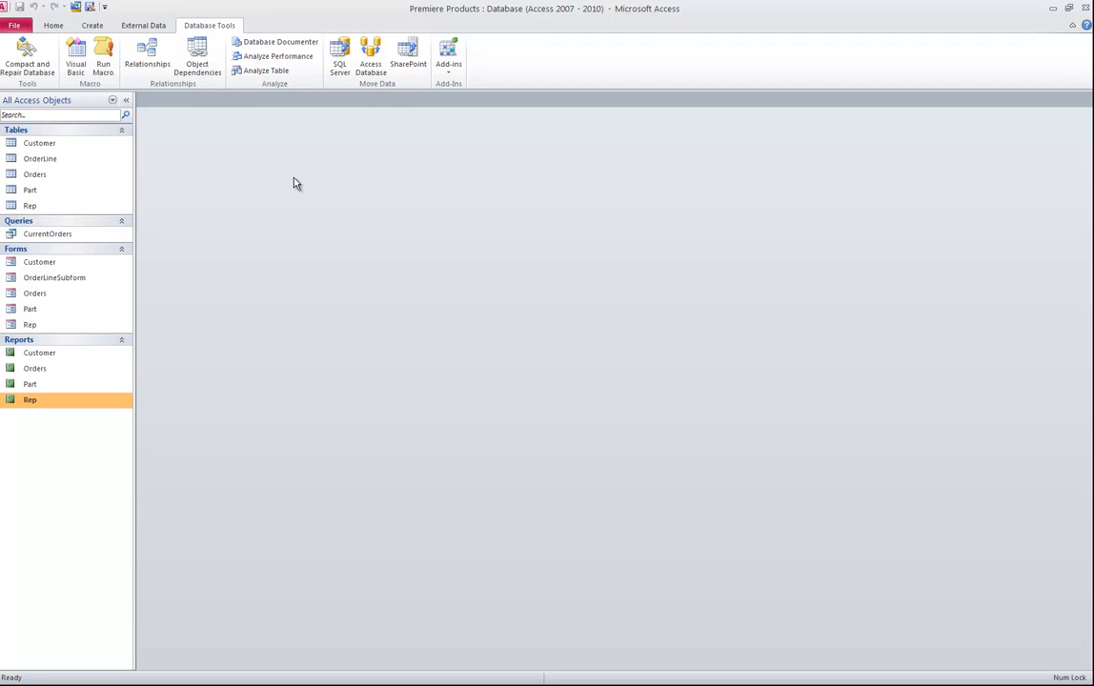
pyautogui.click(53, 25)
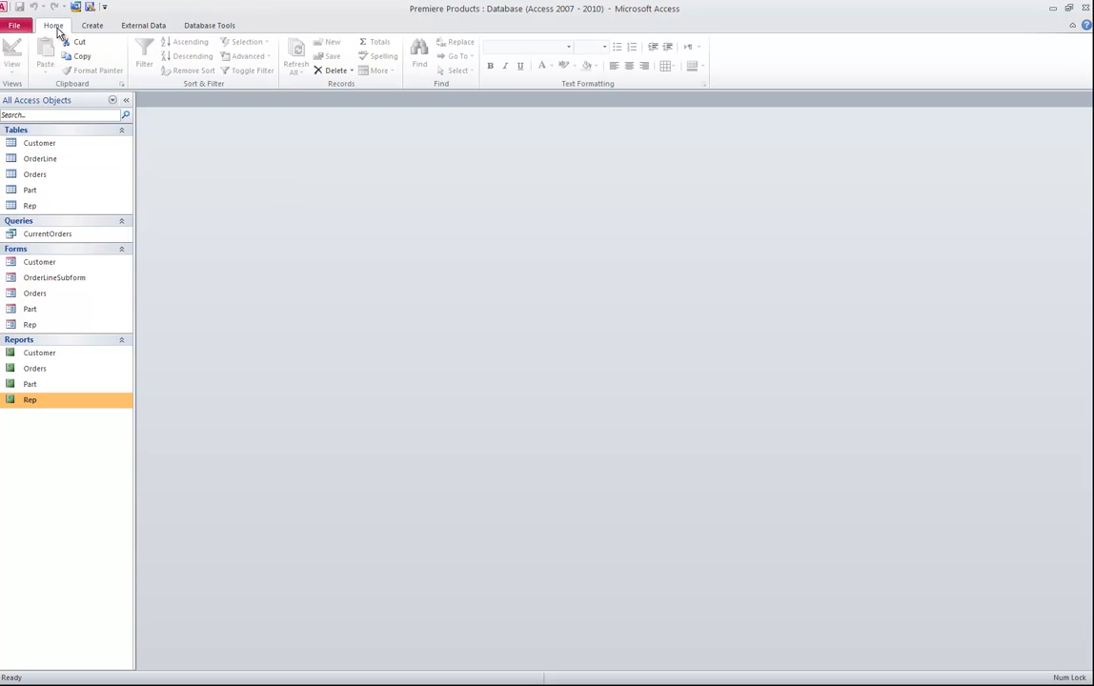